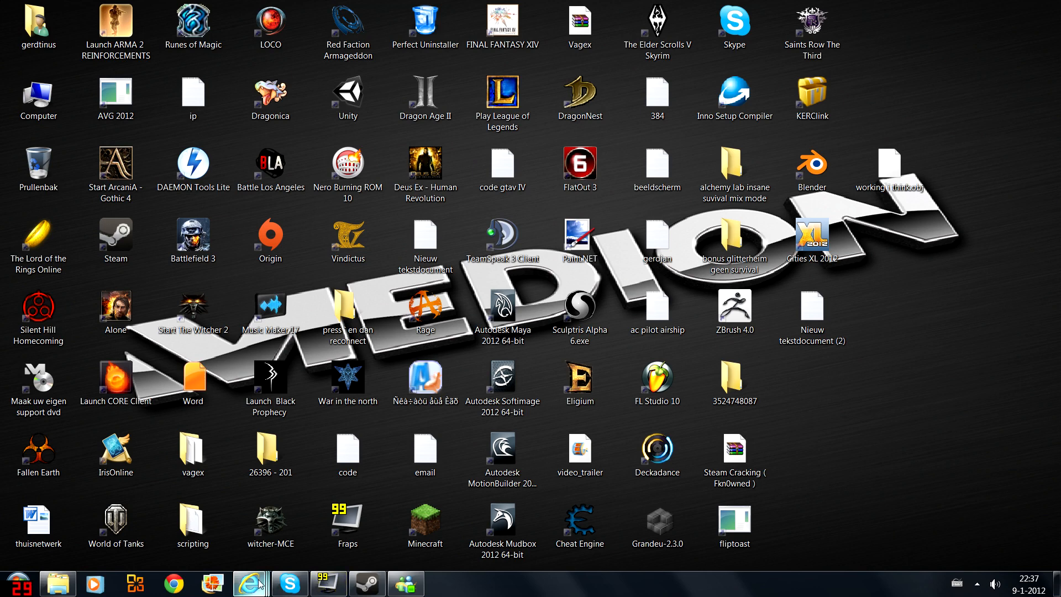
mouse_move(893, 476)
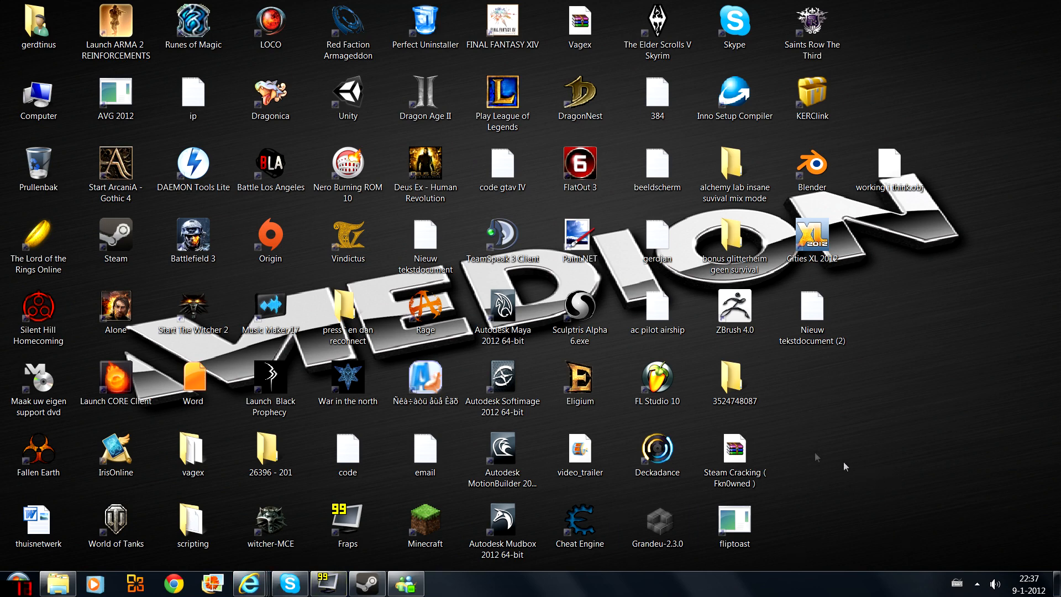
mouse_move(250, 582)
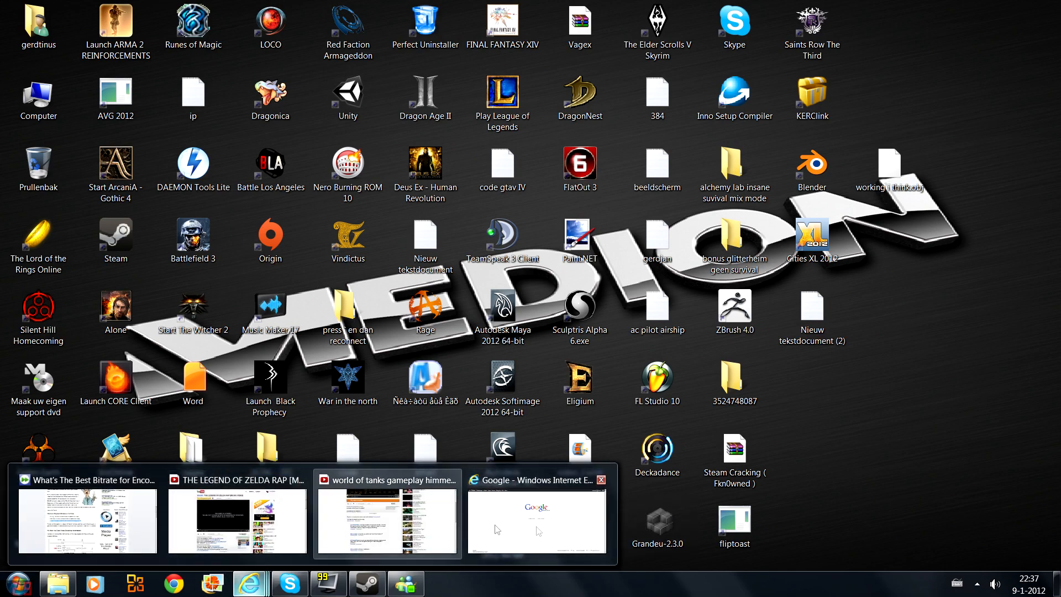
Search Google for 'hypercam 3', visit the HyperCam 3 product page, and return to the results.
left_click(536, 516)
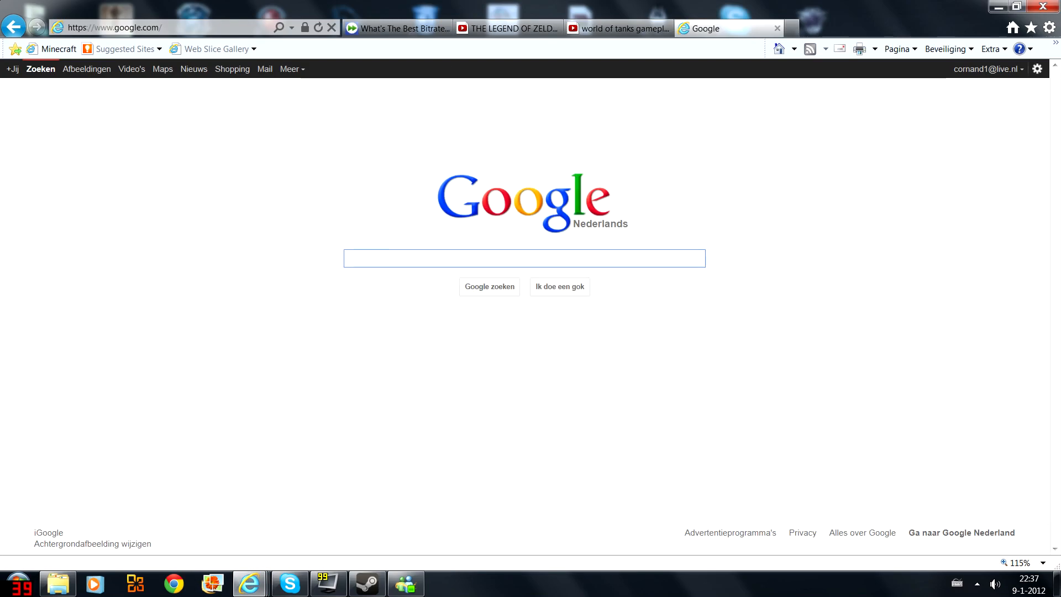
type("h")
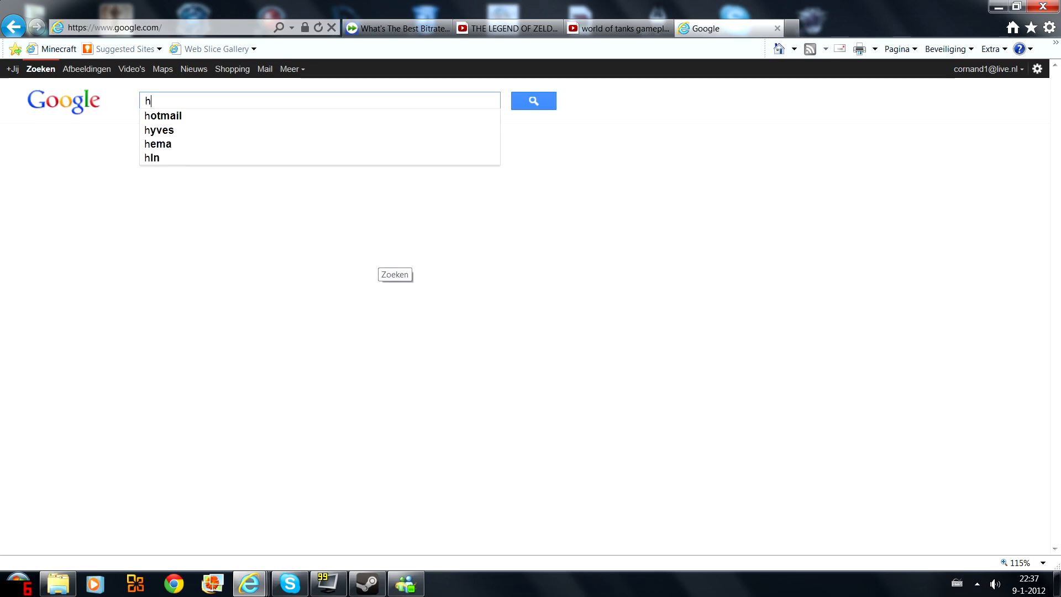
type("ypercam")
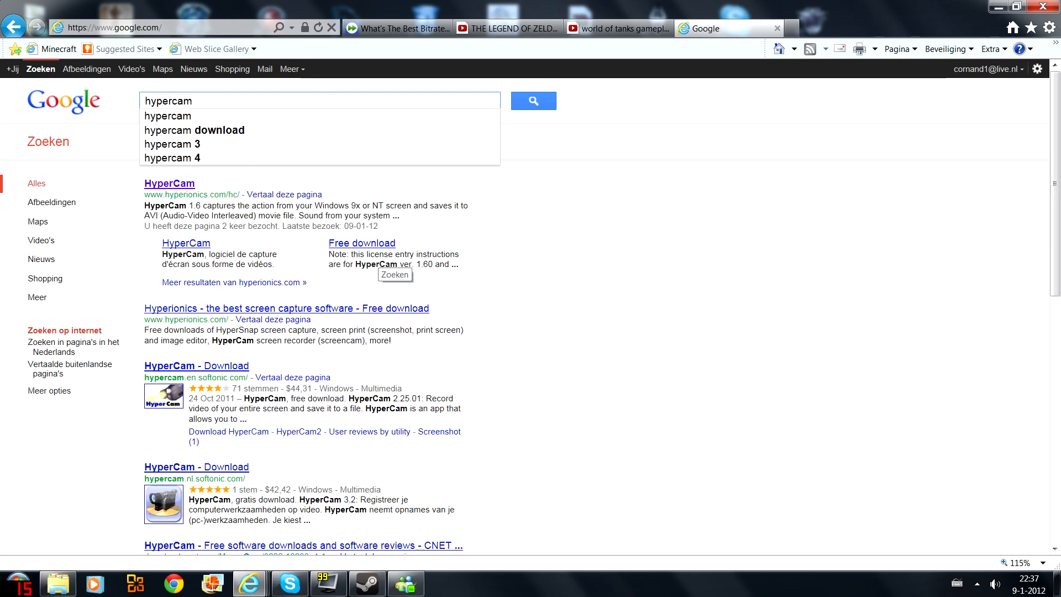
left_click(171, 144)
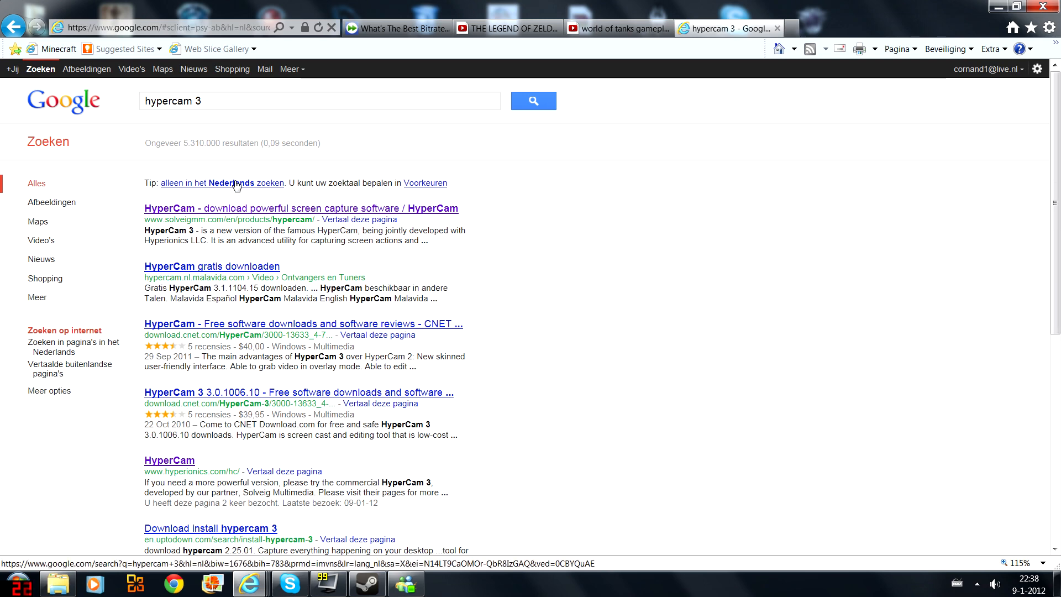
left_click(301, 208)
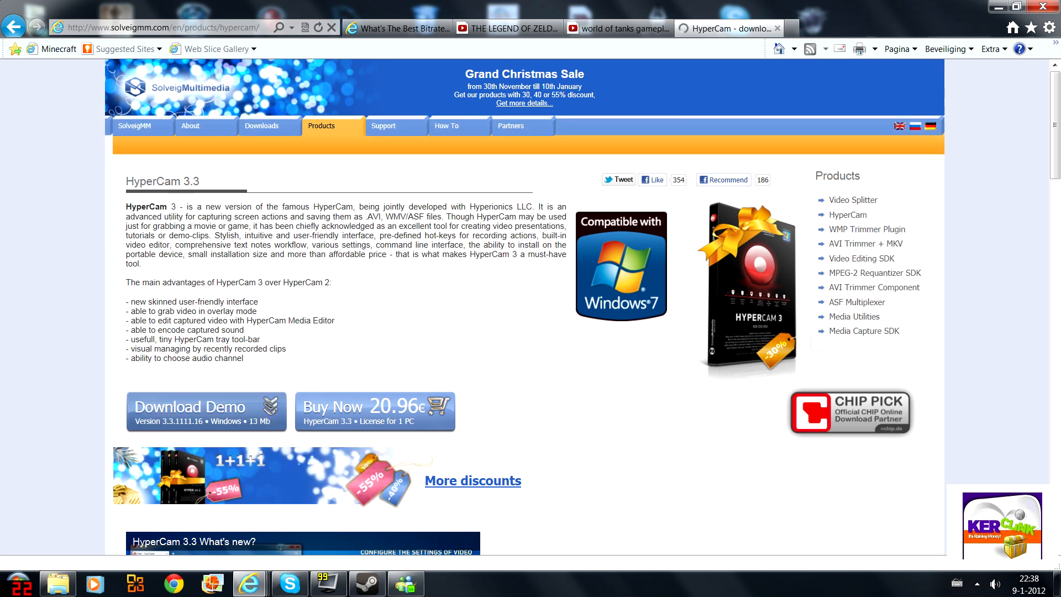
left_click_drag(190, 206, 259, 217)
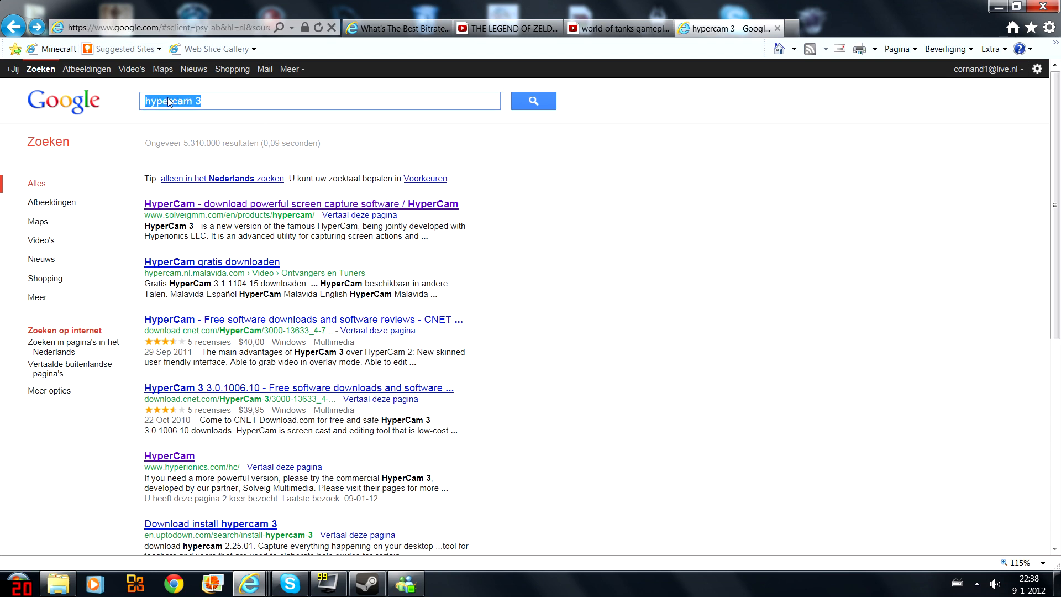
mouse_move(191, 109)
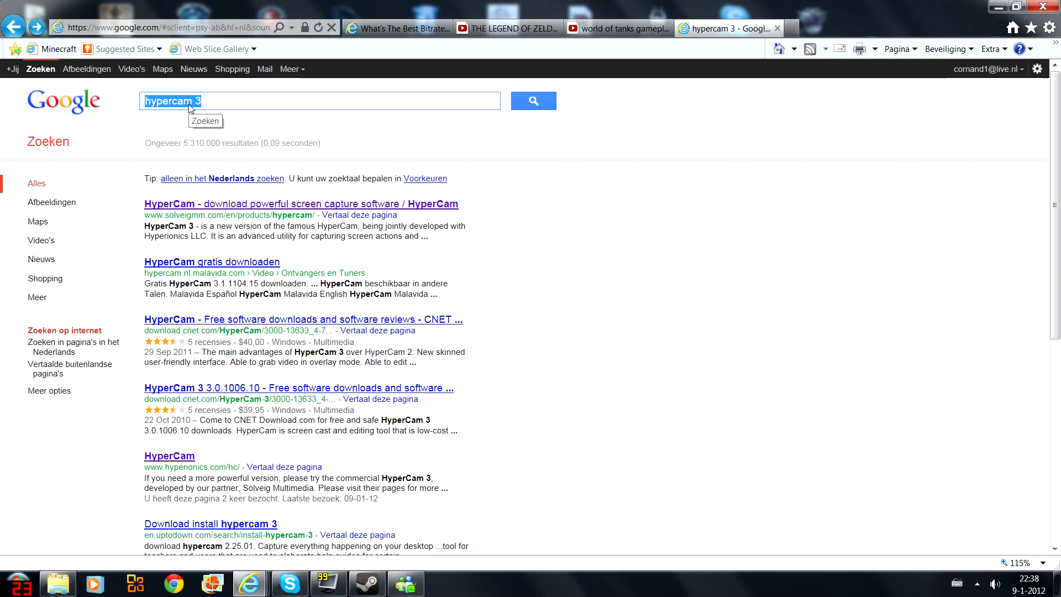
Search Google for fraps, visit fraps.com, then close that tab.
type("fraps")
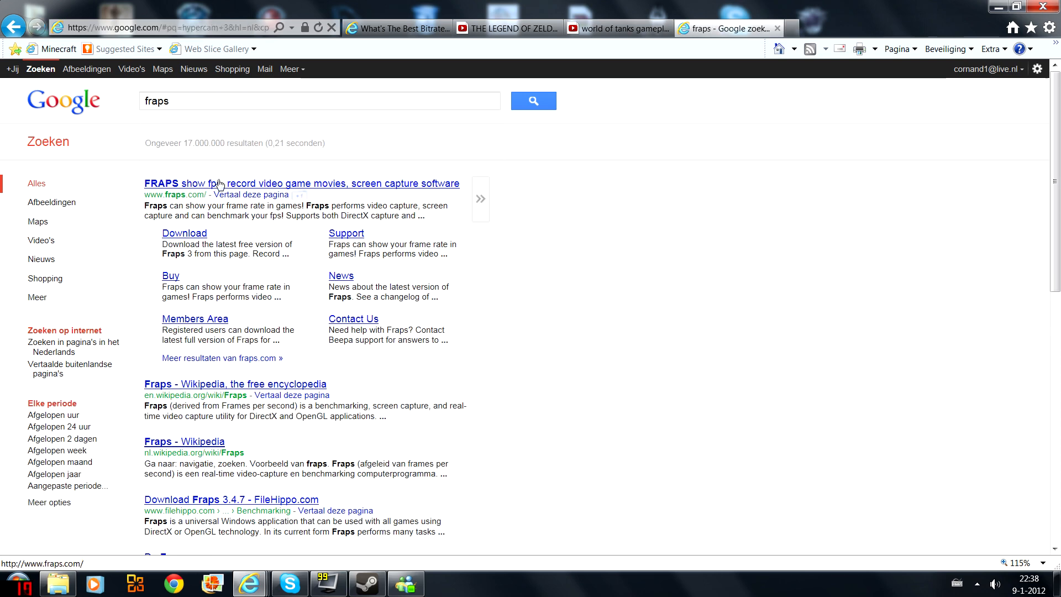
left_click(301, 184)
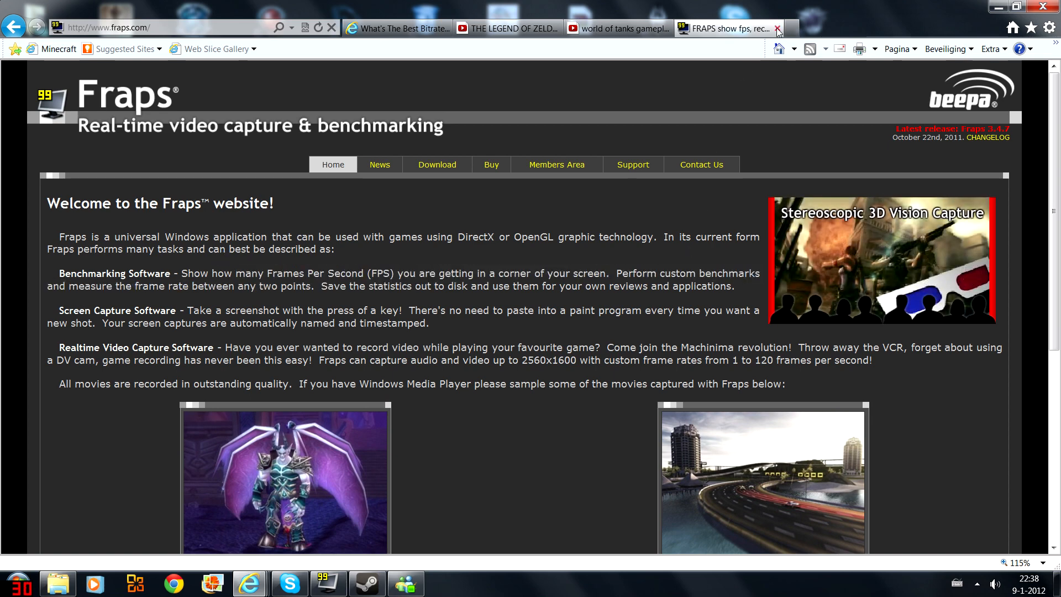
left_click(778, 27)
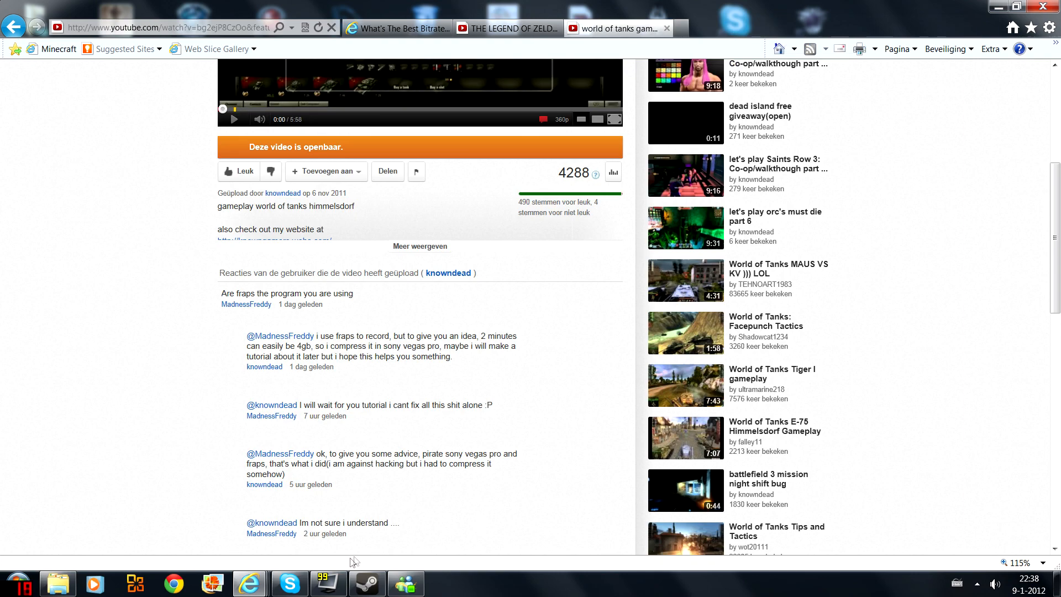
Browse the Fraps General, FPS and Movies settings, ending on Movies.
left_click(328, 584)
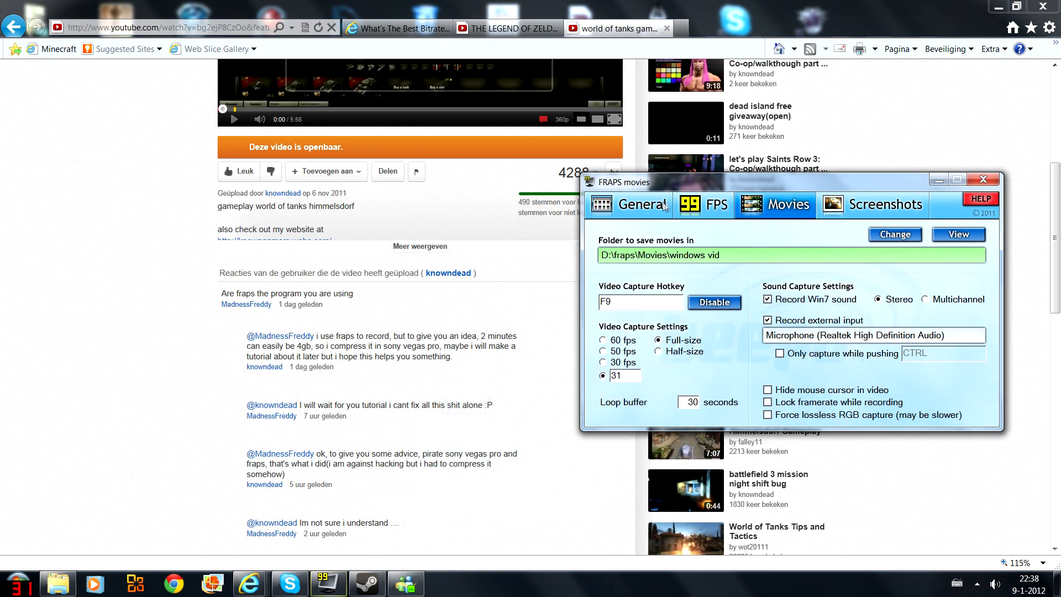
left_click(642, 204)
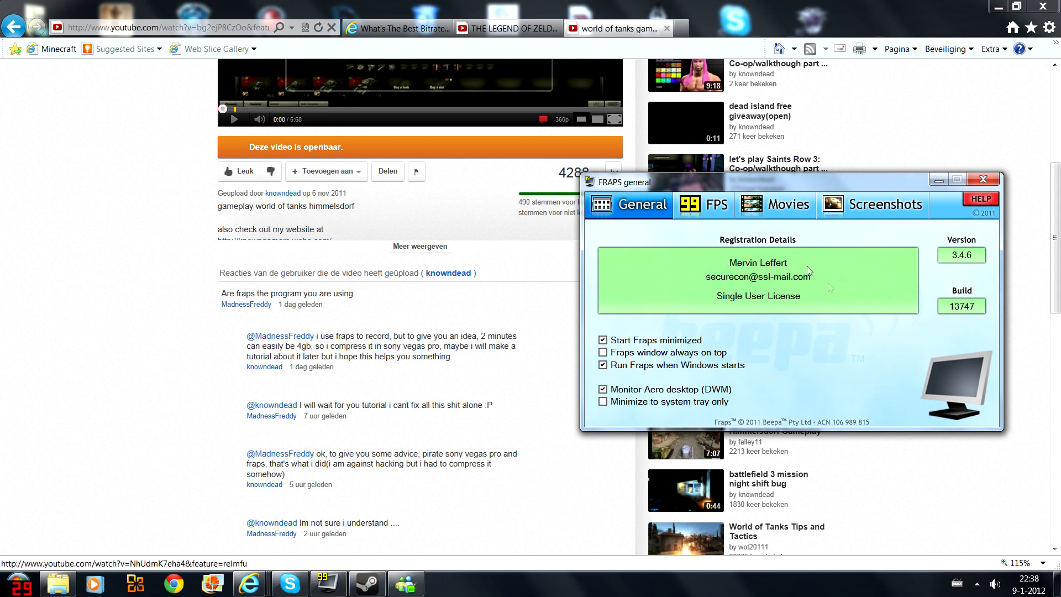
mouse_move(830, 323)
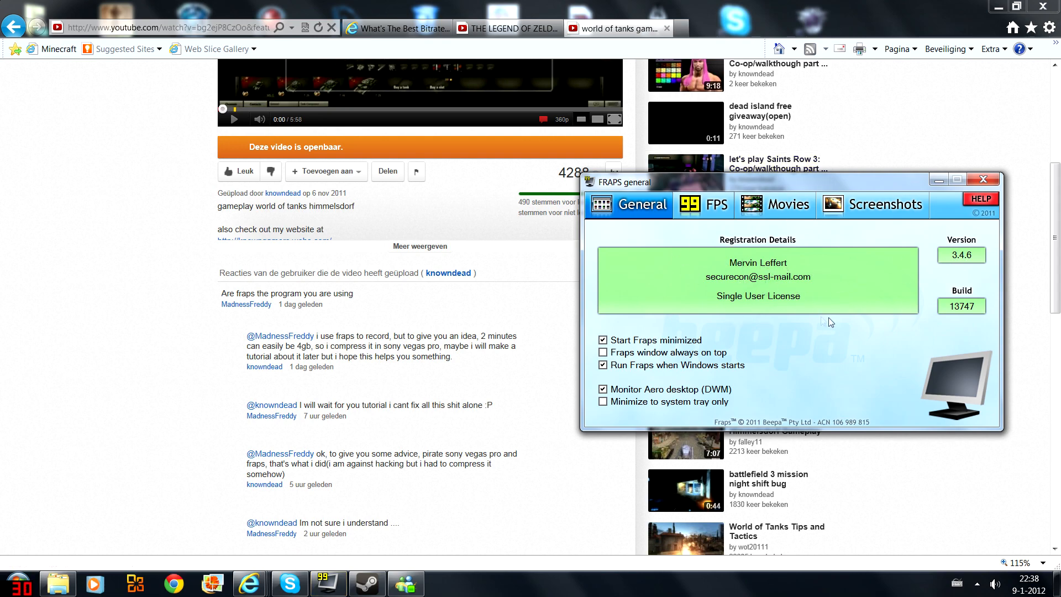
left_click(790, 204)
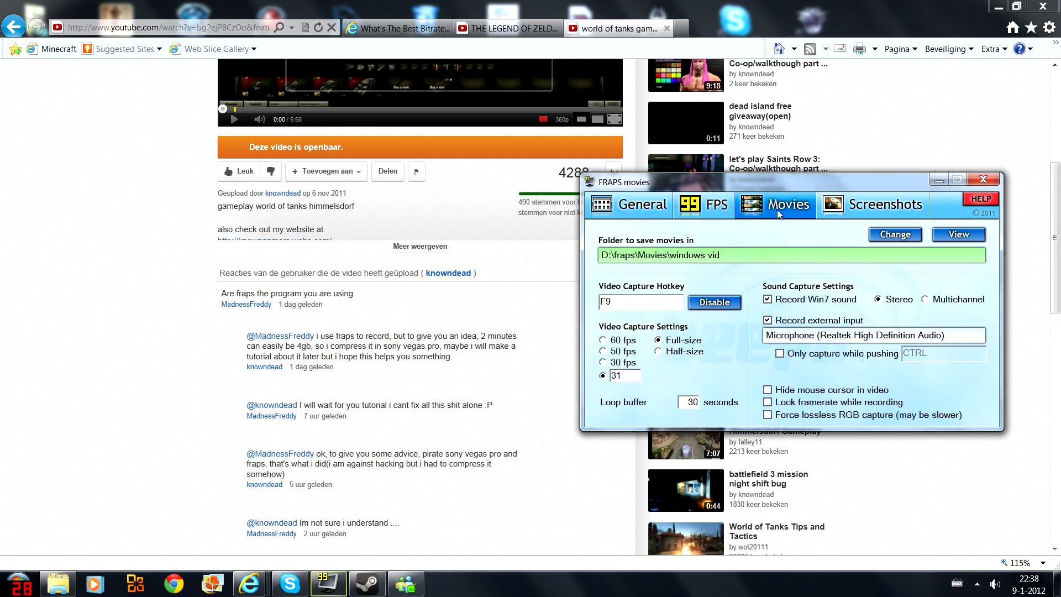
mouse_move(639, 433)
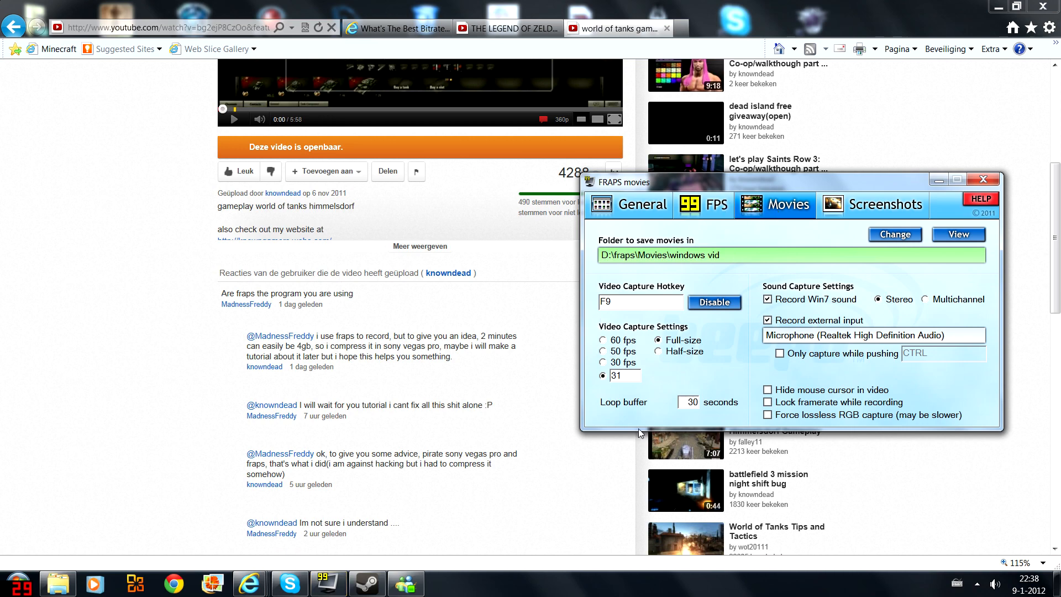
left_click(702, 205)
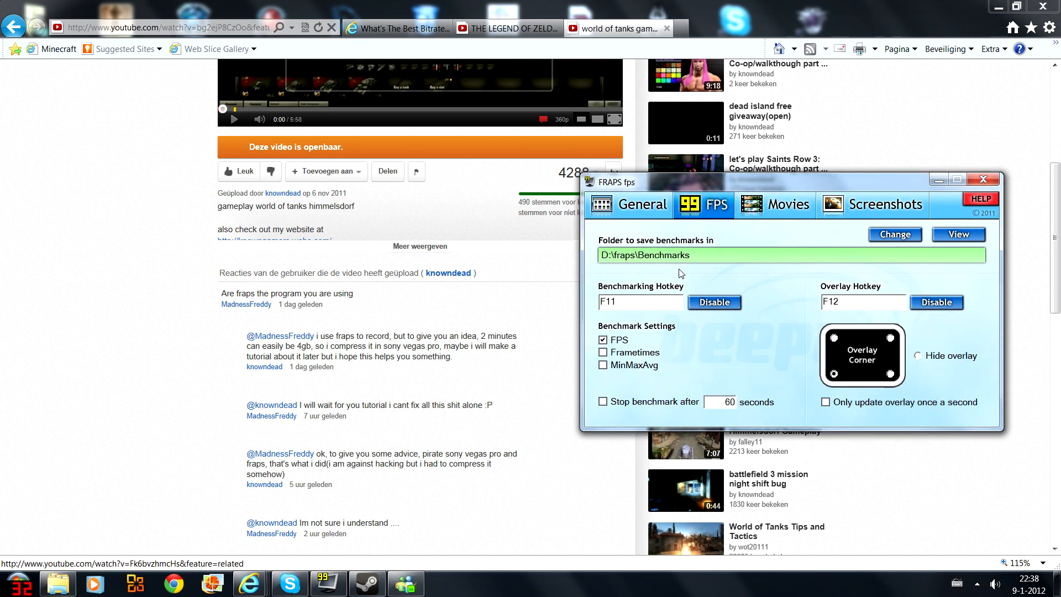
left_click(642, 205)
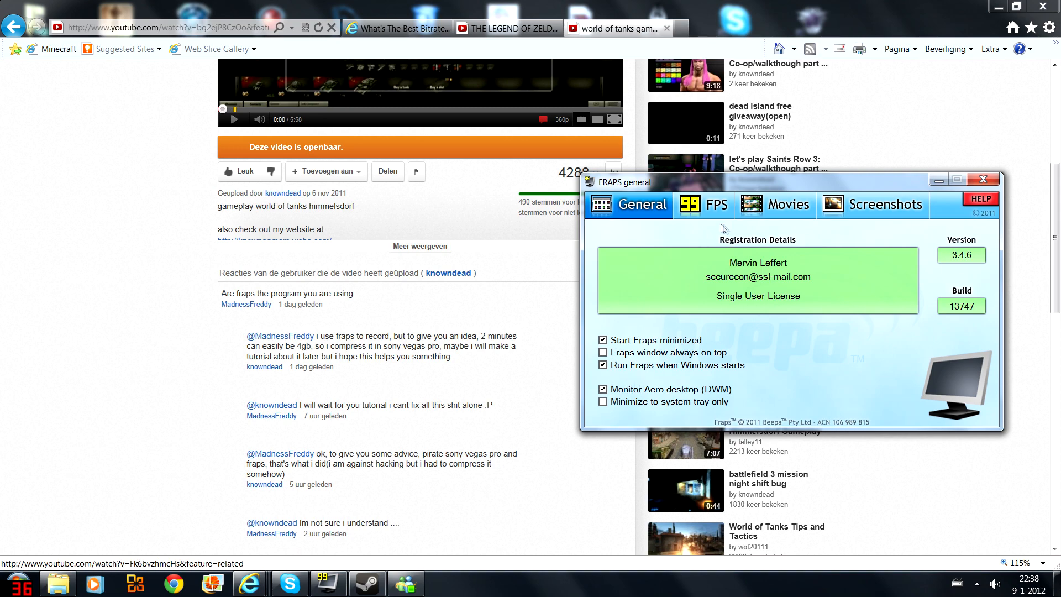
left_click(702, 205)
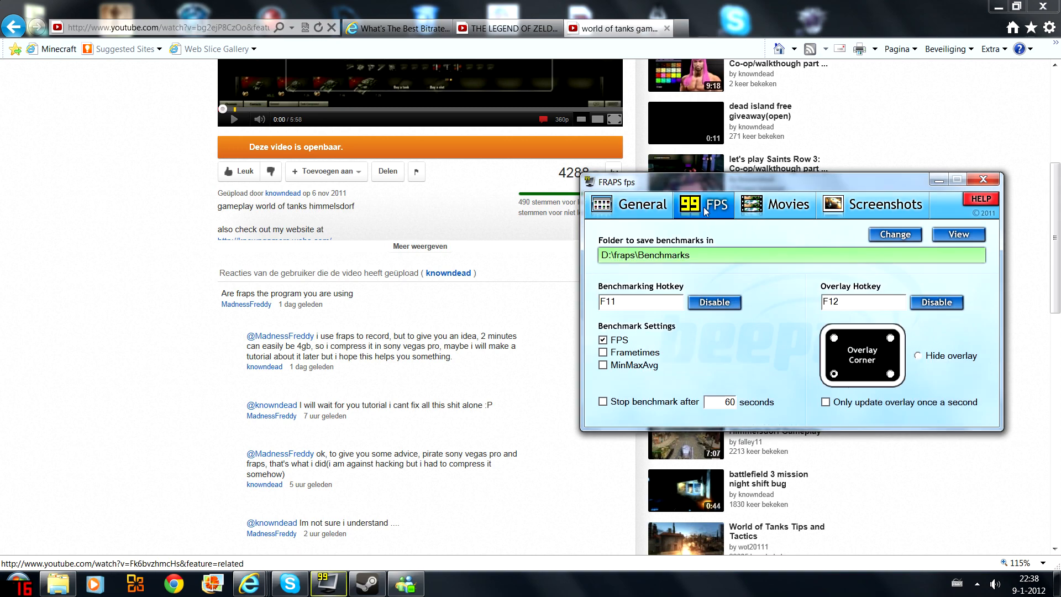
mouse_move(784, 218)
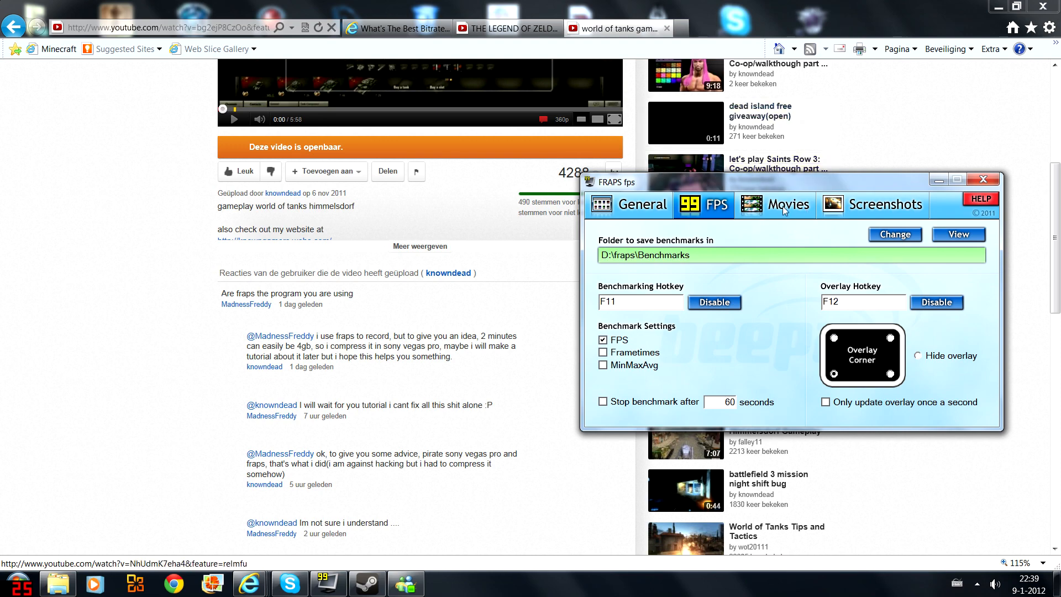
left_click(788, 205)
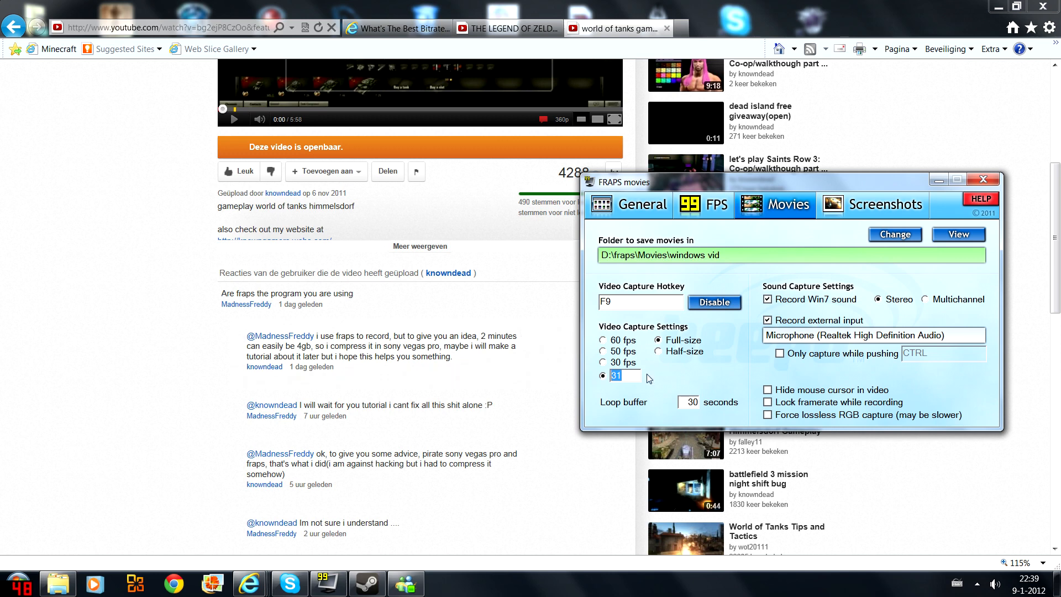
mouse_move(648, 383)
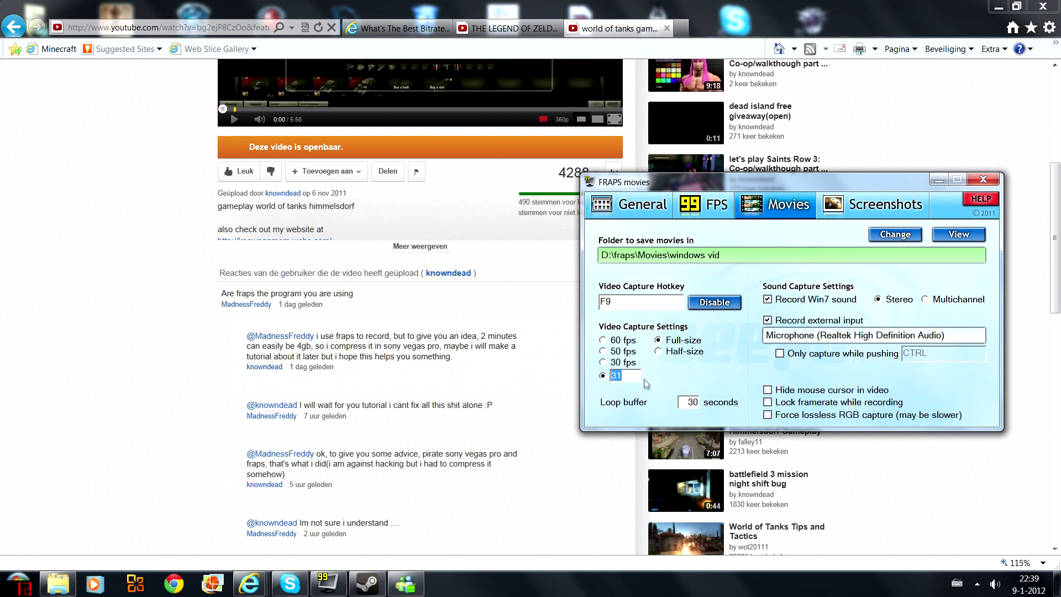
mouse_move(674, 377)
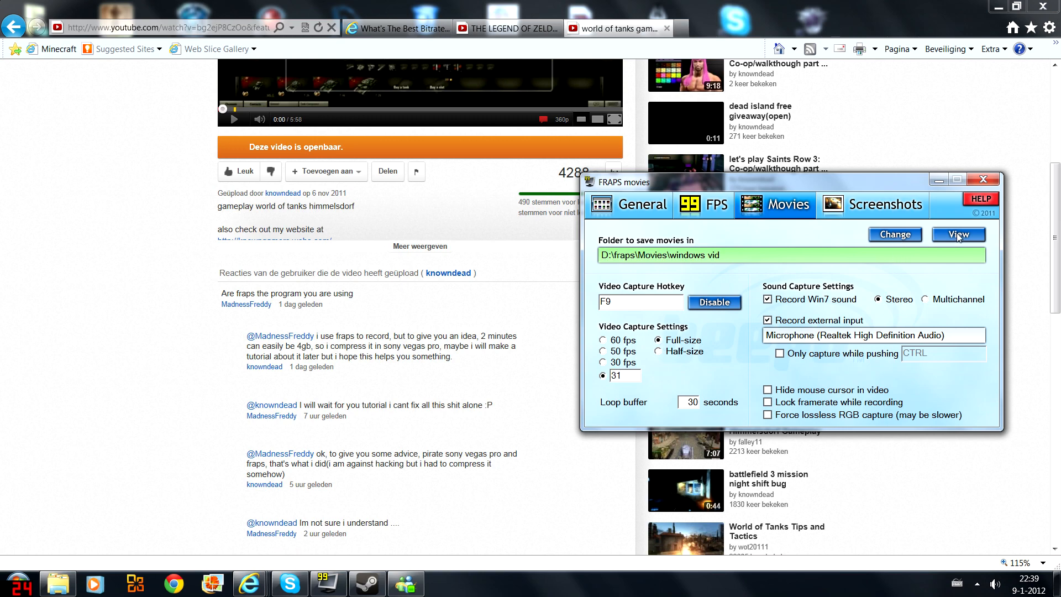
Open the Fraps movie save folder and check the 3,98 GB recording's size.
left_click(958, 234)
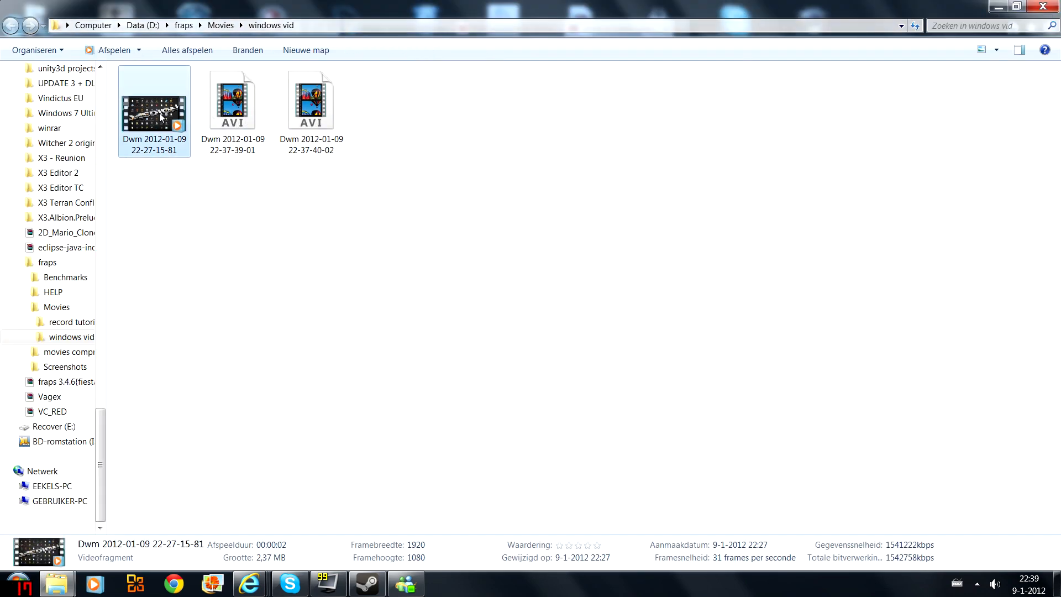
mouse_move(431, 555)
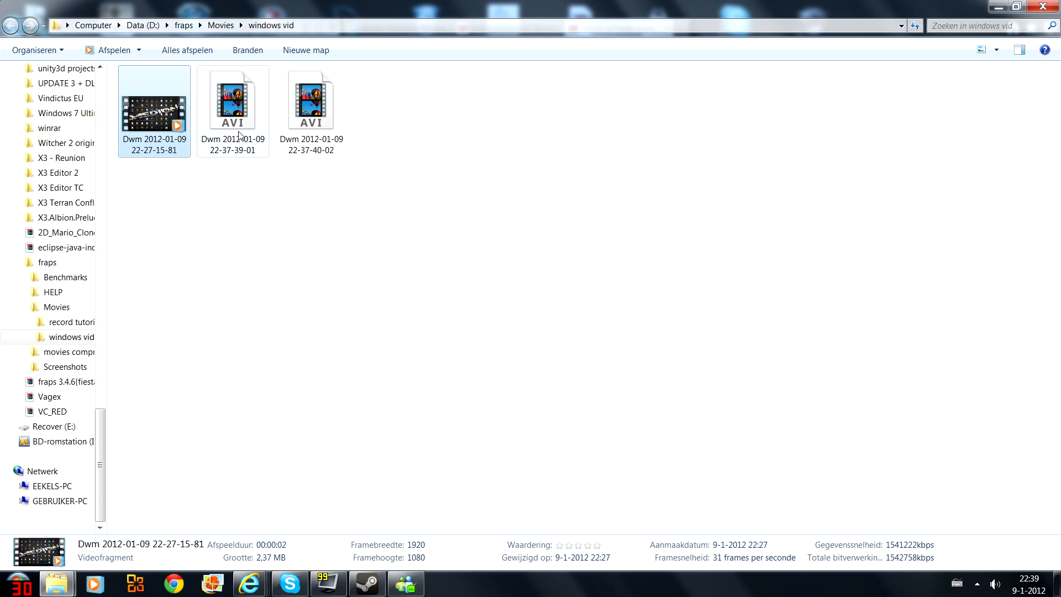
left_click(232, 100)
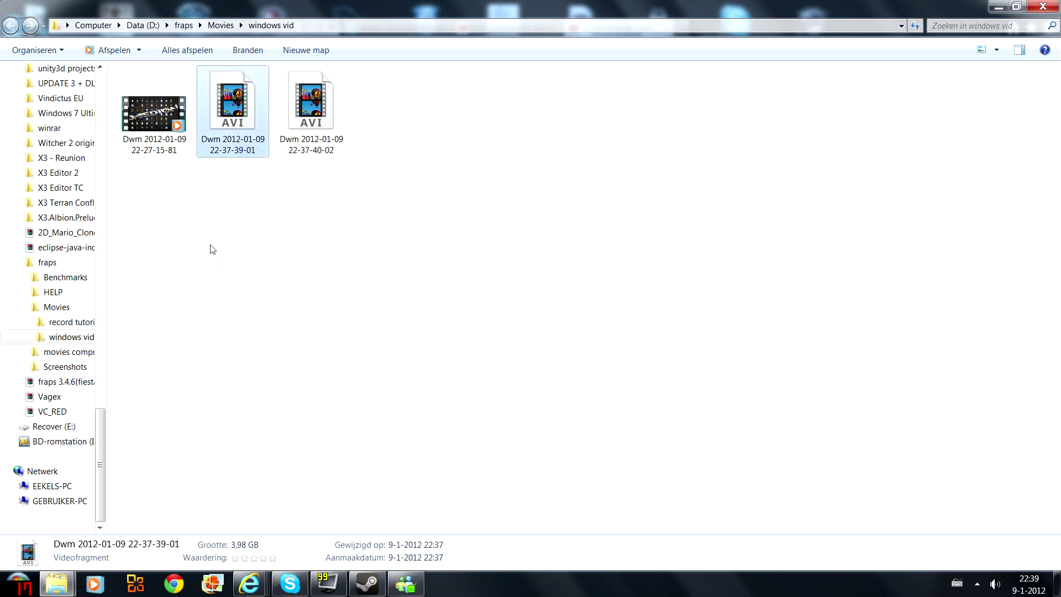
scroll("up", 3)
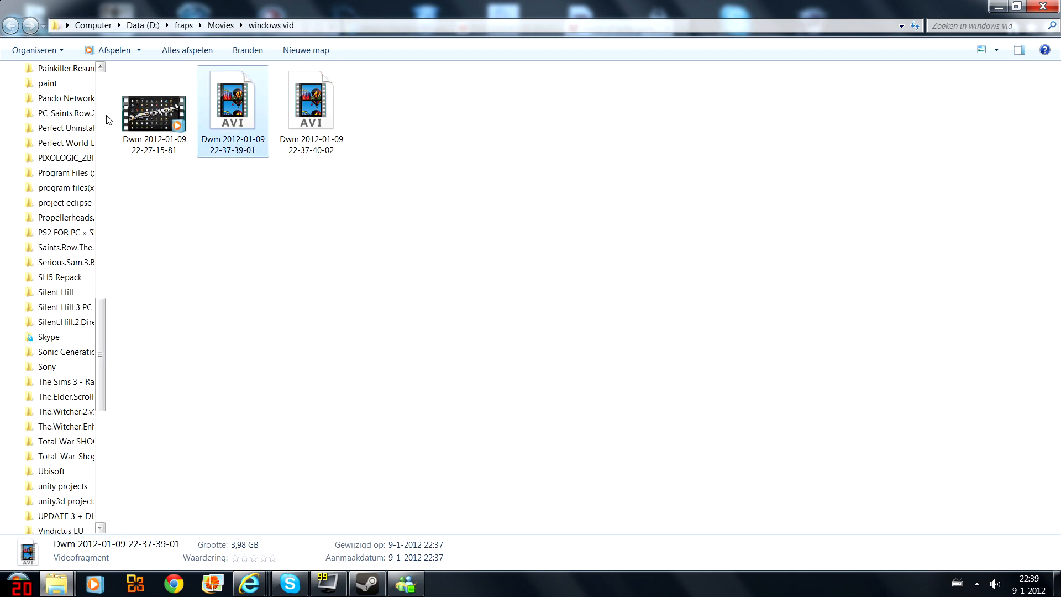
left_click(154, 111)
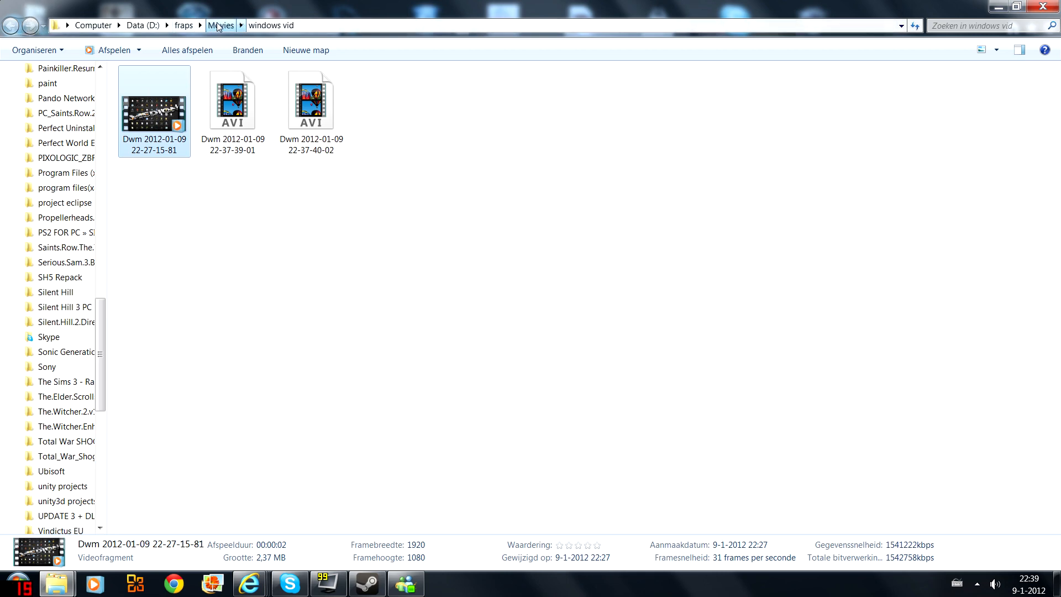
Compare clip sizes in record tutorial and windows vid, including the 3,95 GB BLR recording.
left_click(220, 25)
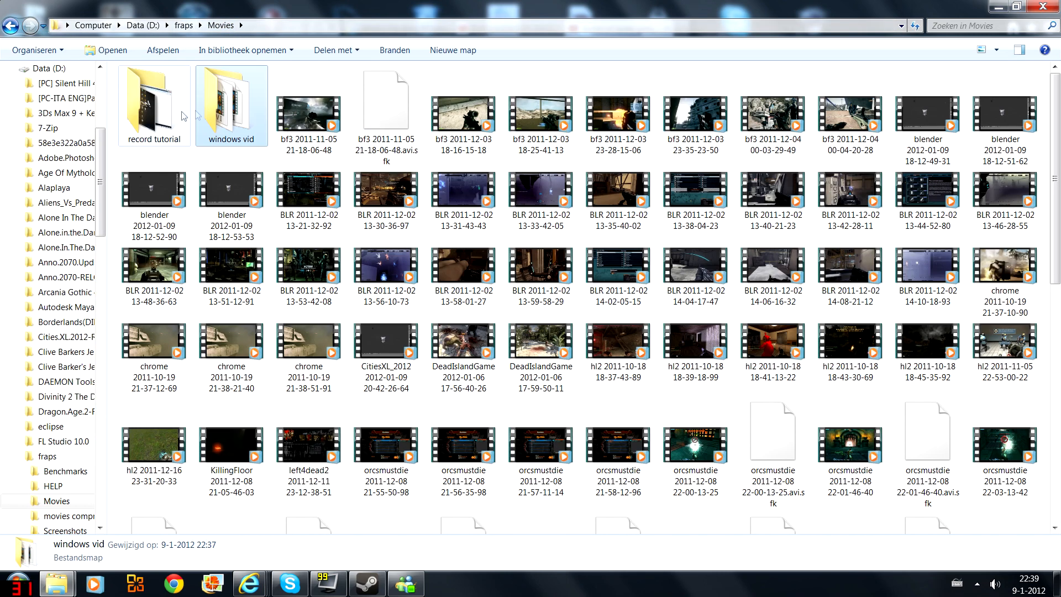
double_click(153, 103)
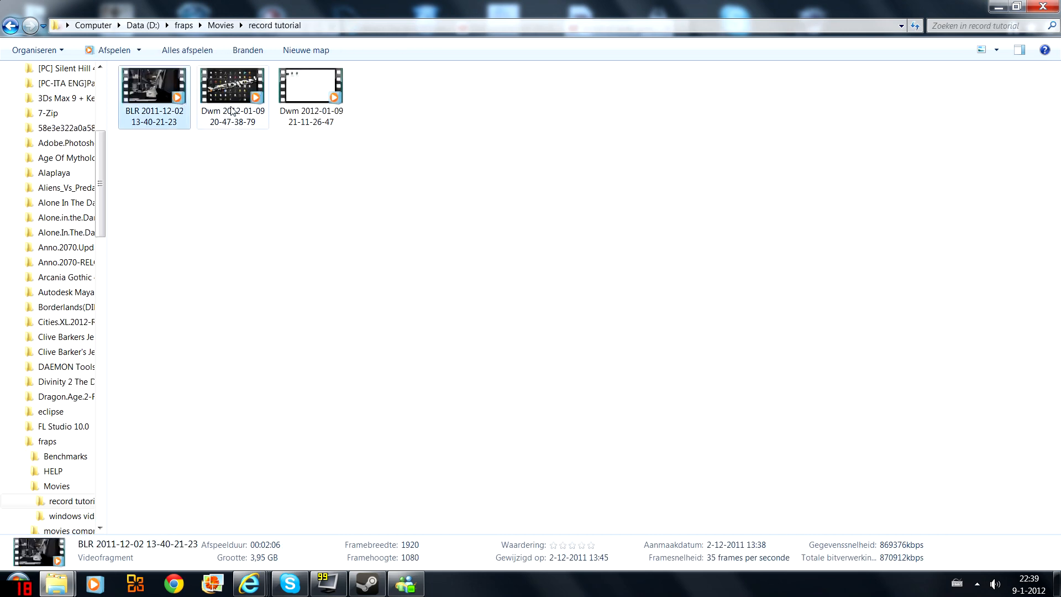
left_click(71, 501)
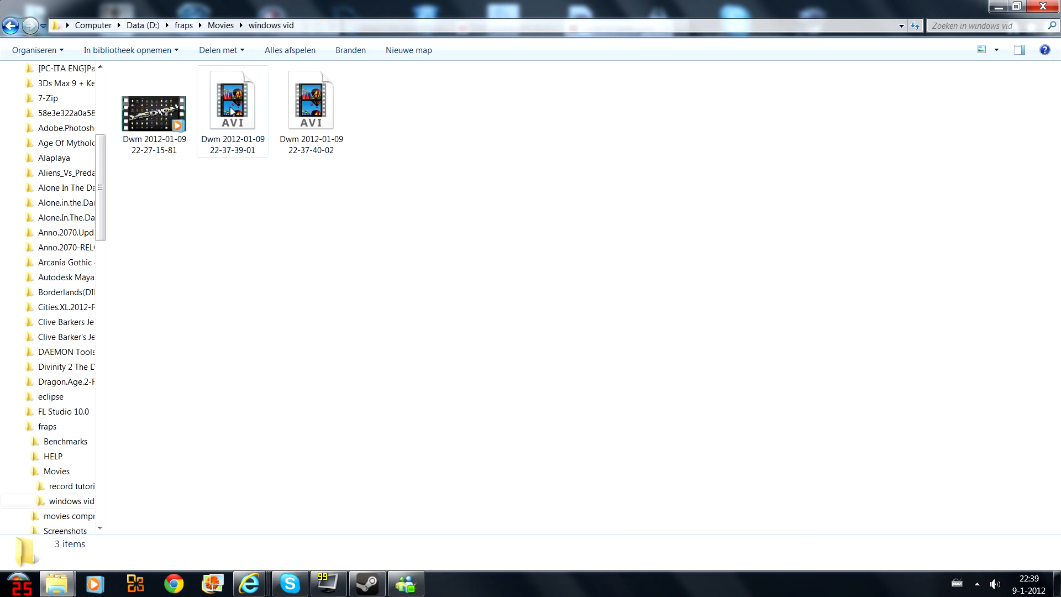
left_click(310, 100)
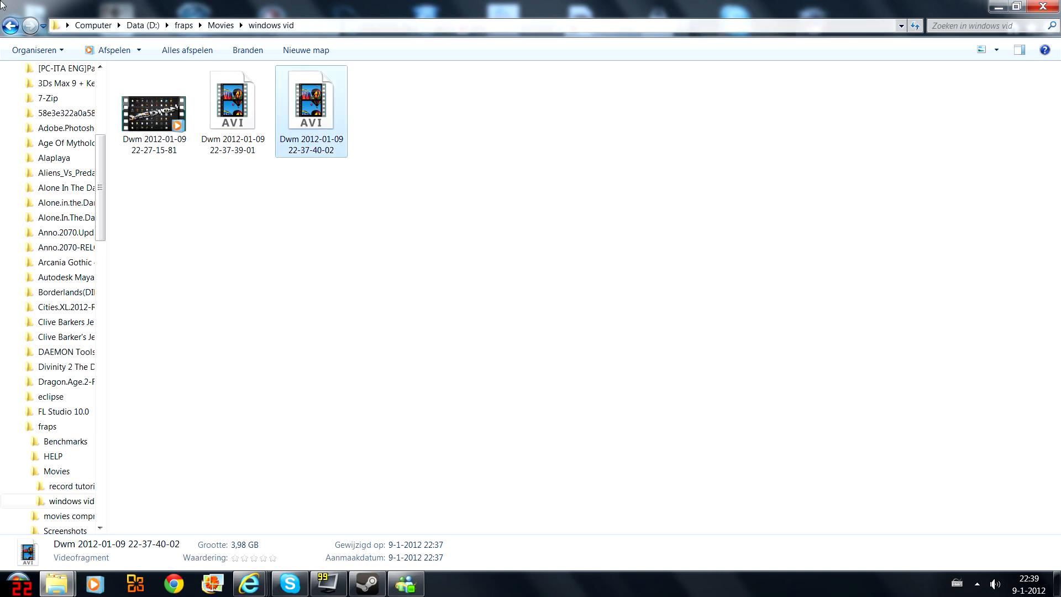
left_click(70, 486)
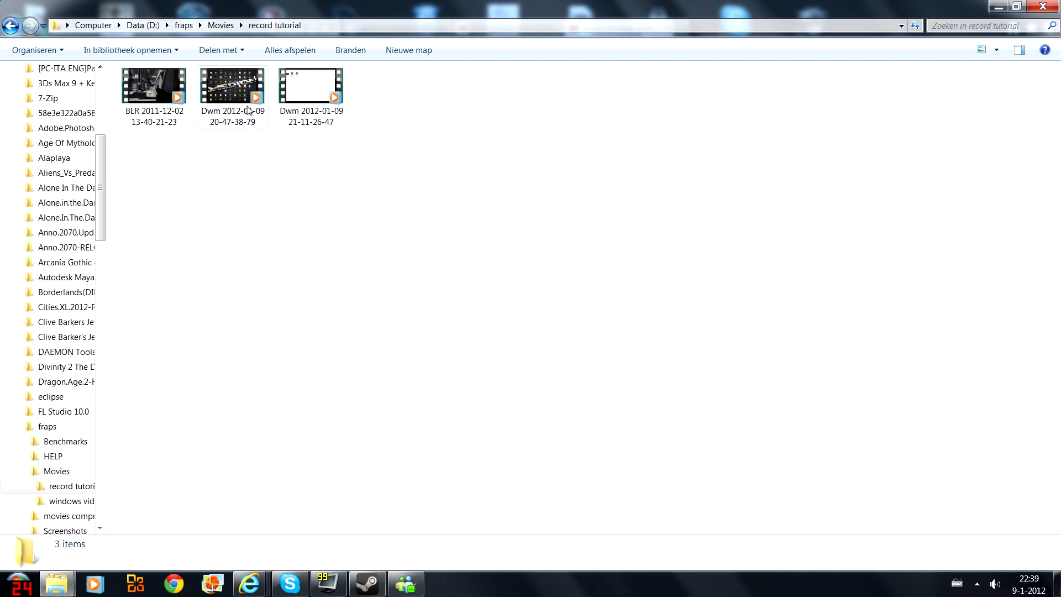
left_click(232, 84)
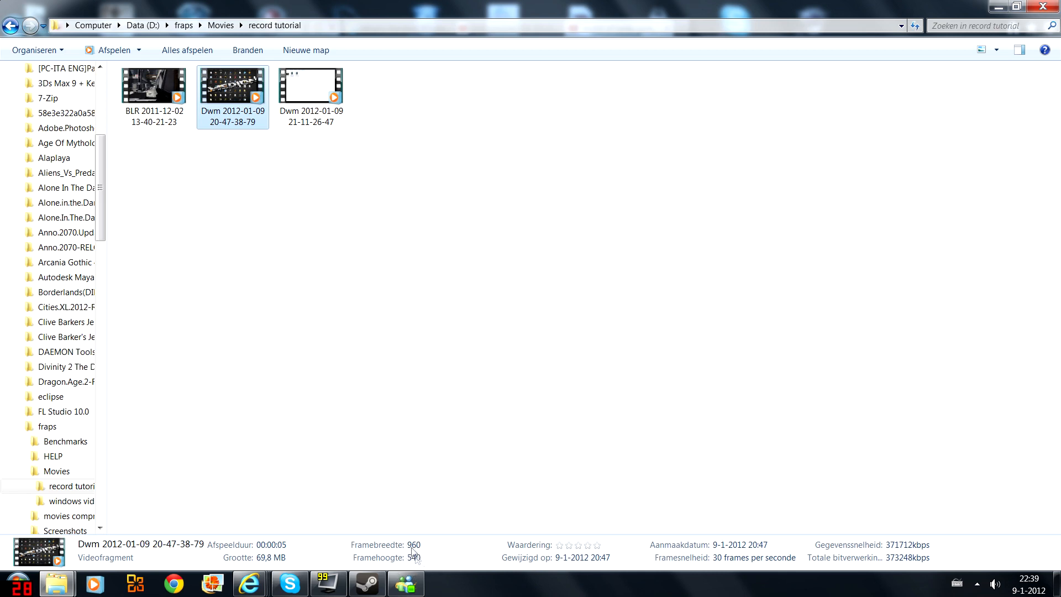
mouse_move(907, 571)
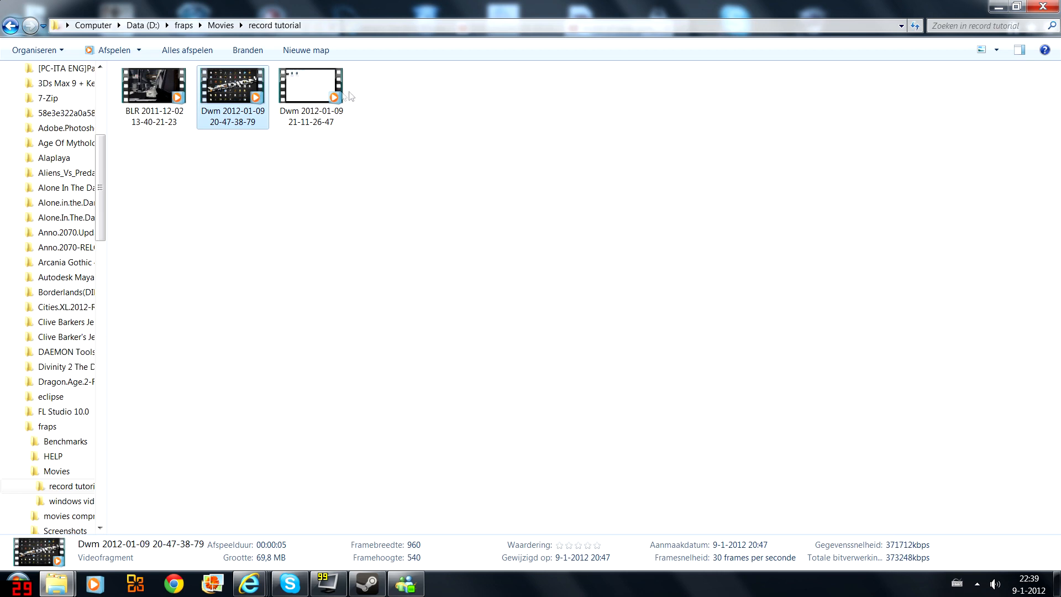
left_click(311, 88)
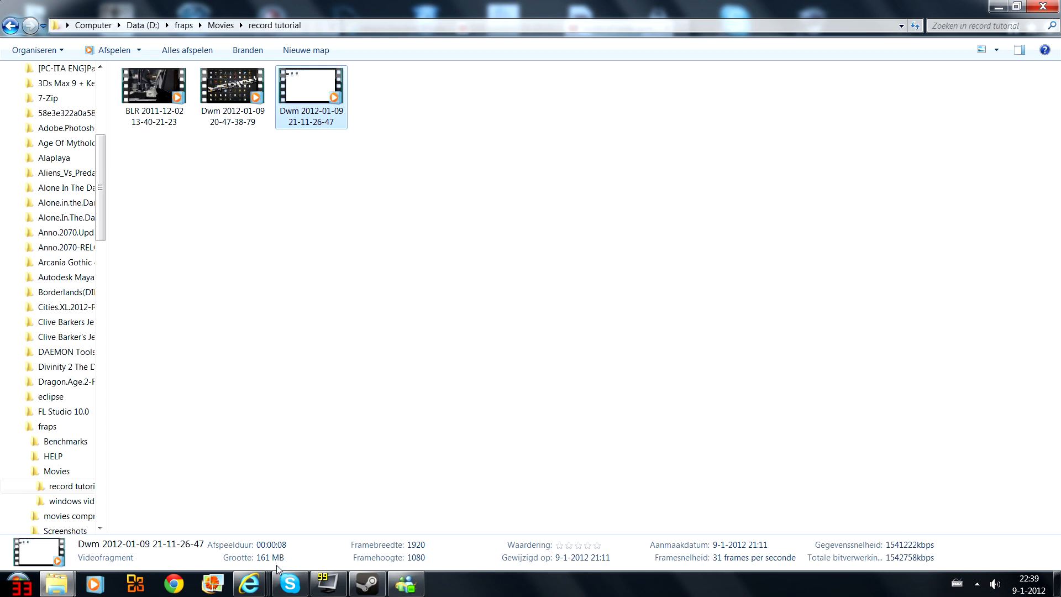
left_click(153, 88)
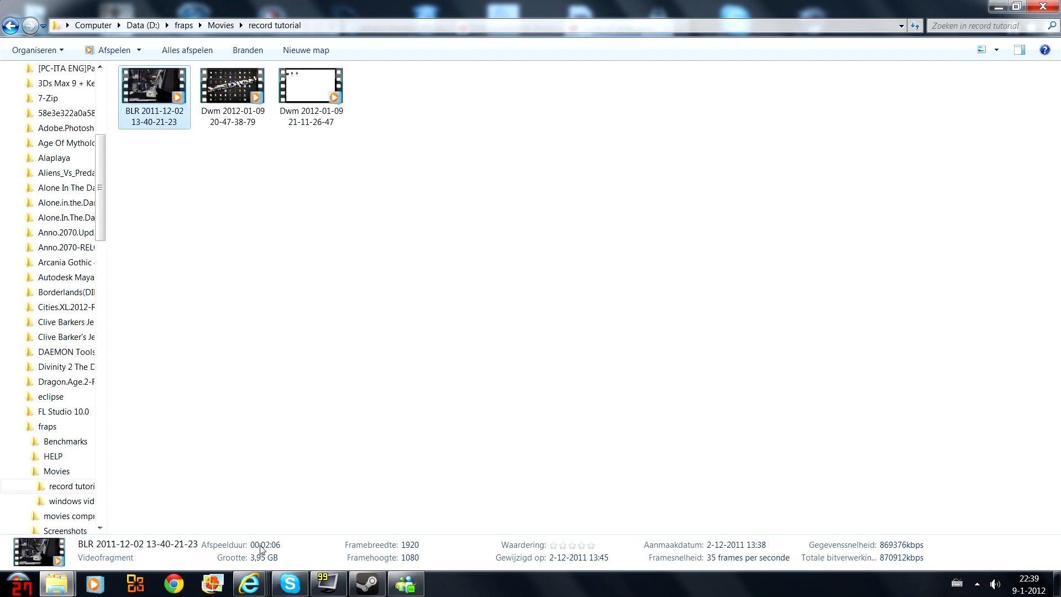
mouse_move(997, 6)
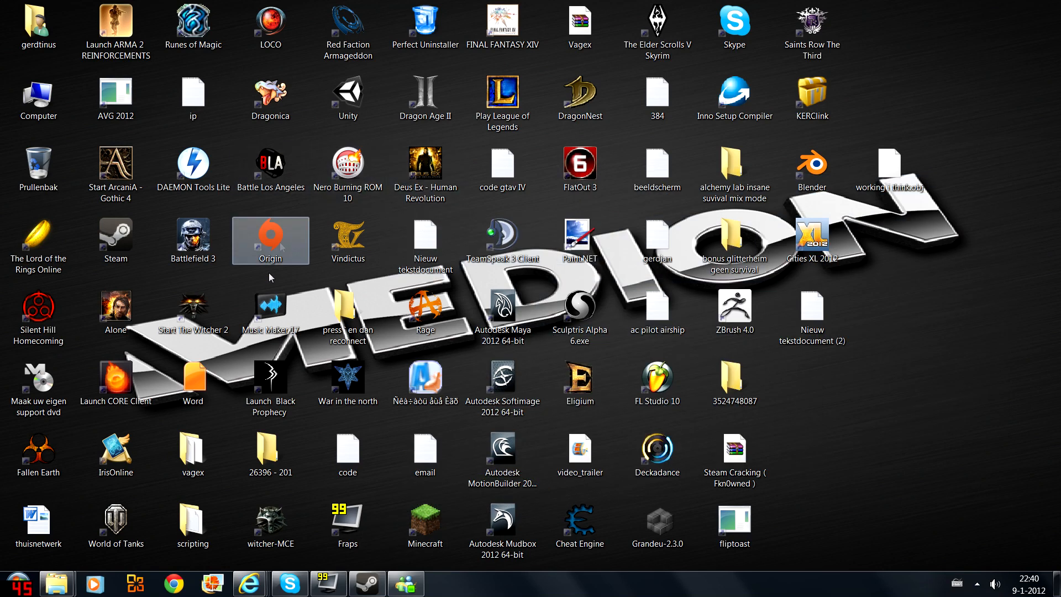
mouse_move(270, 536)
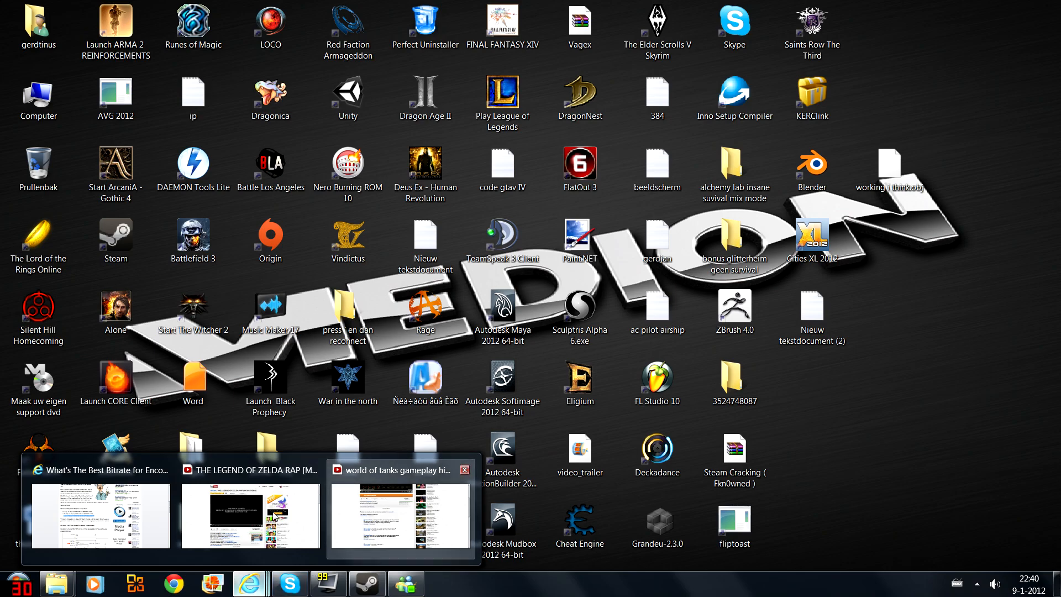
left_click(99, 516)
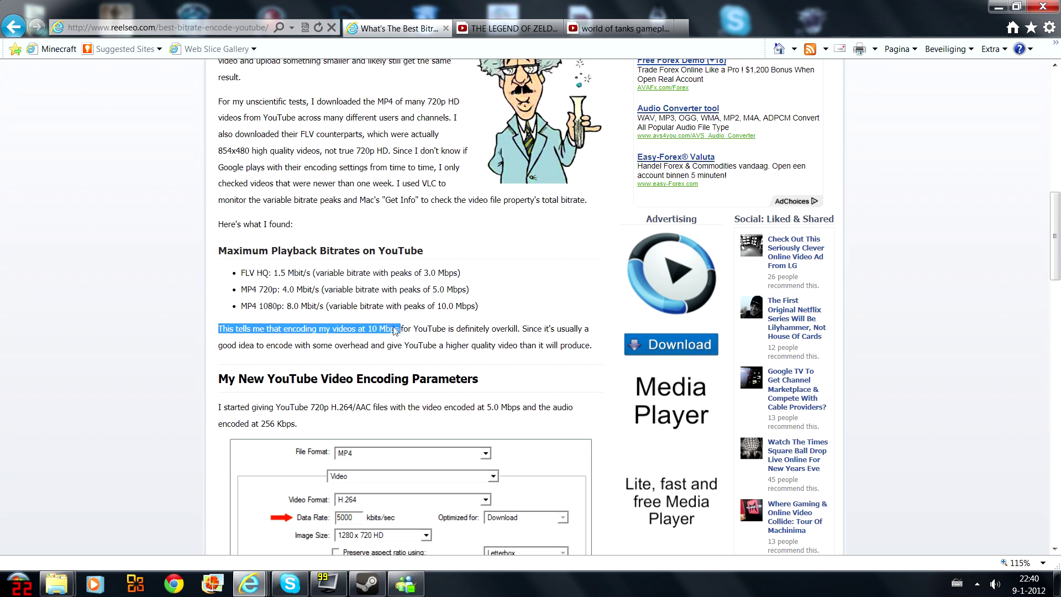
left_click(483, 312)
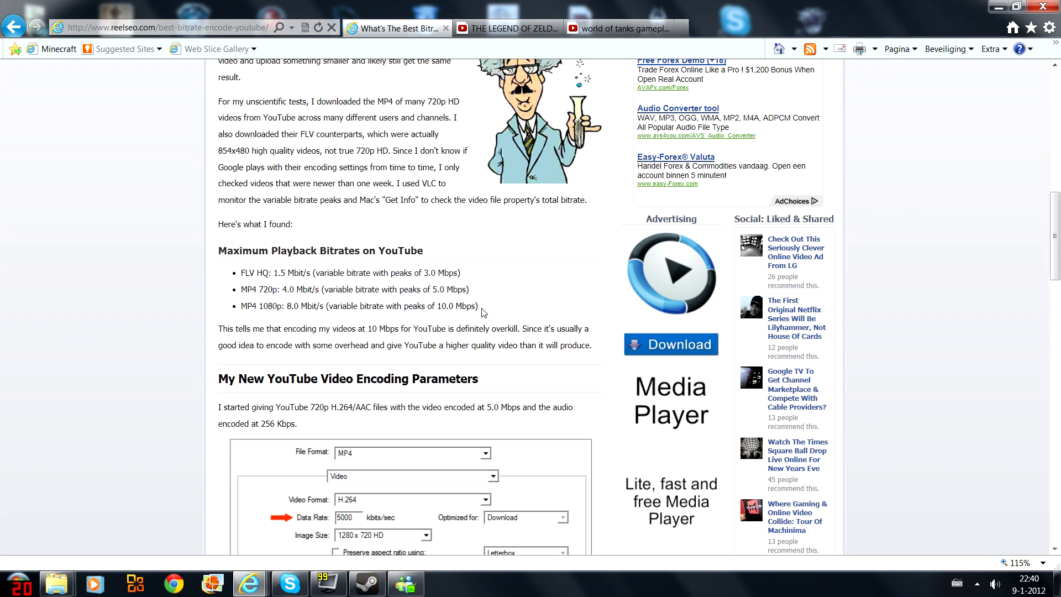
mouse_move(945, 5)
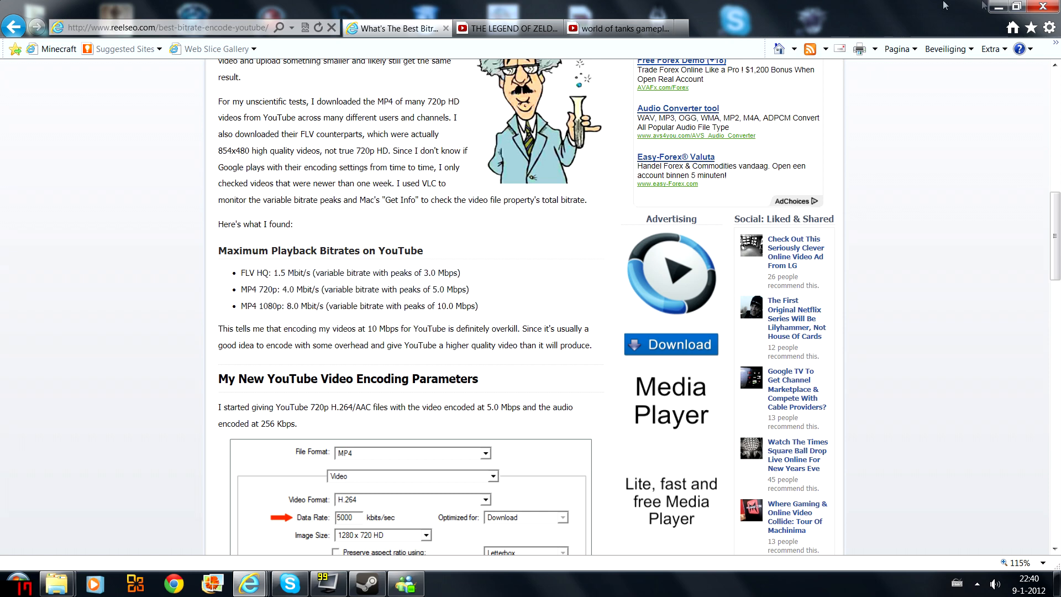
mouse_move(374, 302)
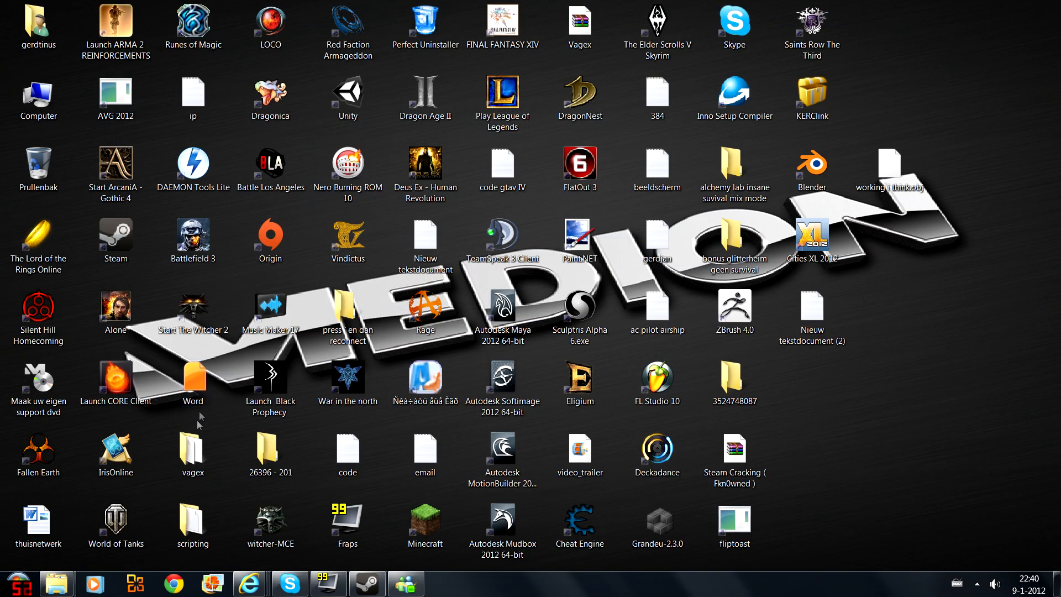
Navigate Computer > Data (D:) > Sony > Vegas Pro 10.0 and launch vegas100.exe.
double_click(39, 91)
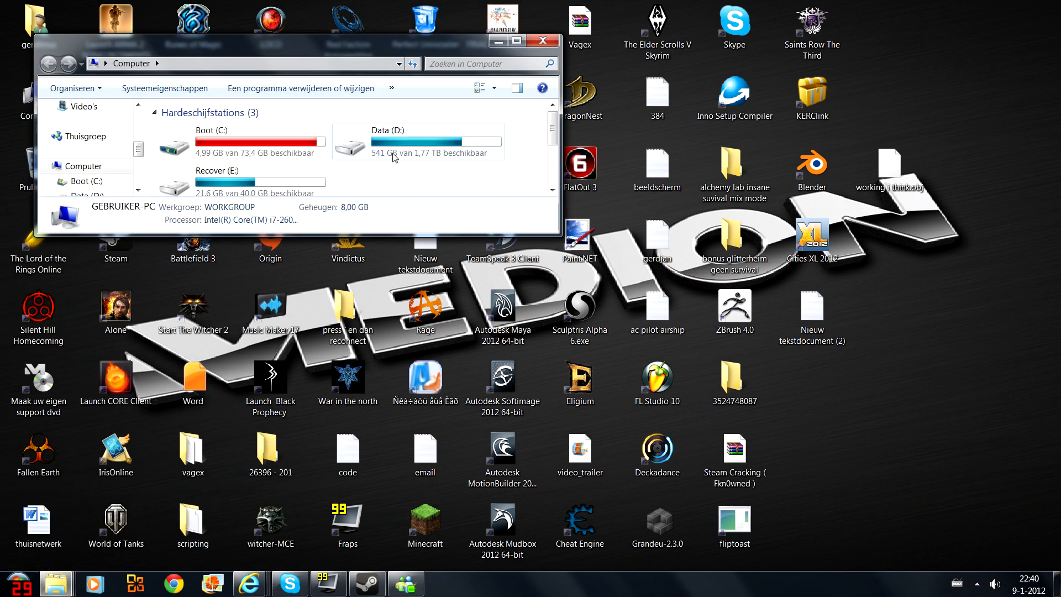
double_click(418, 141)
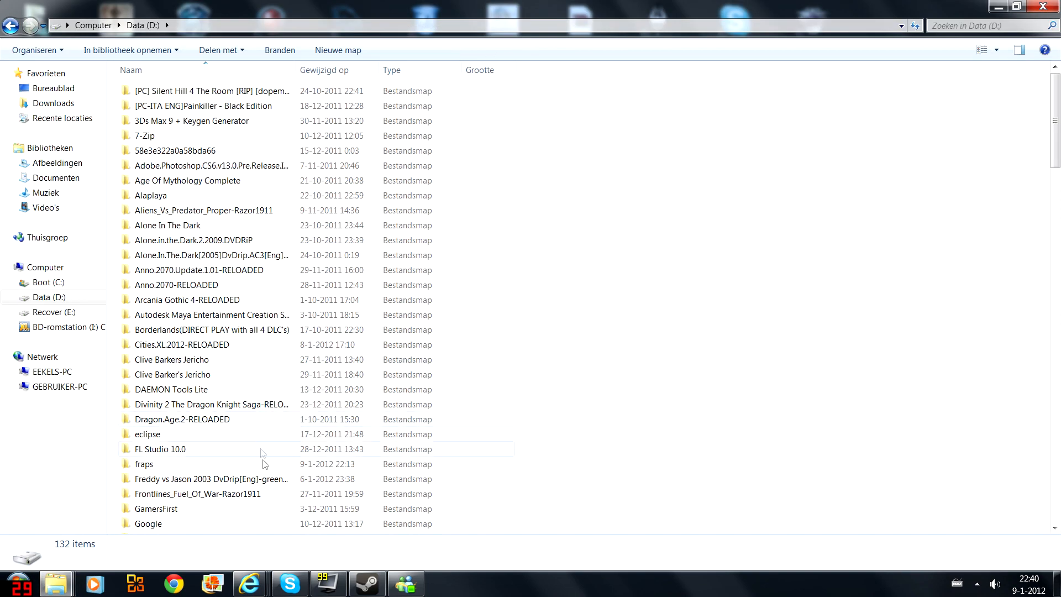
scroll("down", 3)
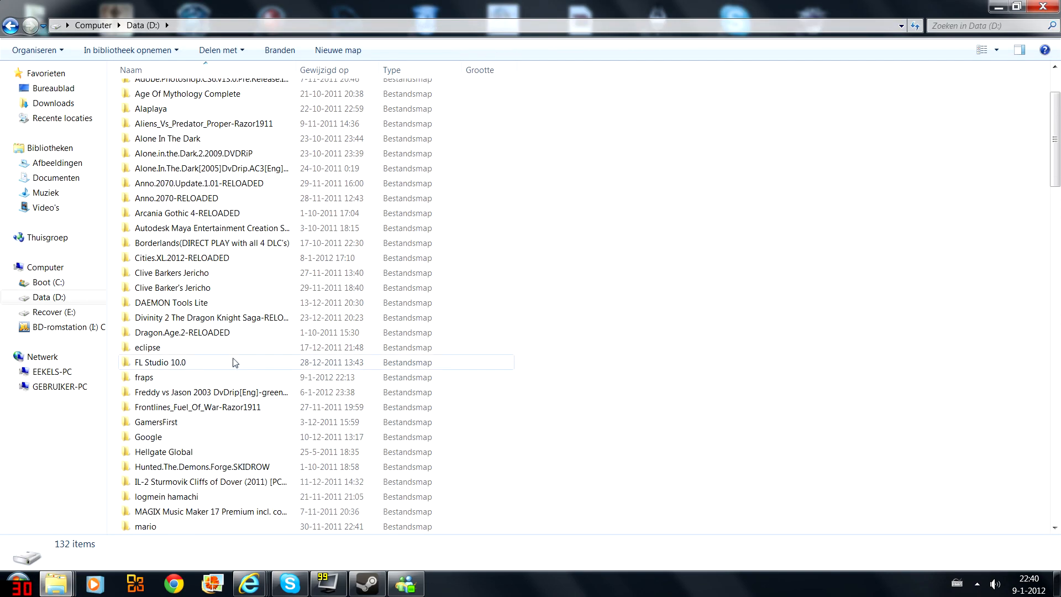
mouse_move(250, 582)
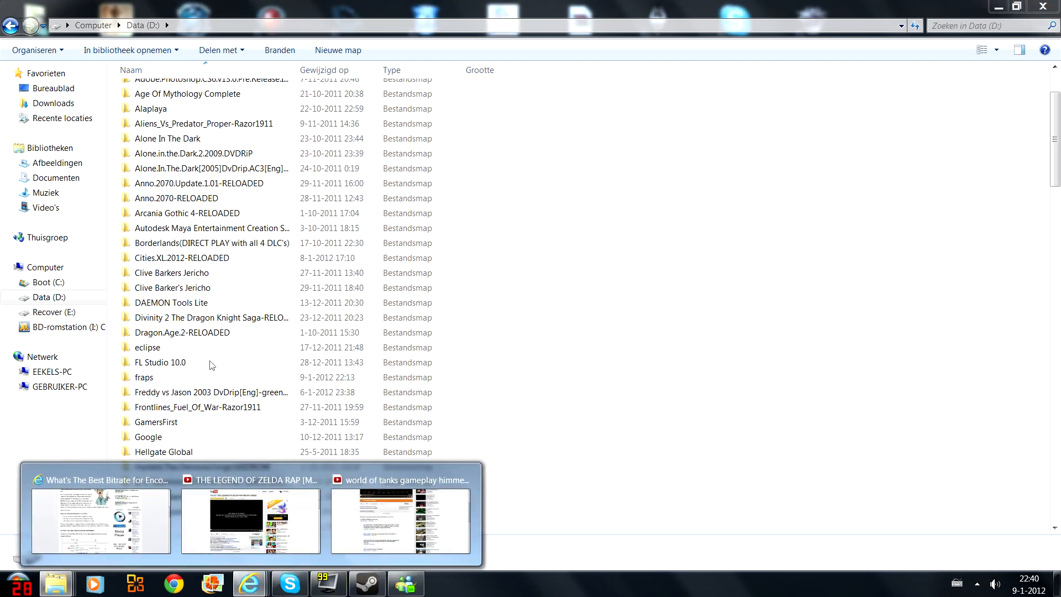
left_click(210, 392)
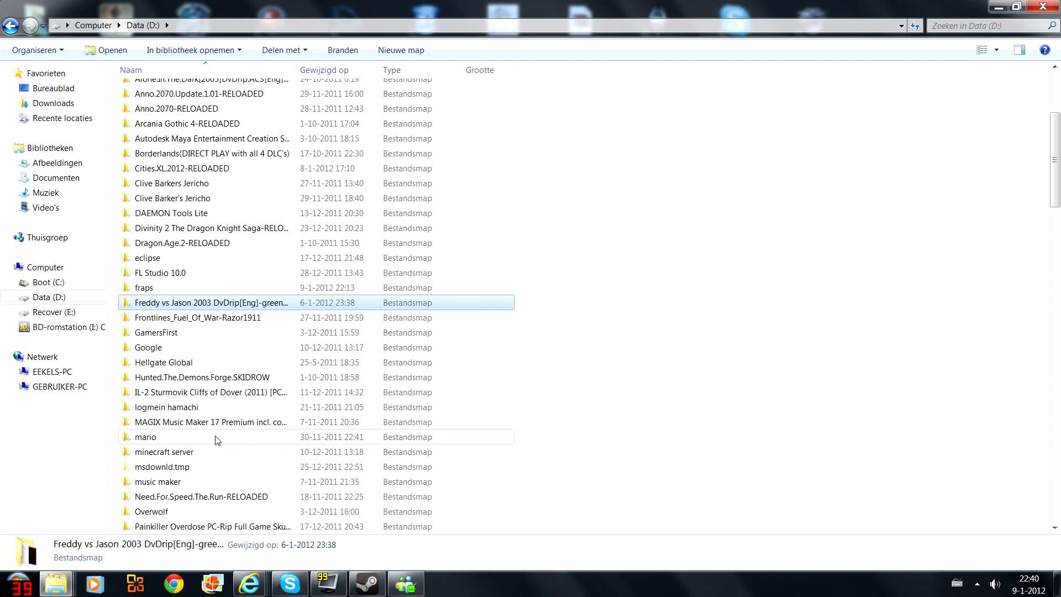
scroll("down", 3)
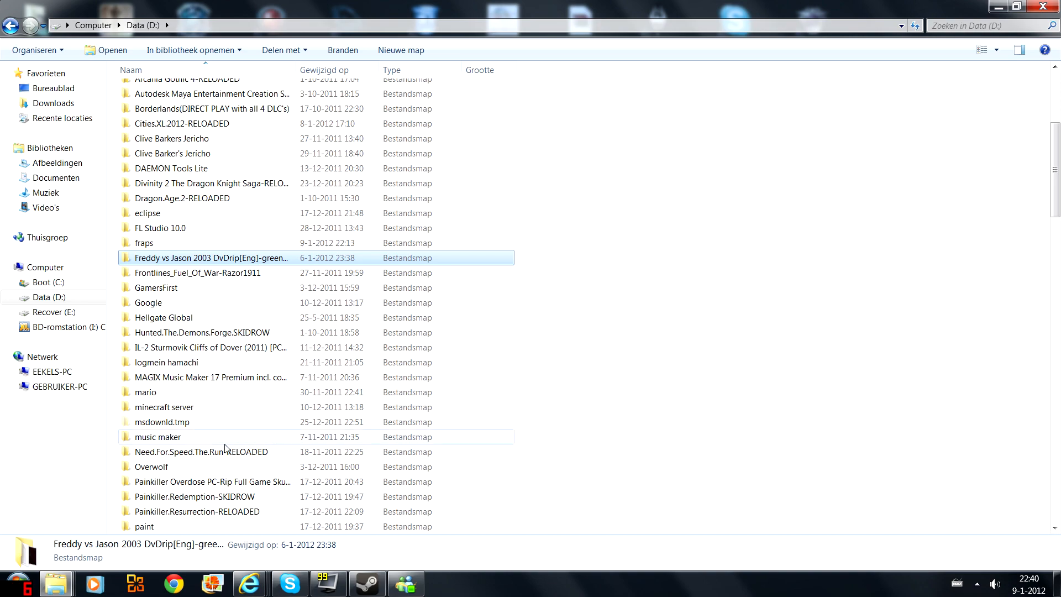
scroll("down", 3)
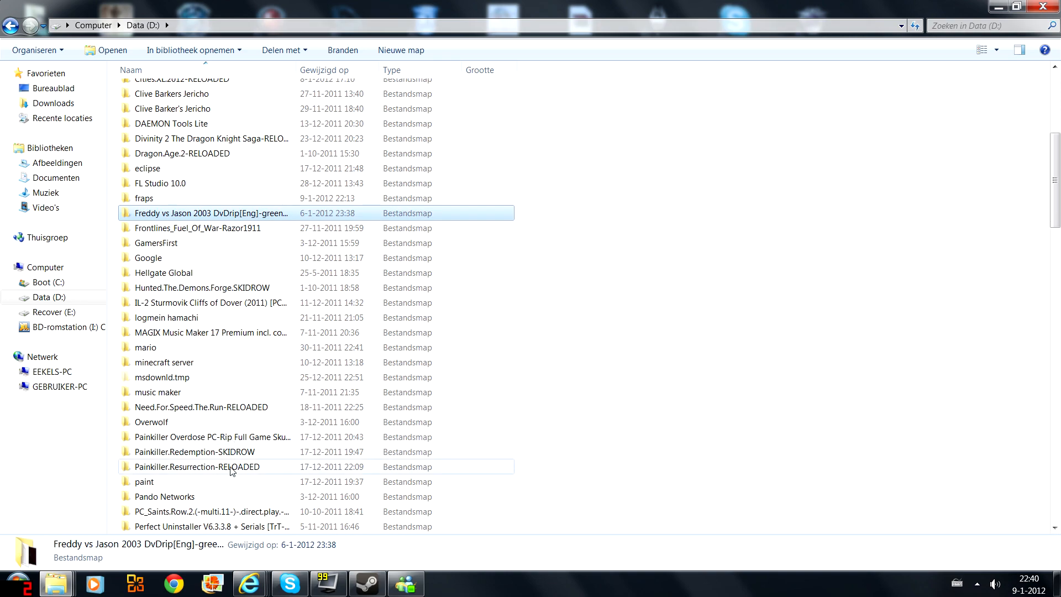
scroll("down", 3)
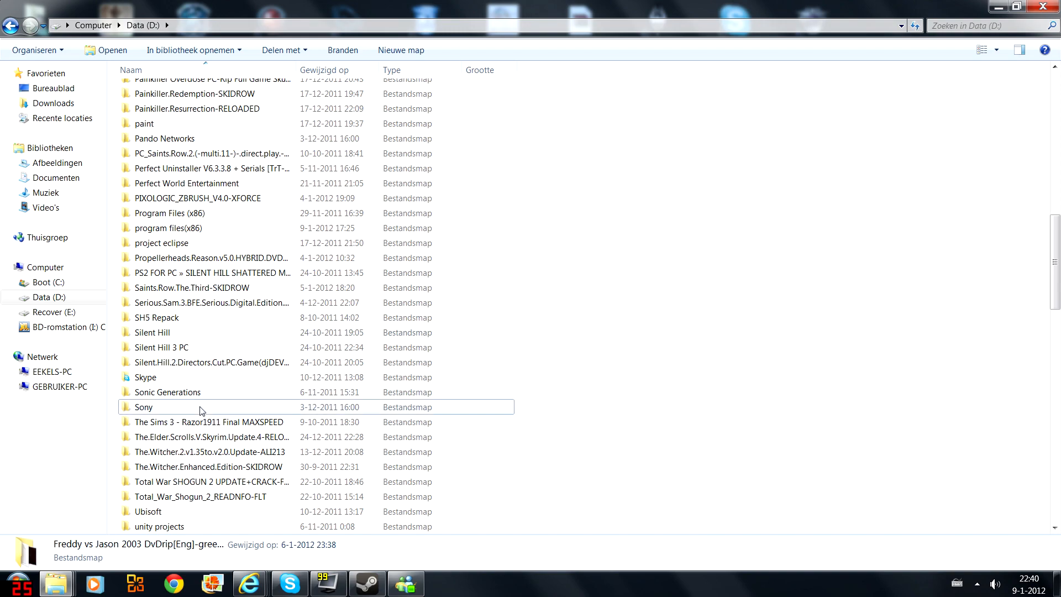
double_click(144, 407)
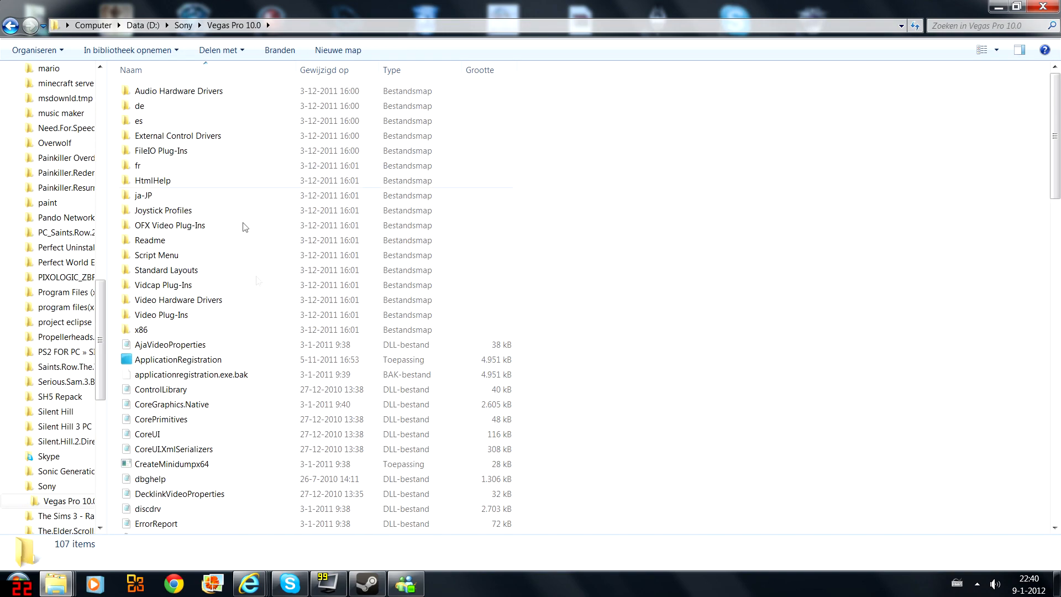
scroll("down", 3)
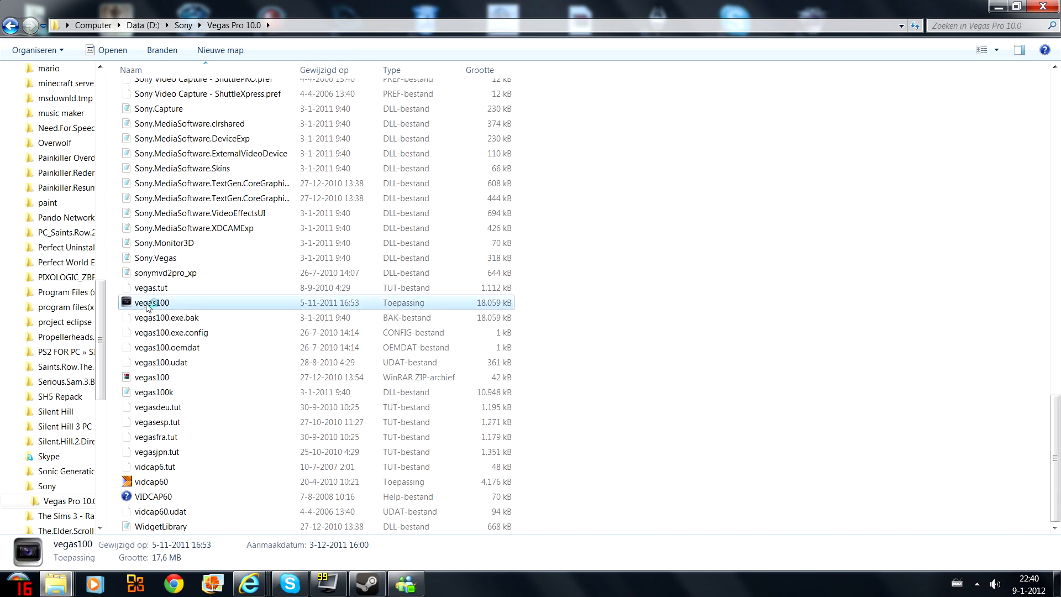
double_click(152, 303)
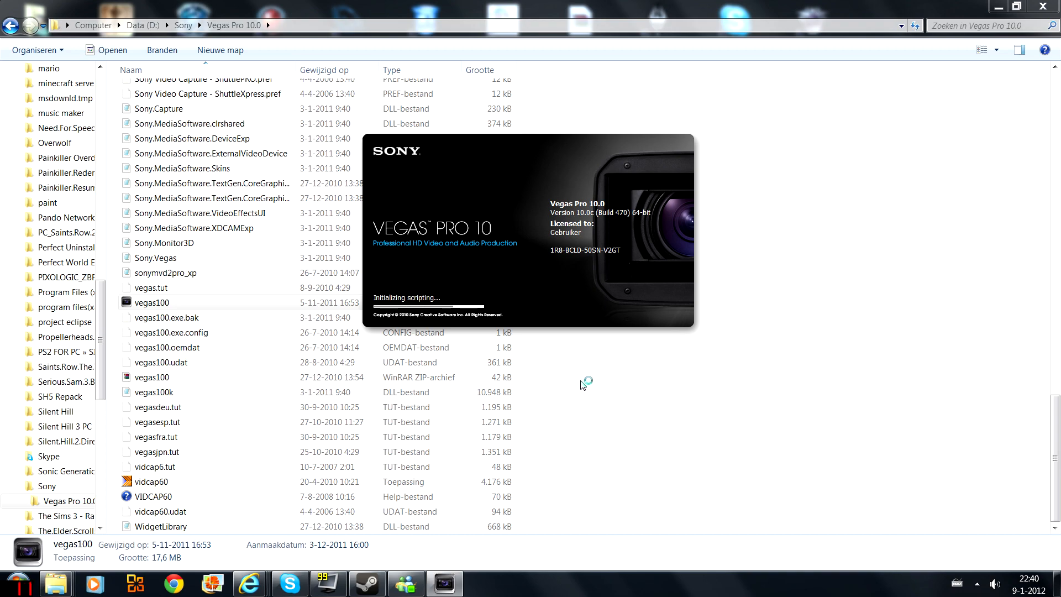
mouse_move(557, 333)
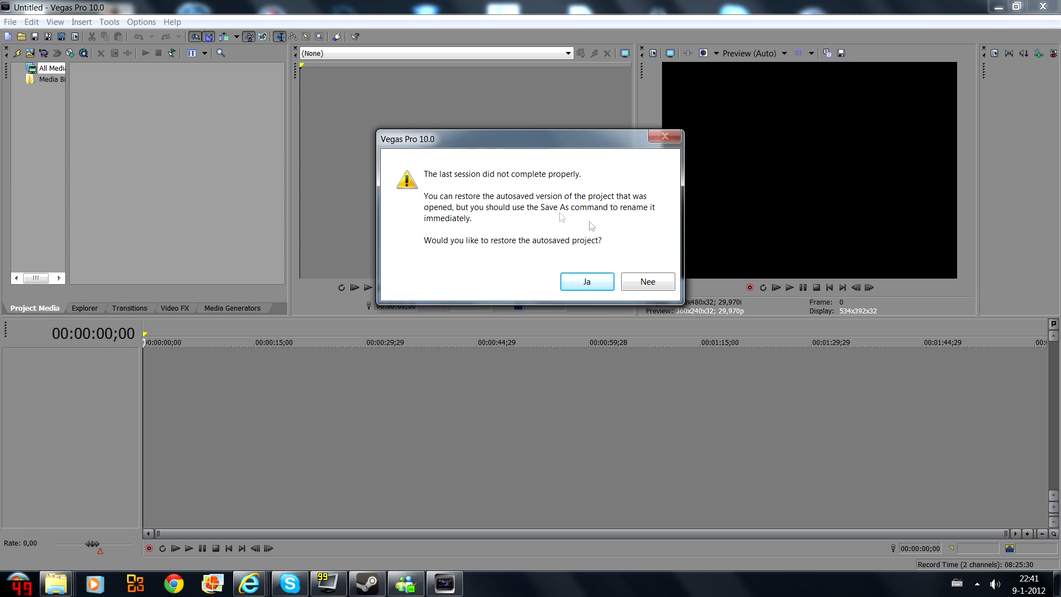
mouse_move(480, 255)
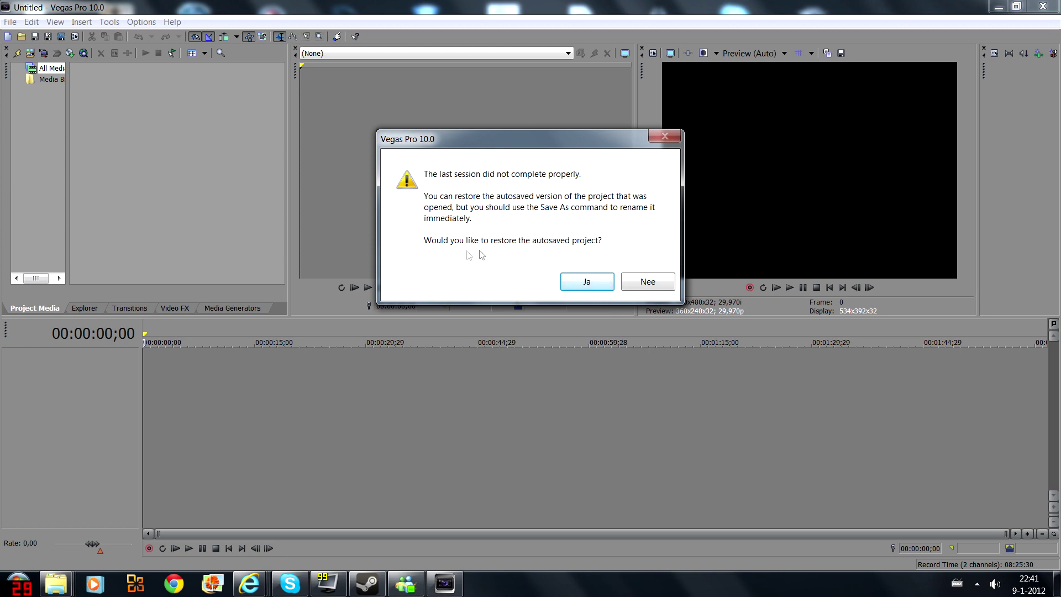
left_click(646, 282)
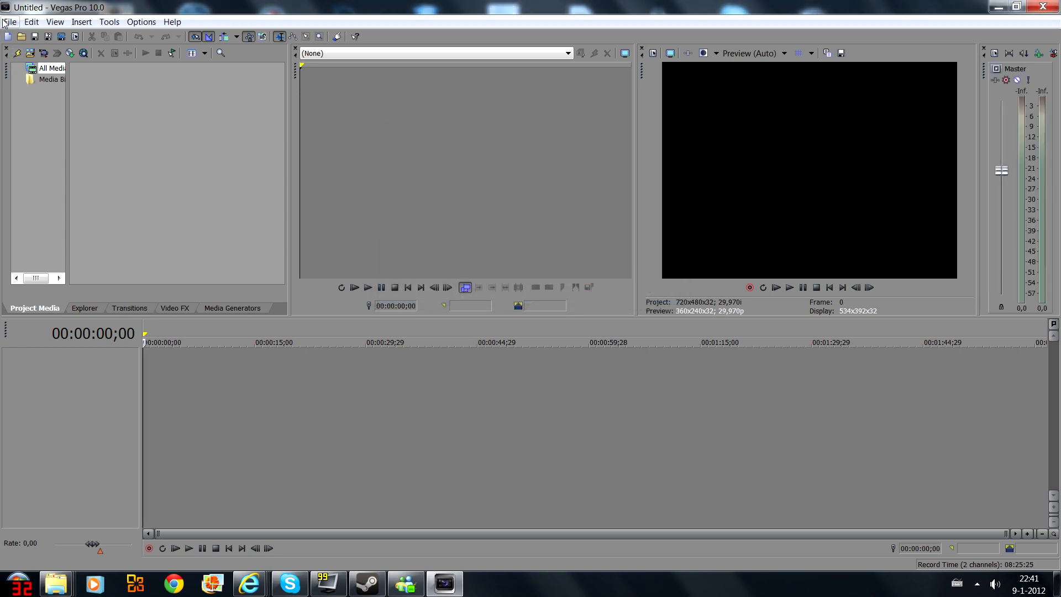
left_click(10, 21)
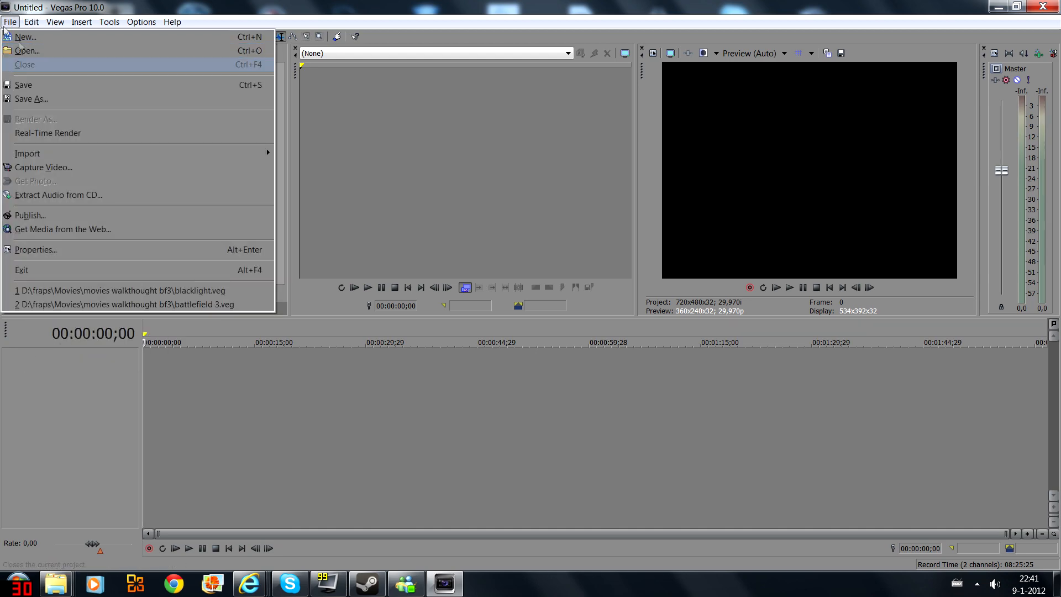
left_click(27, 50)
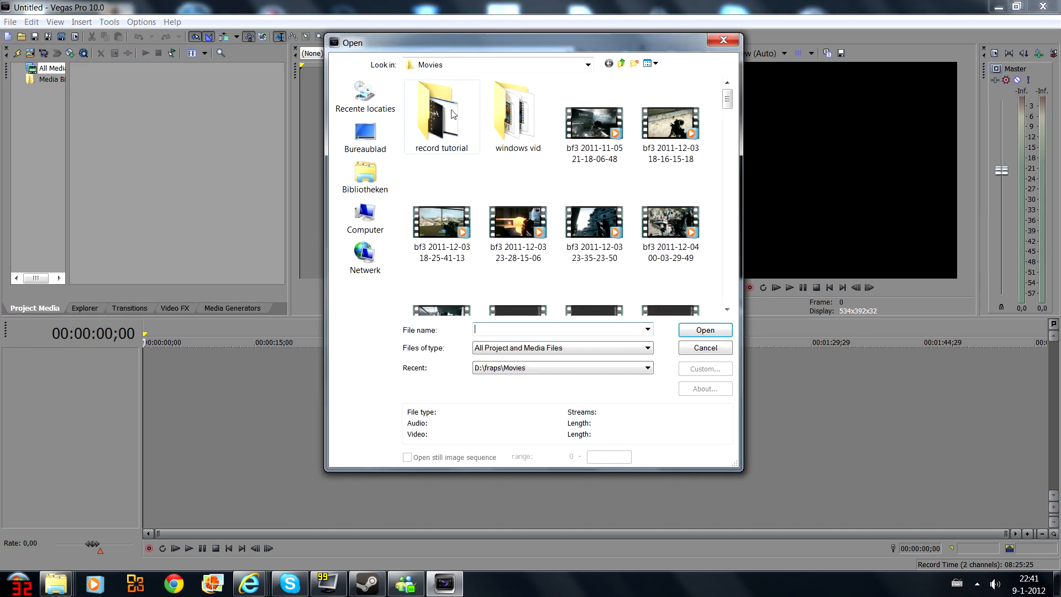
double_click(440, 110)
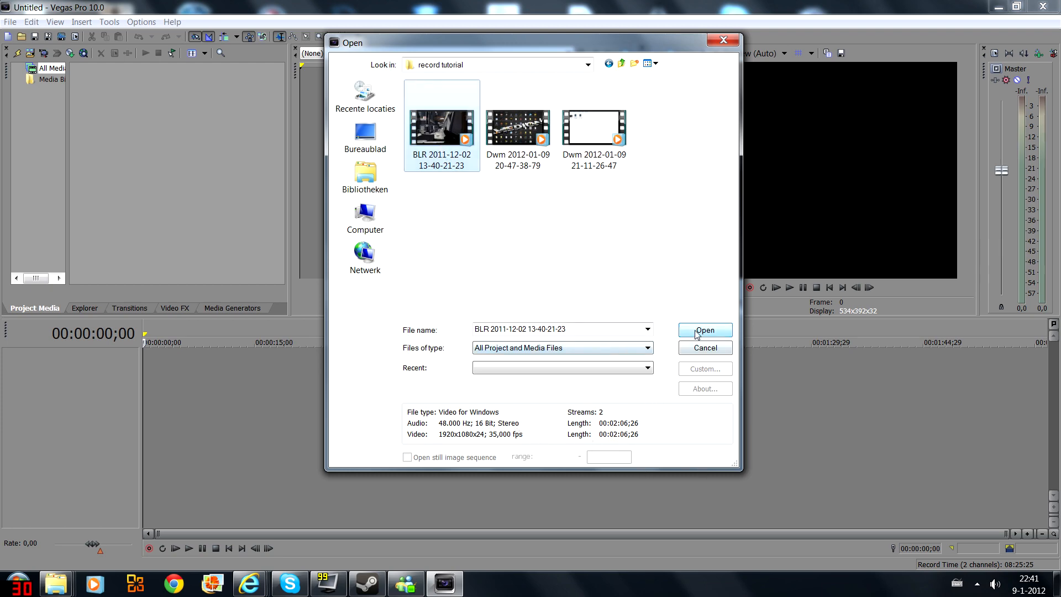
left_click(704, 330)
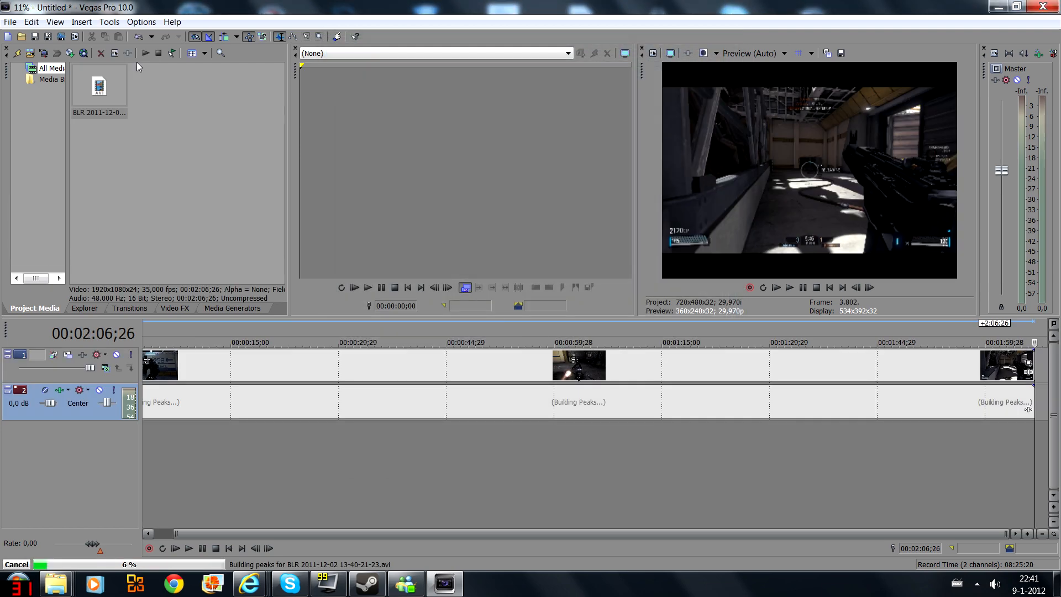
Start Render As for the project and browse the movies compressed folder for a save location.
left_click(10, 22)
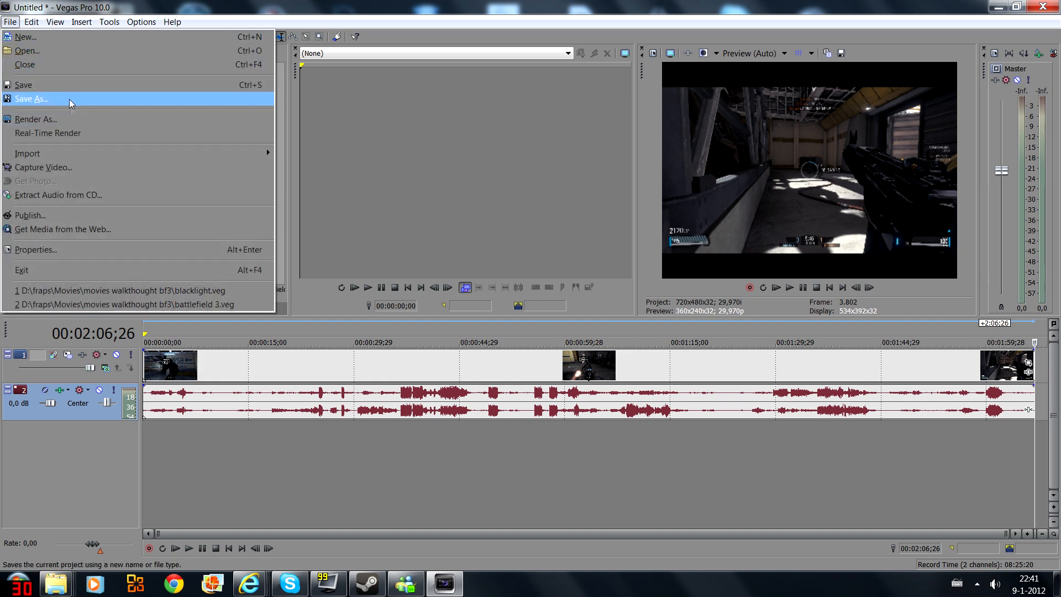
mouse_move(66, 123)
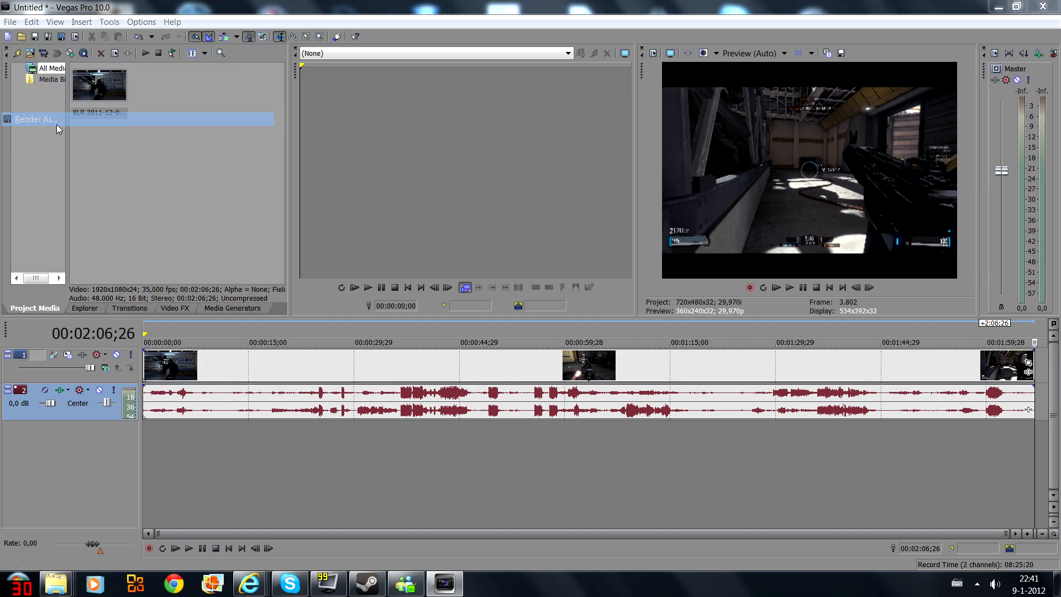
left_click(34, 119)
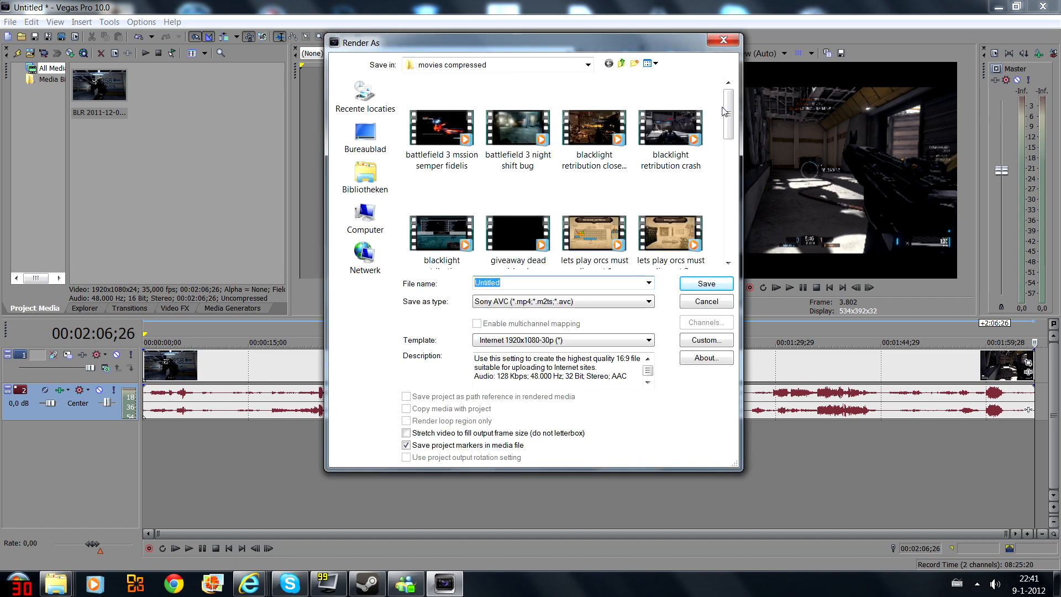
scroll("down", 3)
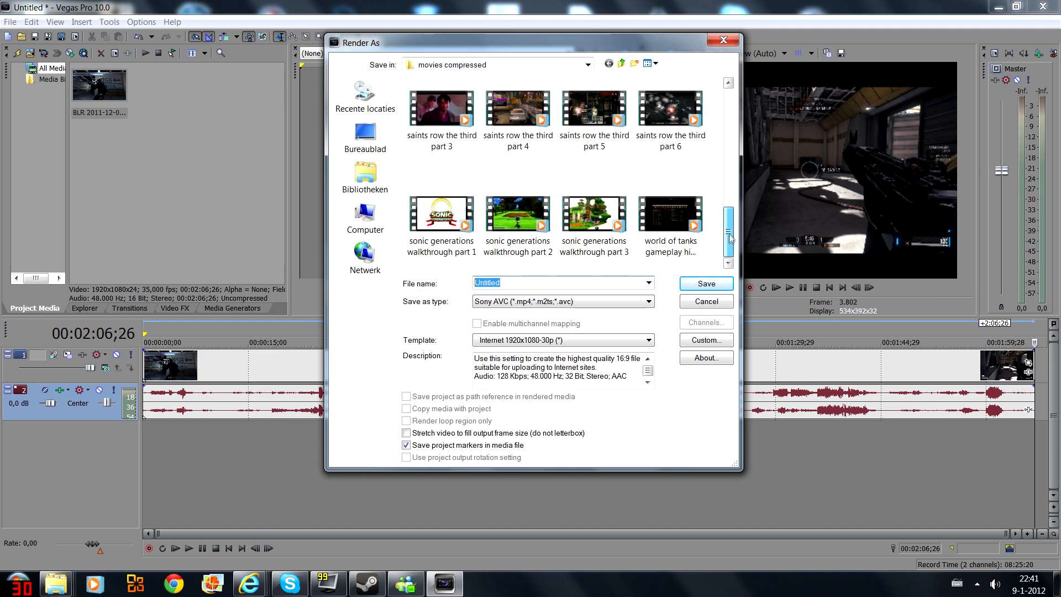
scroll("up", 3)
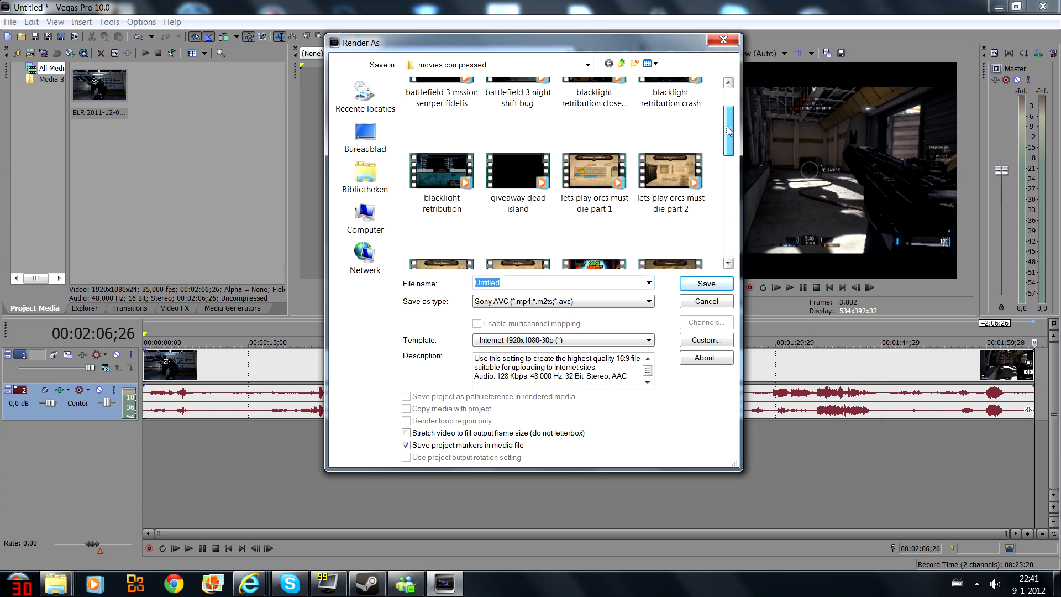
left_click(441, 127)
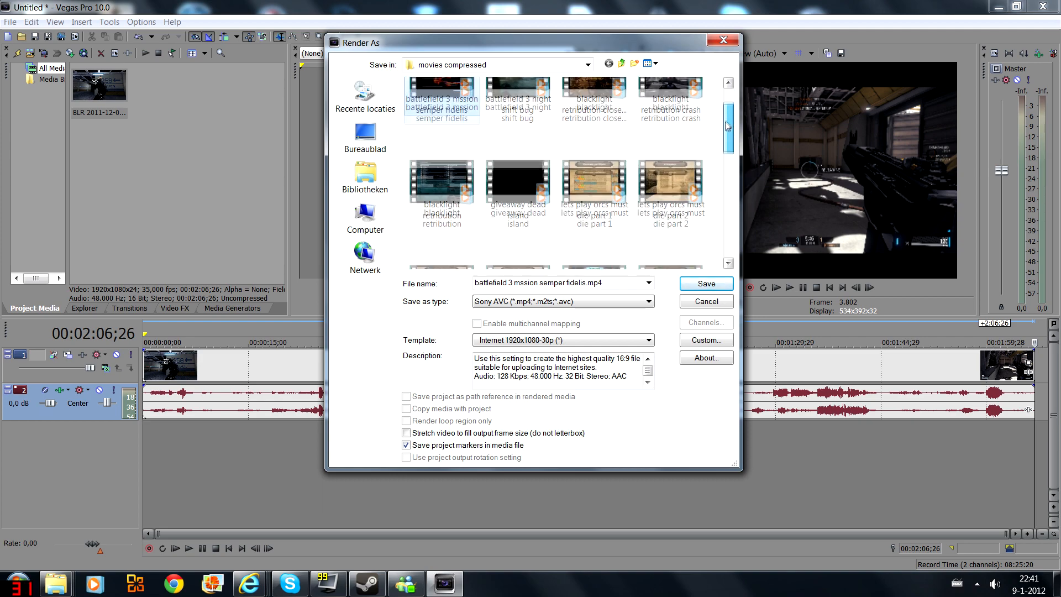
scroll("down", 3)
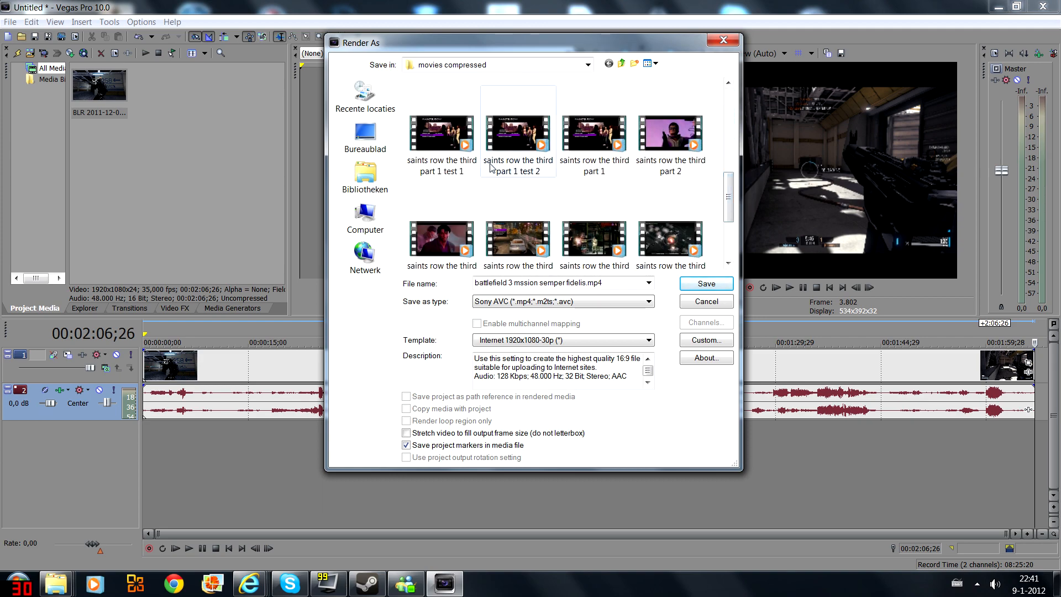
left_click(441, 133)
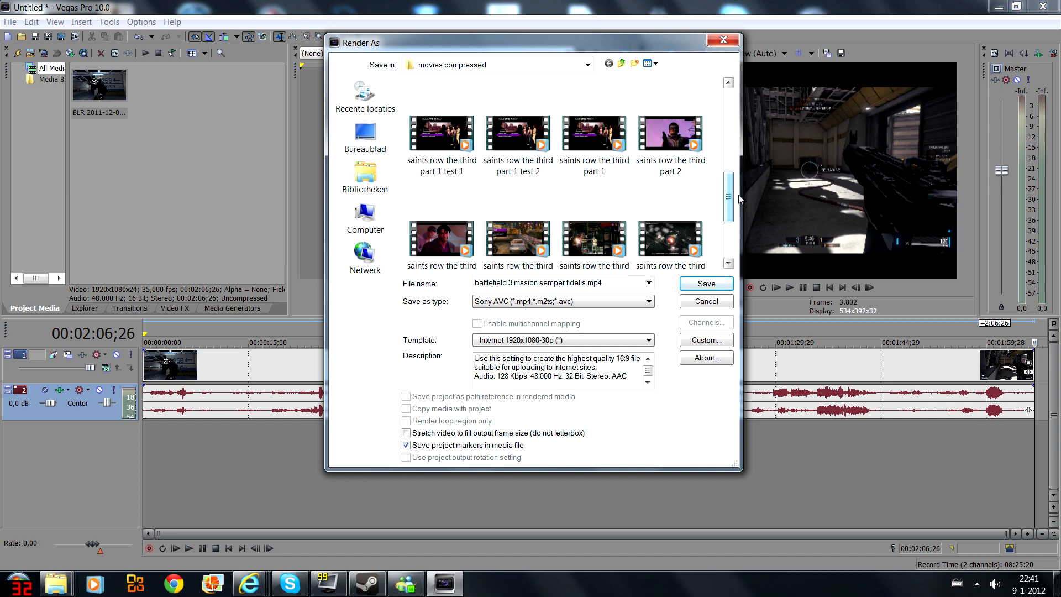
scroll("down", 3)
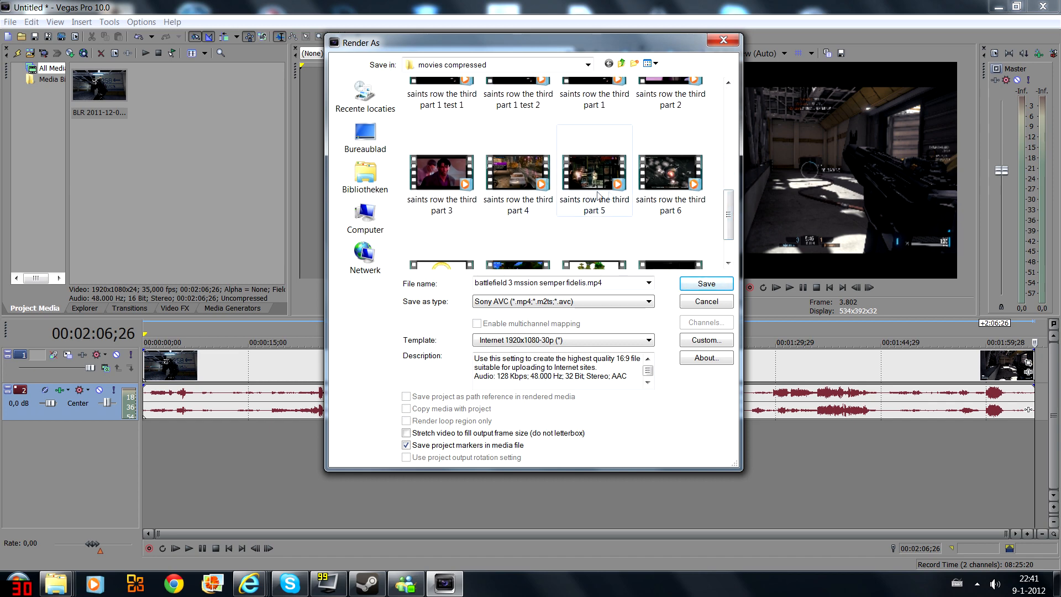
scroll("down", 3)
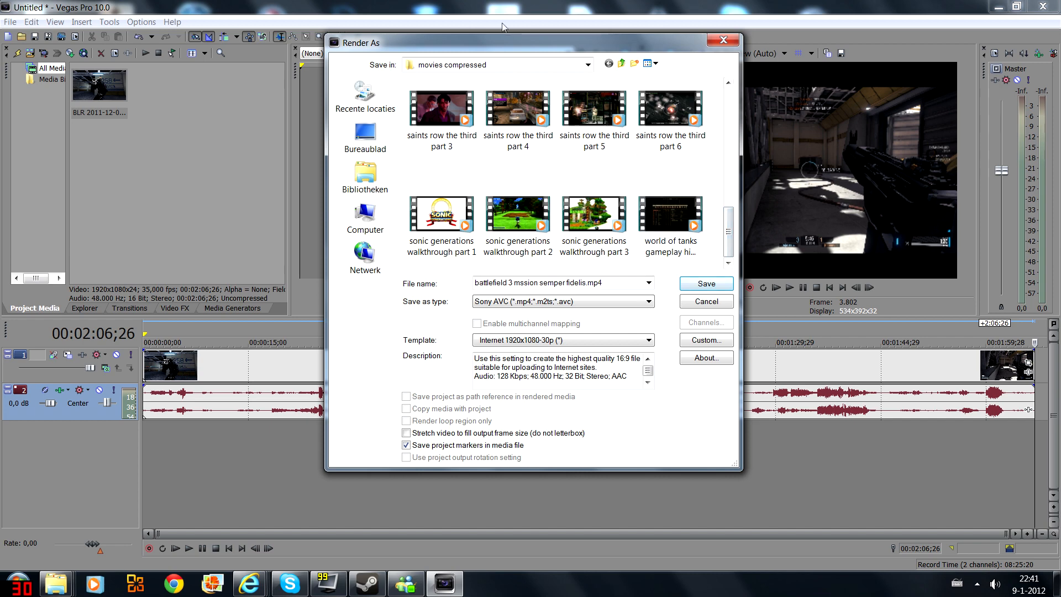
left_click(586, 64)
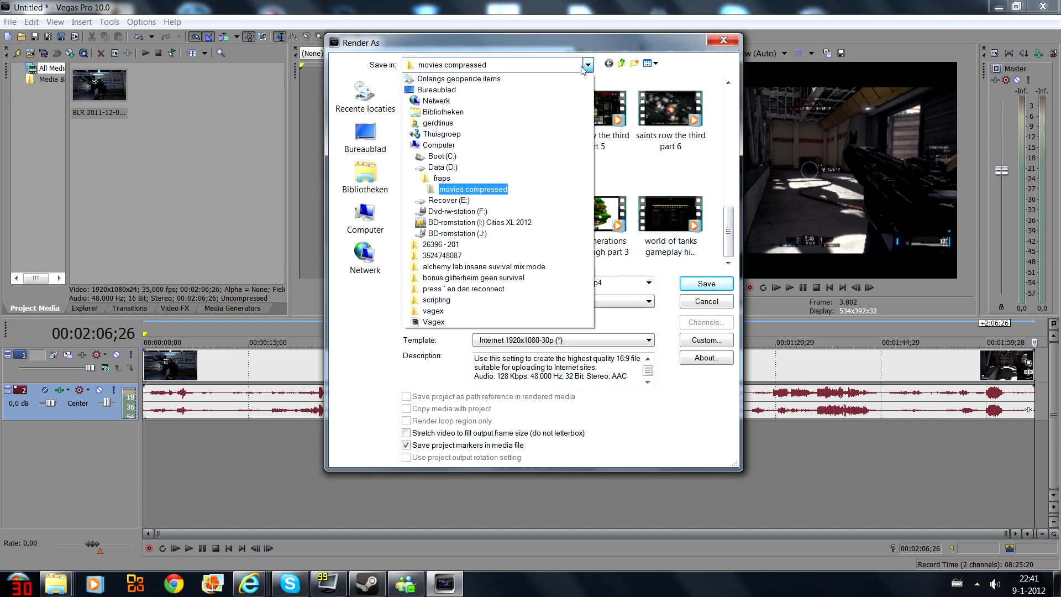
Set the output to the fraps\Movies\record tutorial folder named 'test 1'.
left_click(441, 178)
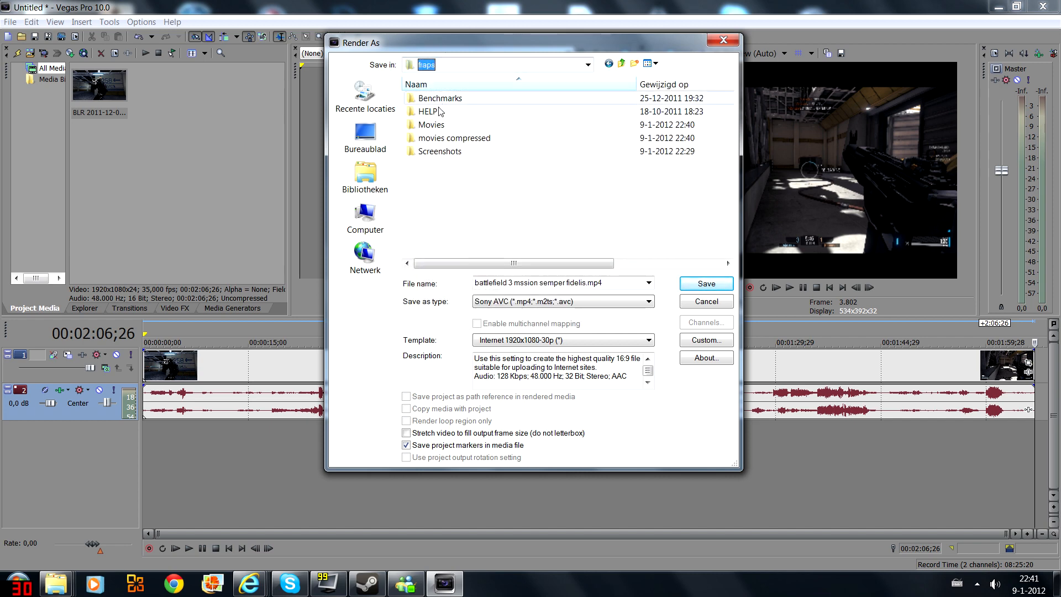
double_click(431, 124)
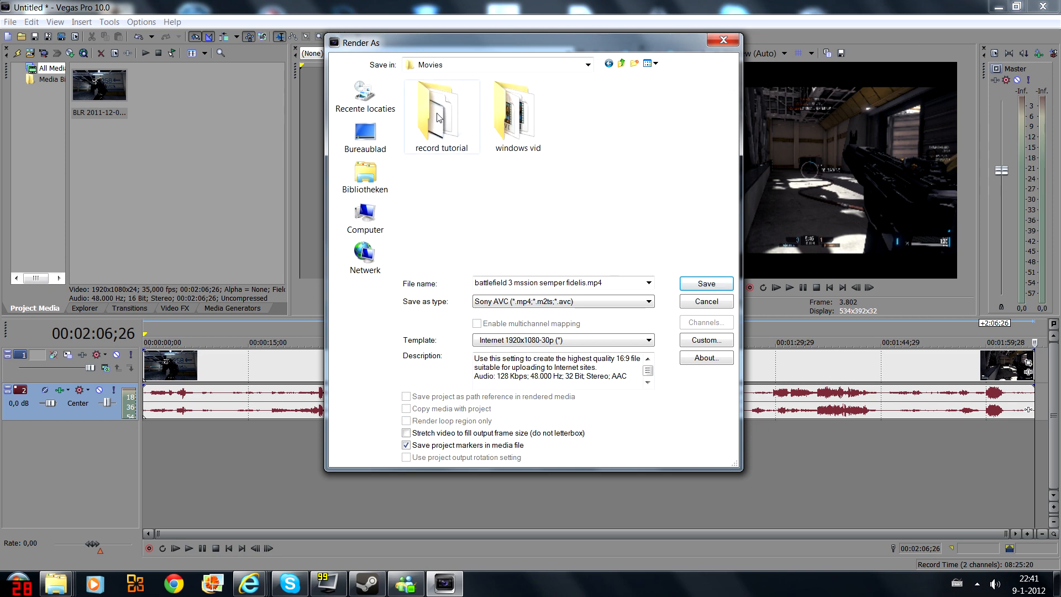
double_click(441, 108)
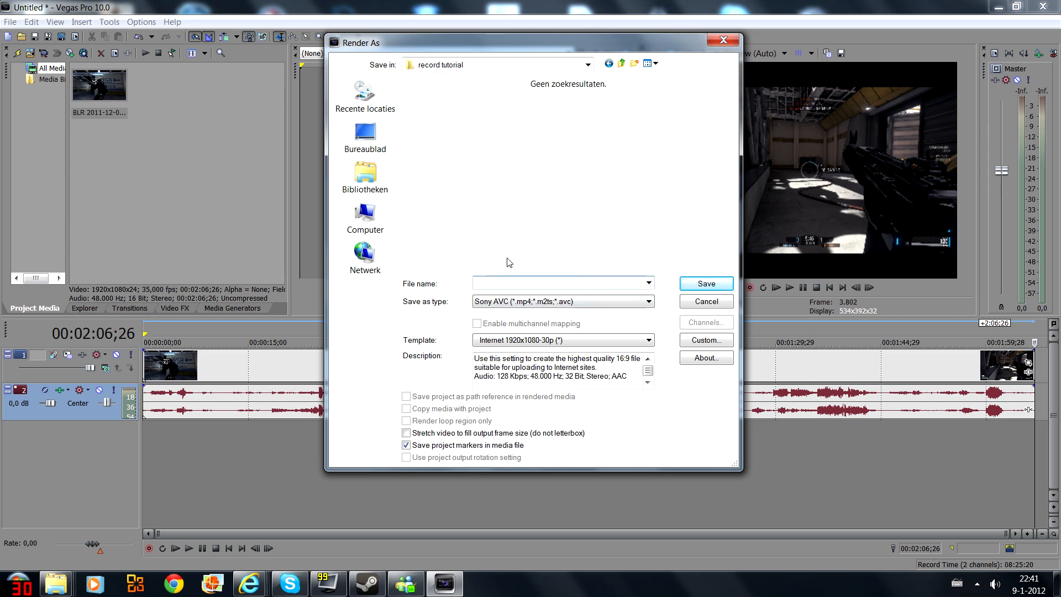
left_click(555, 282)
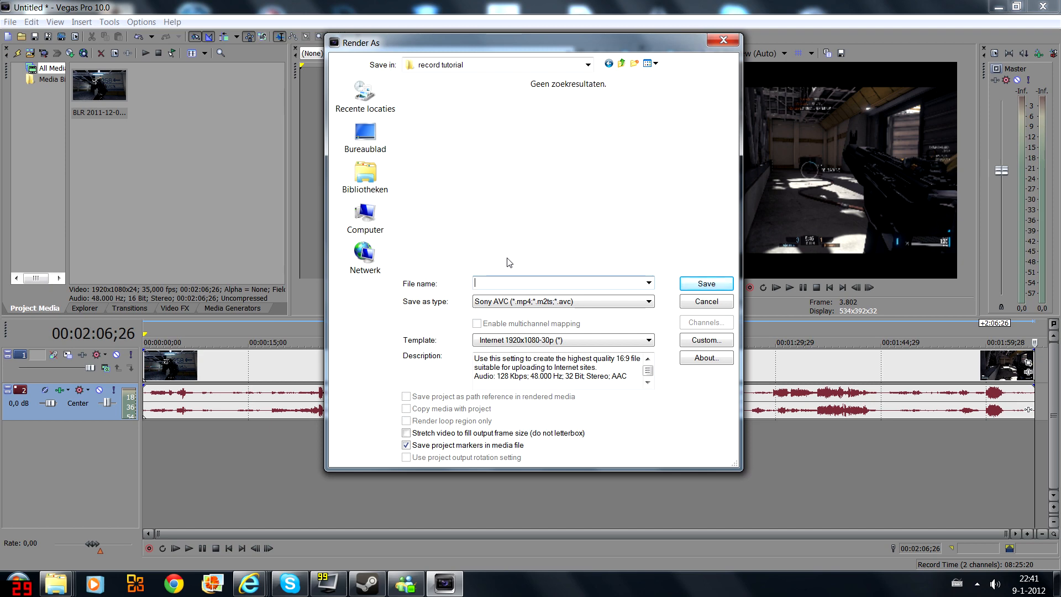
type("tes")
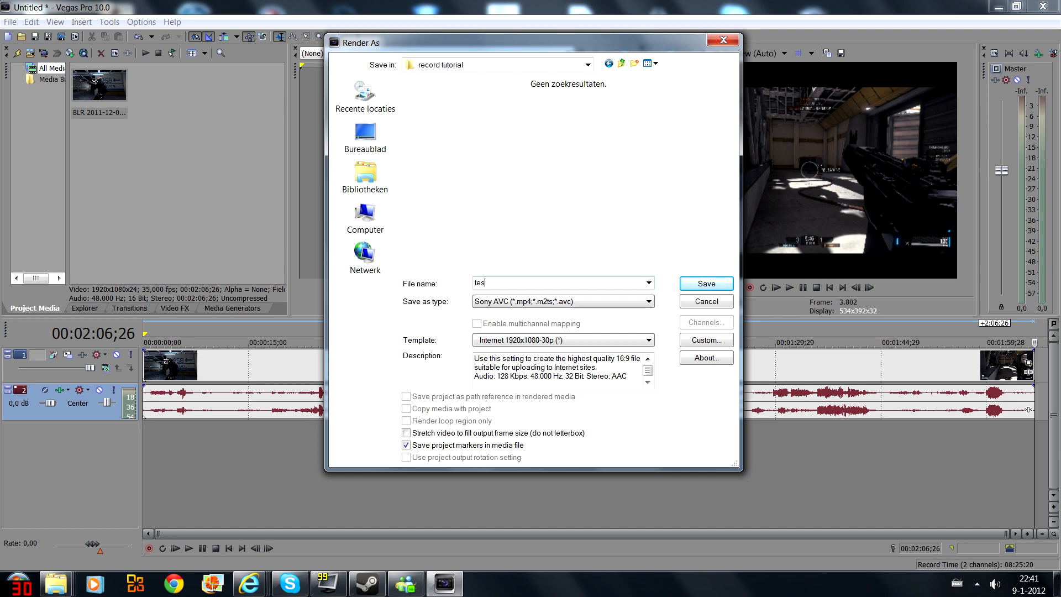
type("t 1")
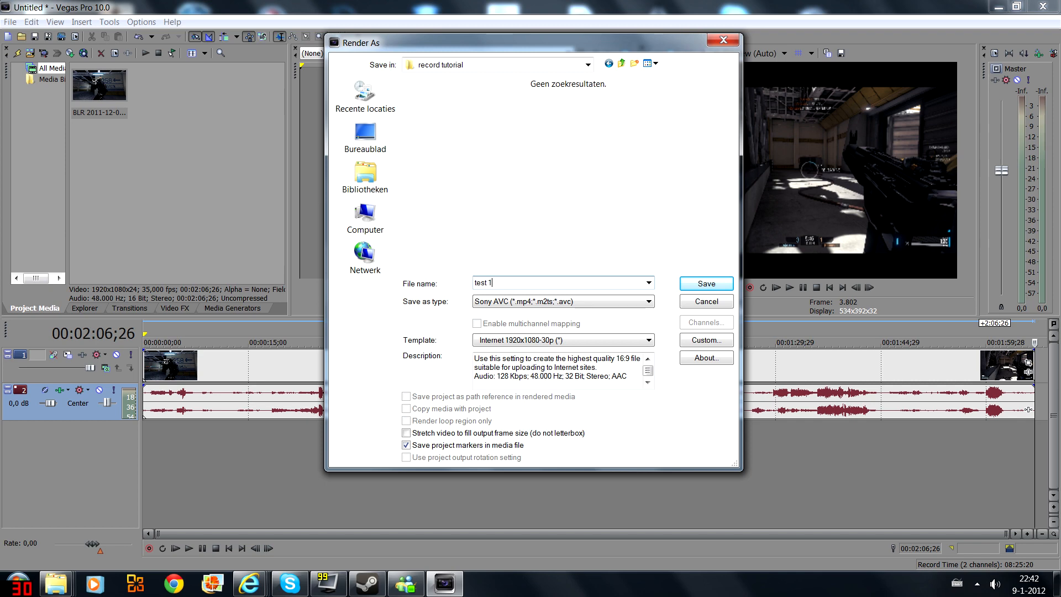
Keep Sony AVC as the format and choose the Internet 1920x1080-30p template.
left_click(646, 301)
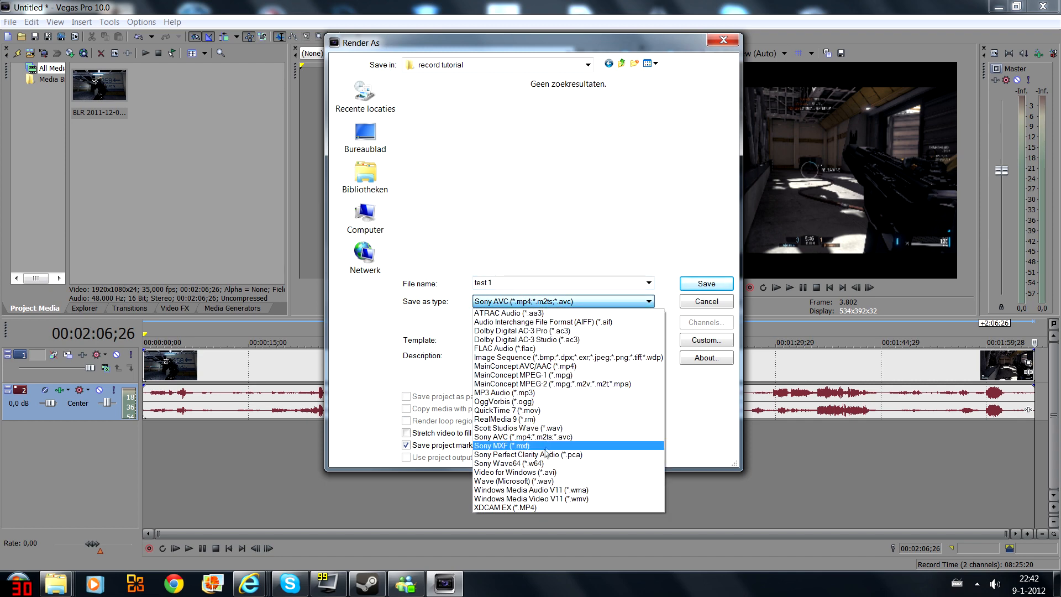
mouse_move(504, 348)
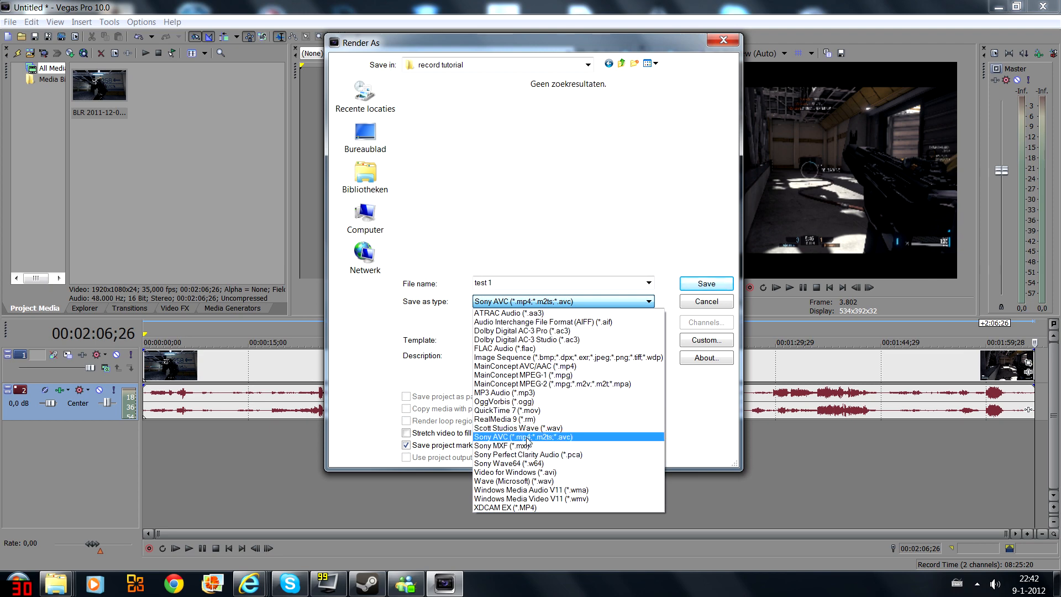
left_click(522, 437)
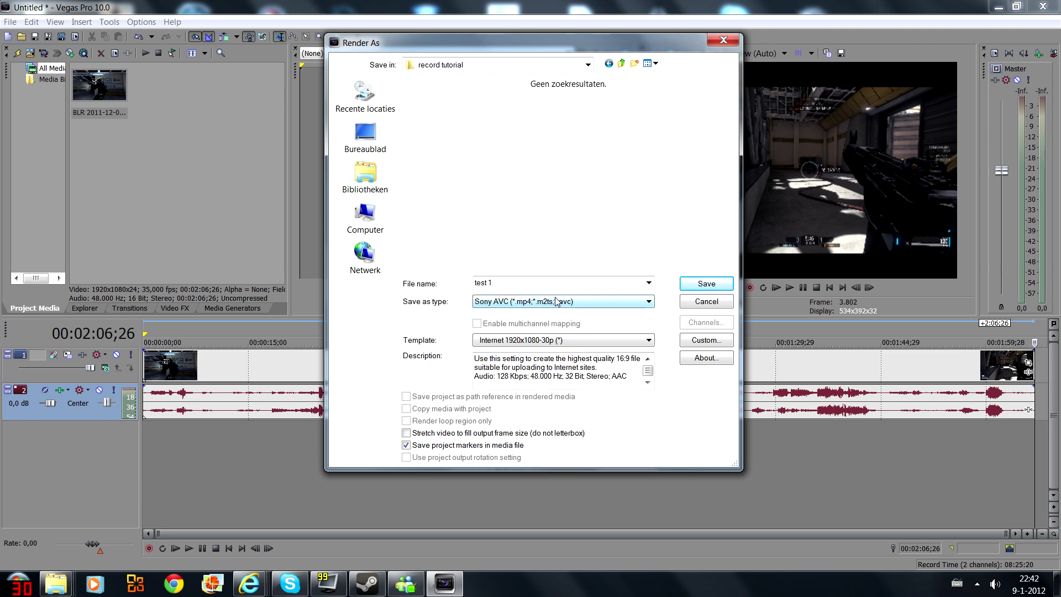
mouse_move(582, 301)
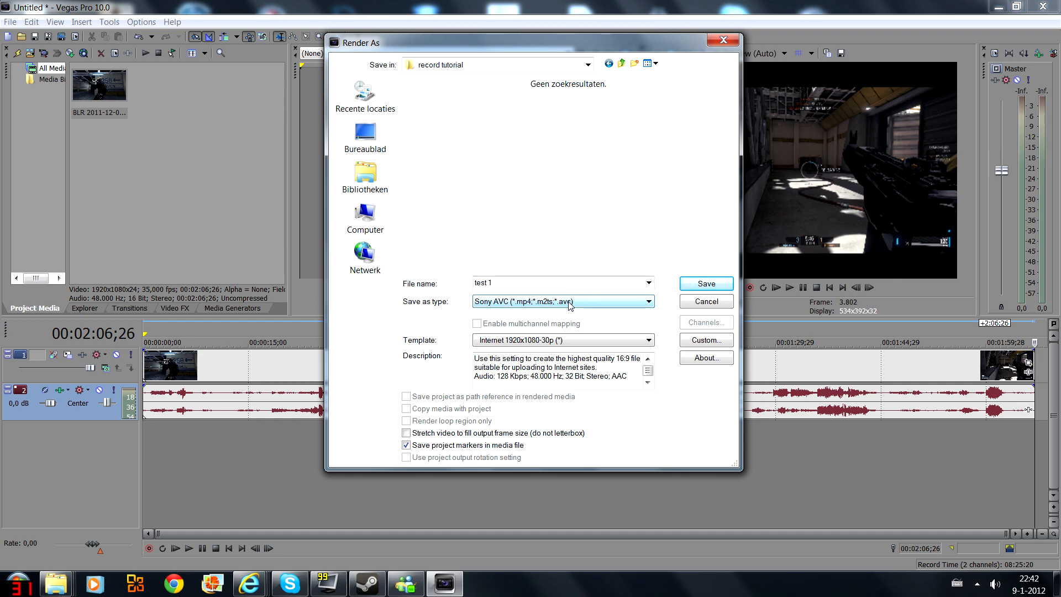
mouse_move(548, 301)
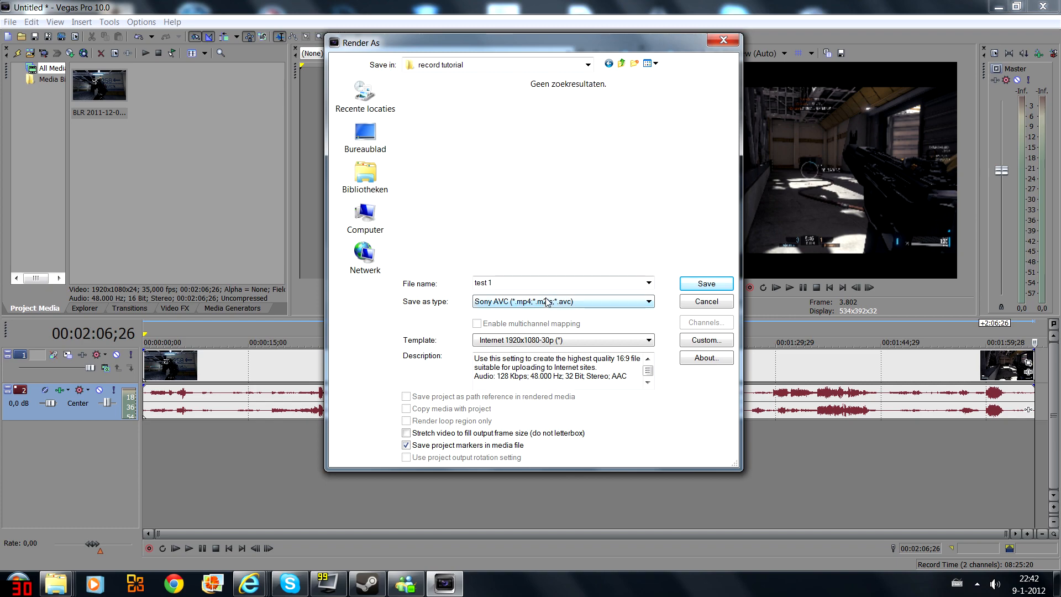
left_click(648, 340)
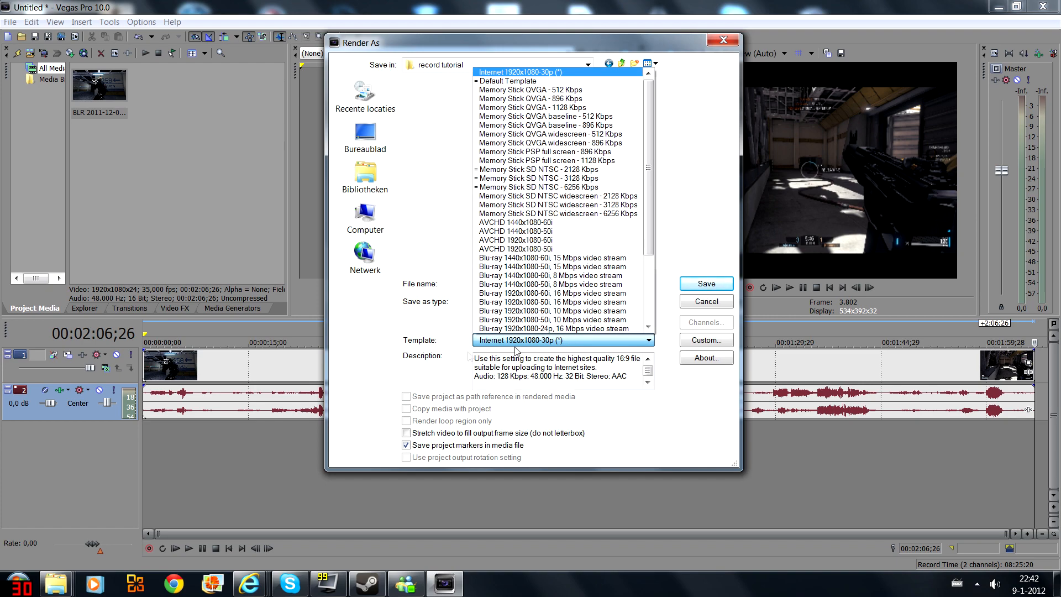
left_click(555, 301)
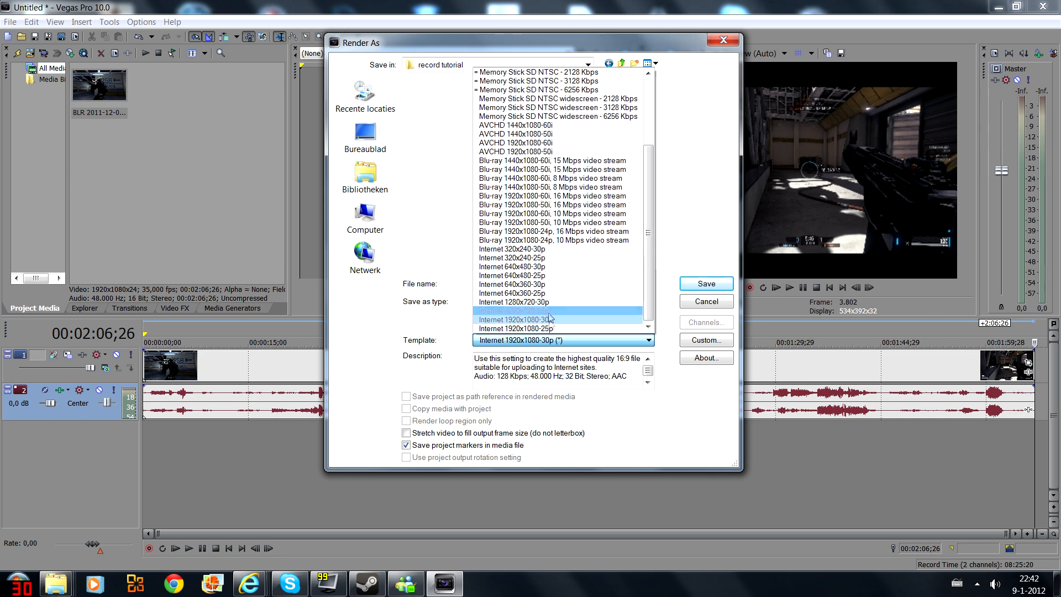
left_click(516, 319)
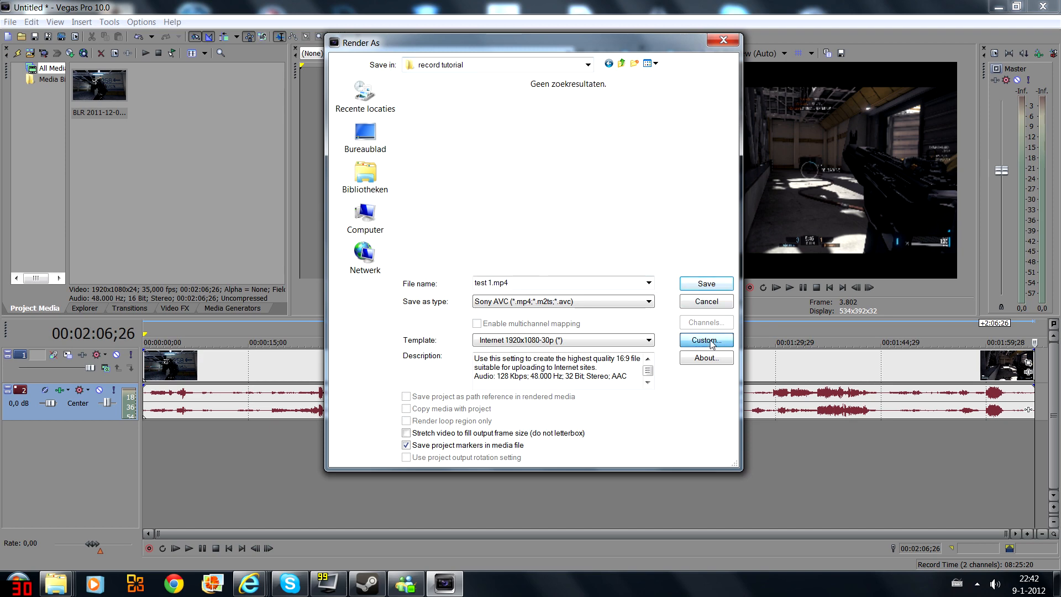
In the custom template, replace the video bit rate, keeping audio at 128.000 bps.
left_click(706, 340)
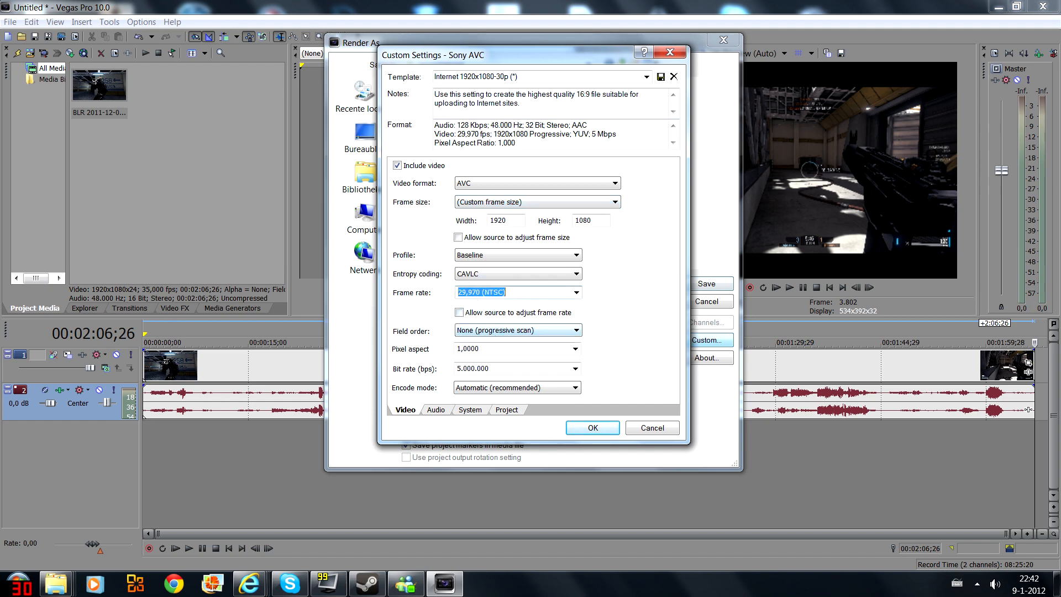
left_click(517, 349)
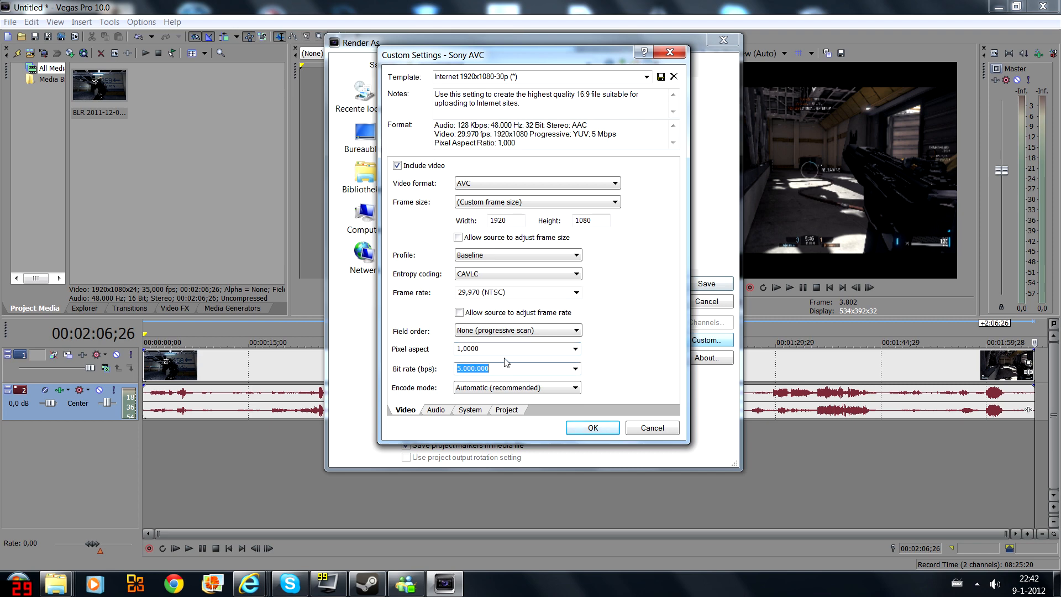
type("16.000")
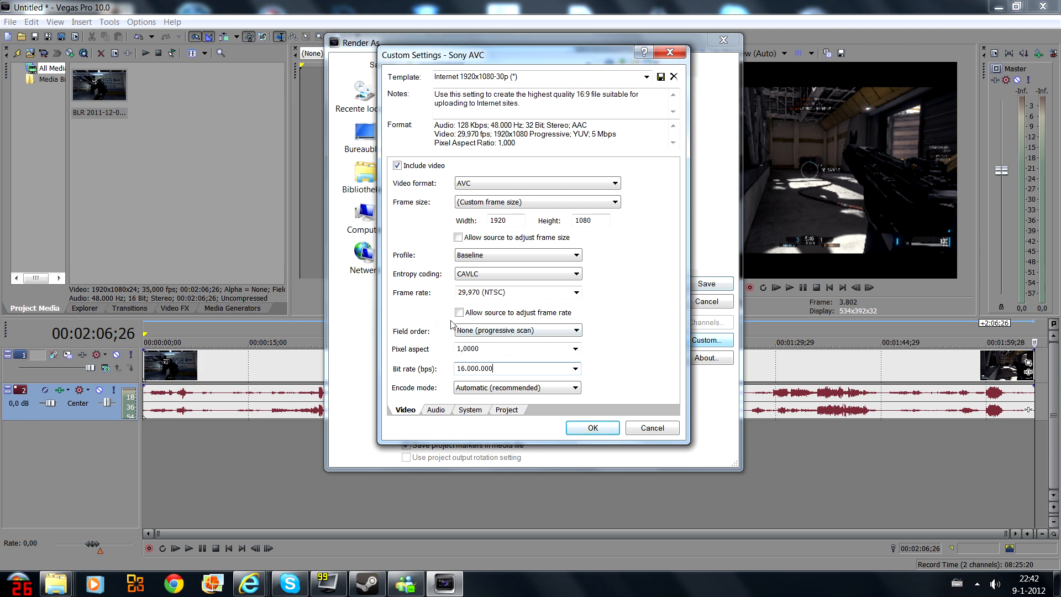
triple_click(494, 368)
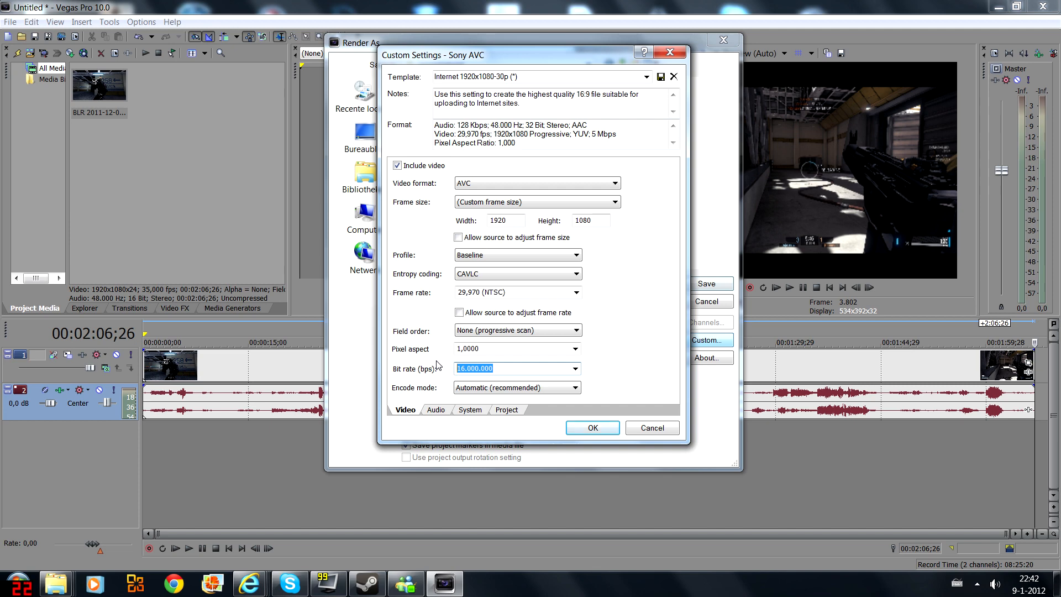
mouse_move(398, 373)
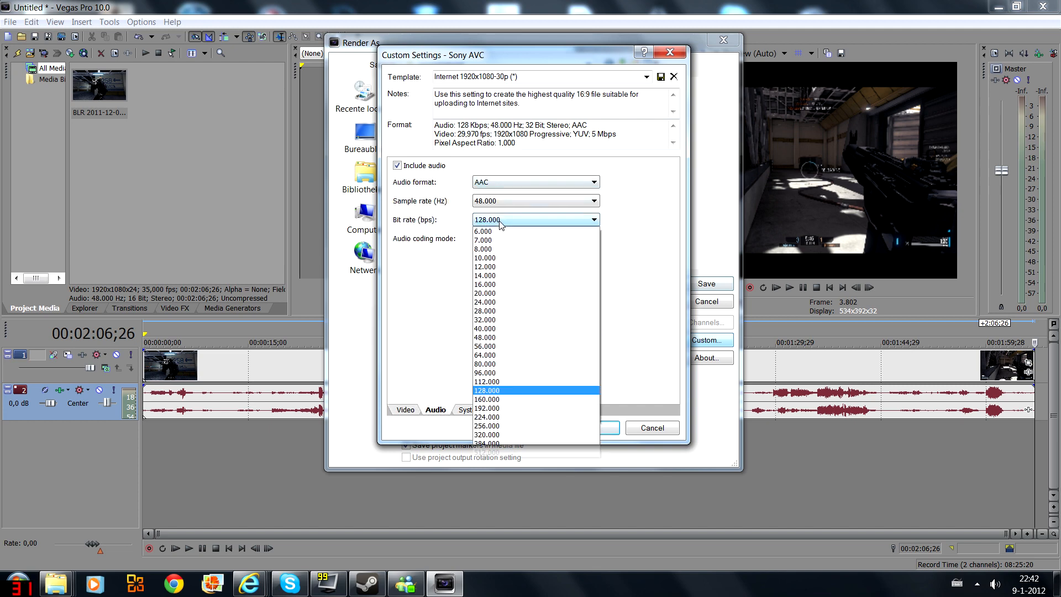
left_click(487, 390)
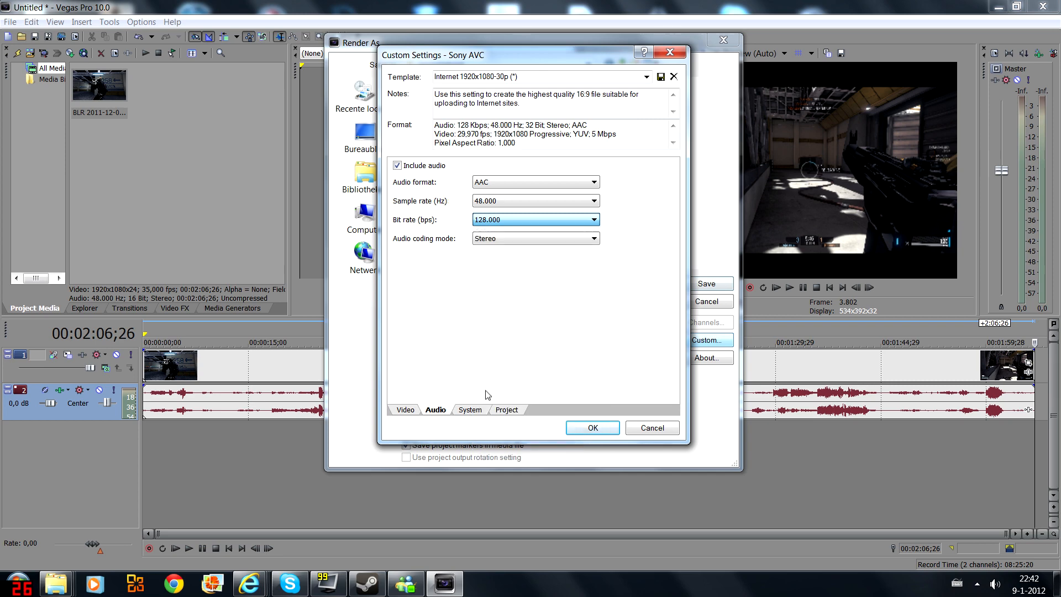
Review System and Project settings, confirm 10.000.000 bps, and render test 1.mp4.
left_click(470, 409)
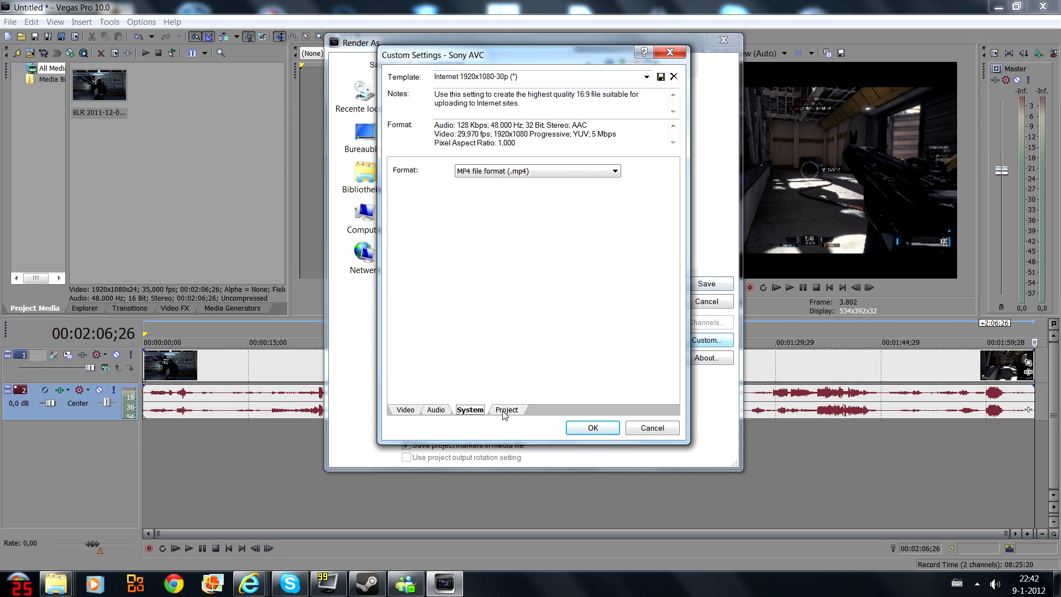
mouse_move(513, 421)
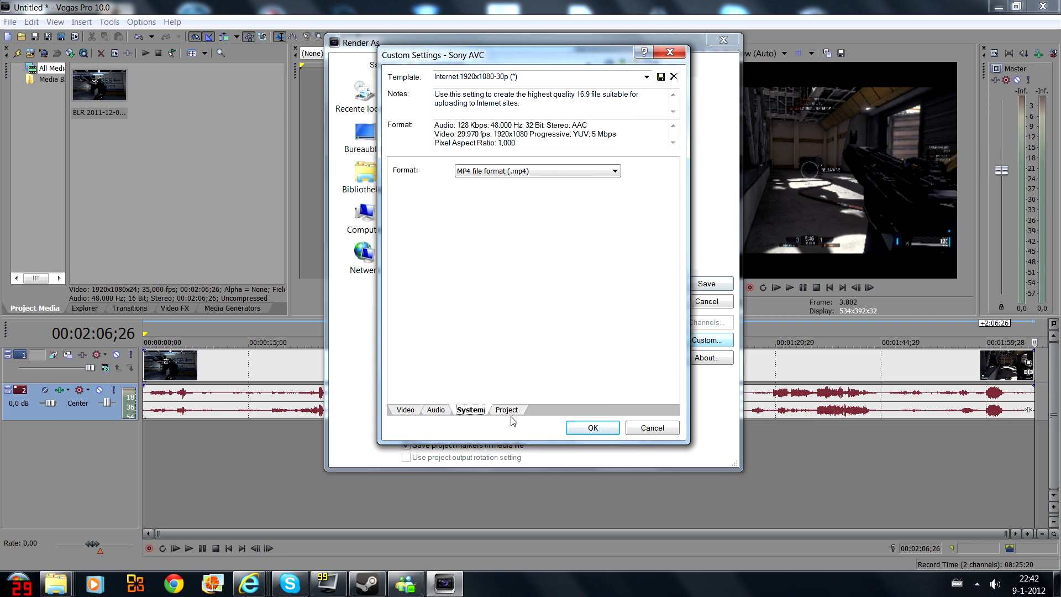
left_click(404, 409)
type("10.000.000")
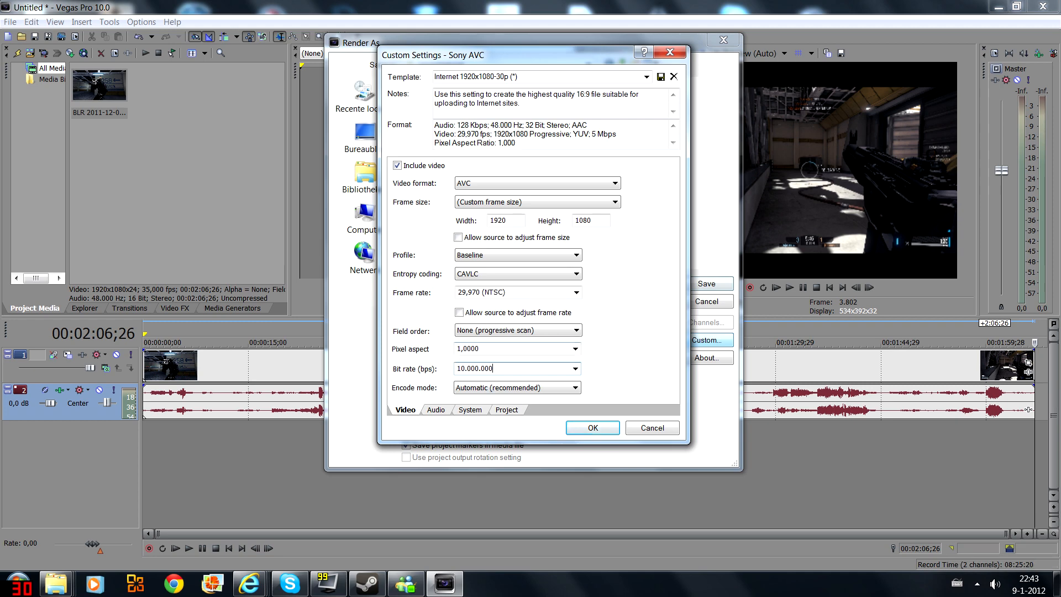
triple_click(504, 368)
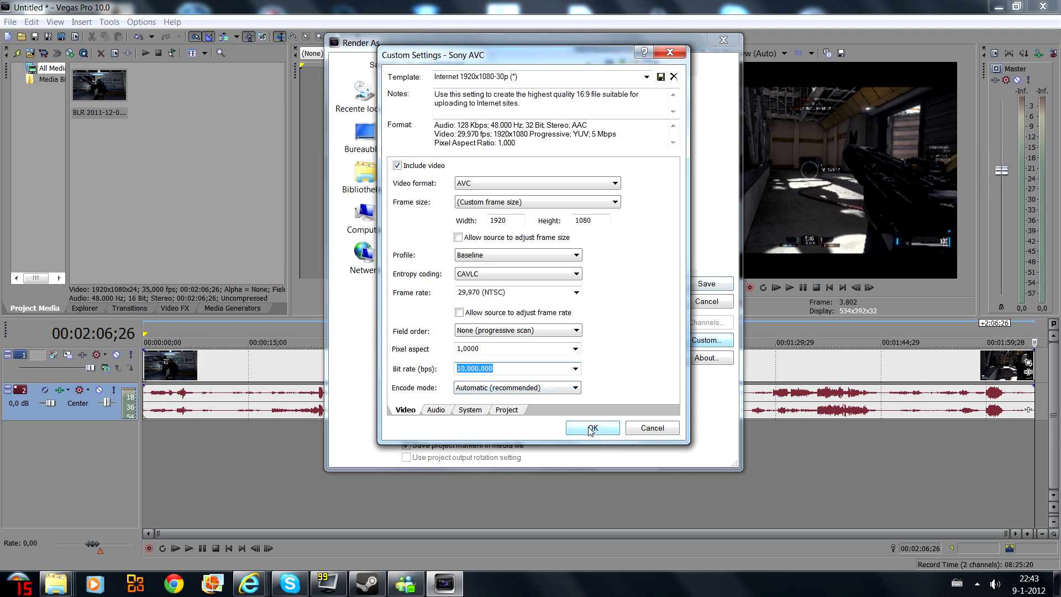
mouse_move(567, 420)
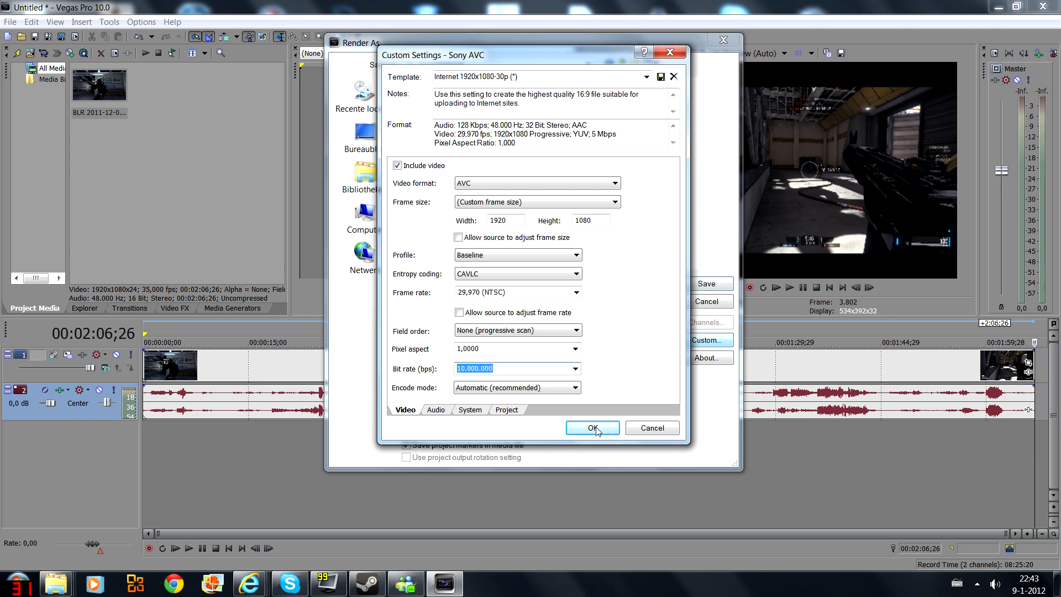
left_click(591, 428)
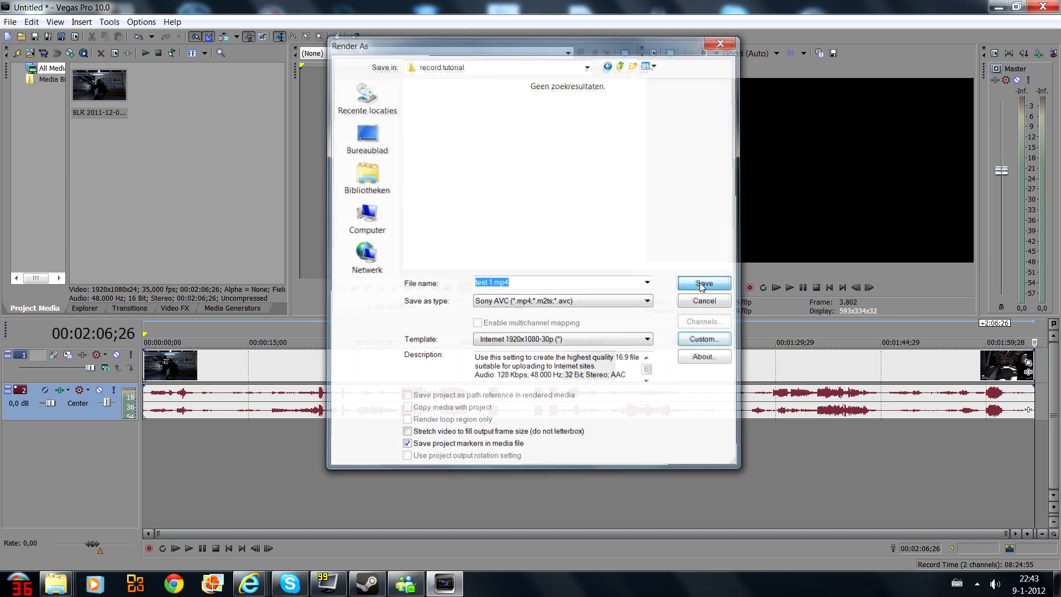
left_click(702, 283)
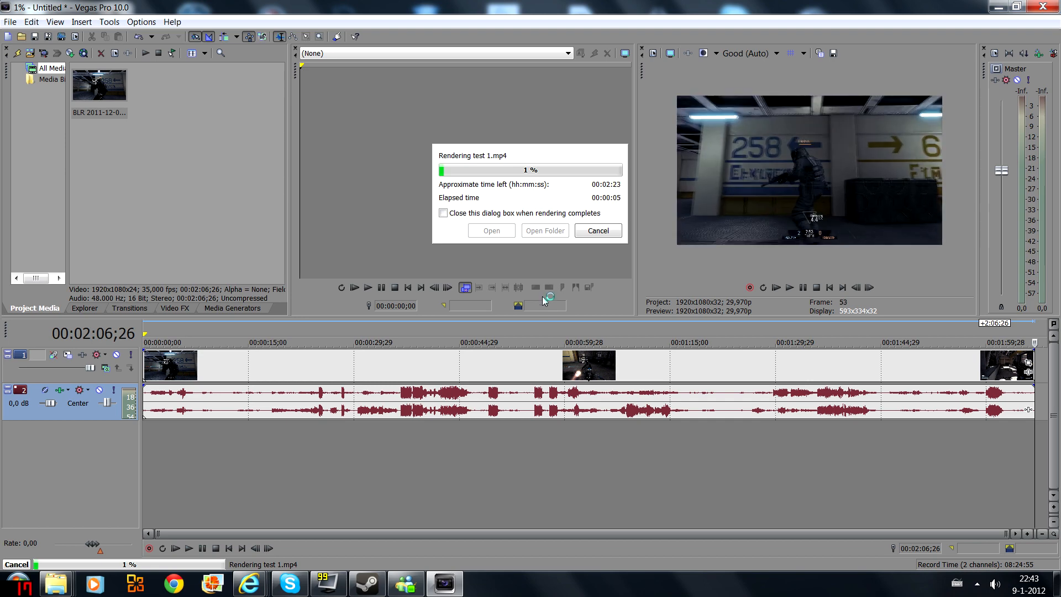
mouse_move(250, 582)
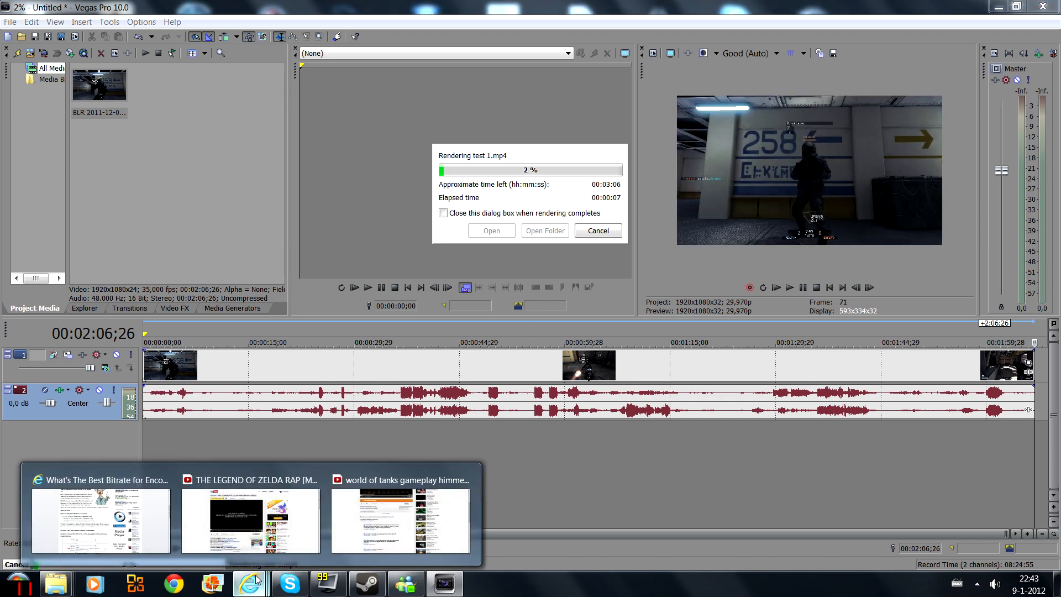
mouse_move(100, 518)
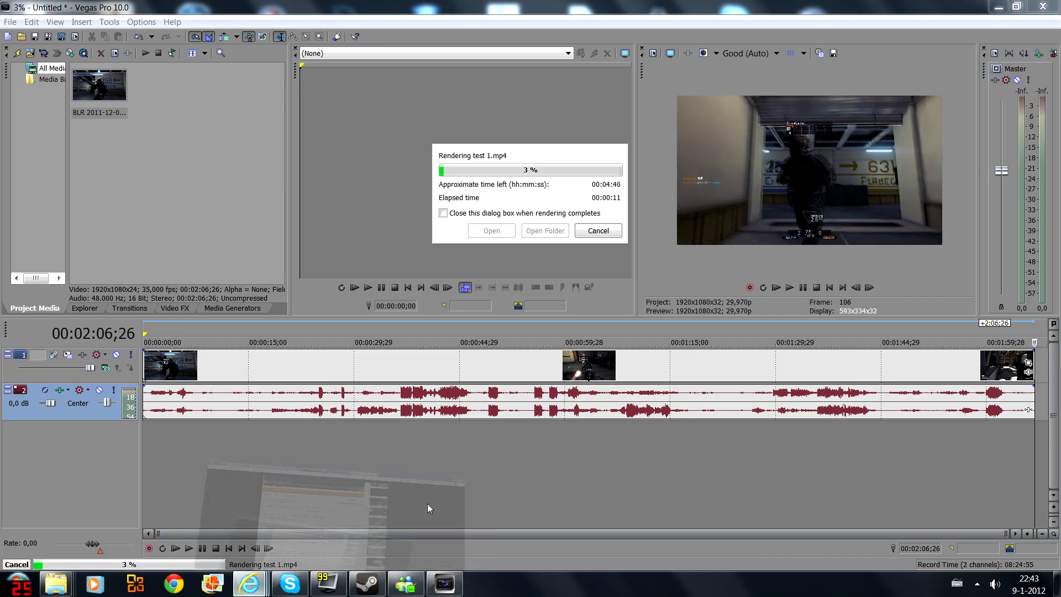
Switch to the Internet Explorer YouTube window while test 1.mp4 renders.
left_click(249, 584)
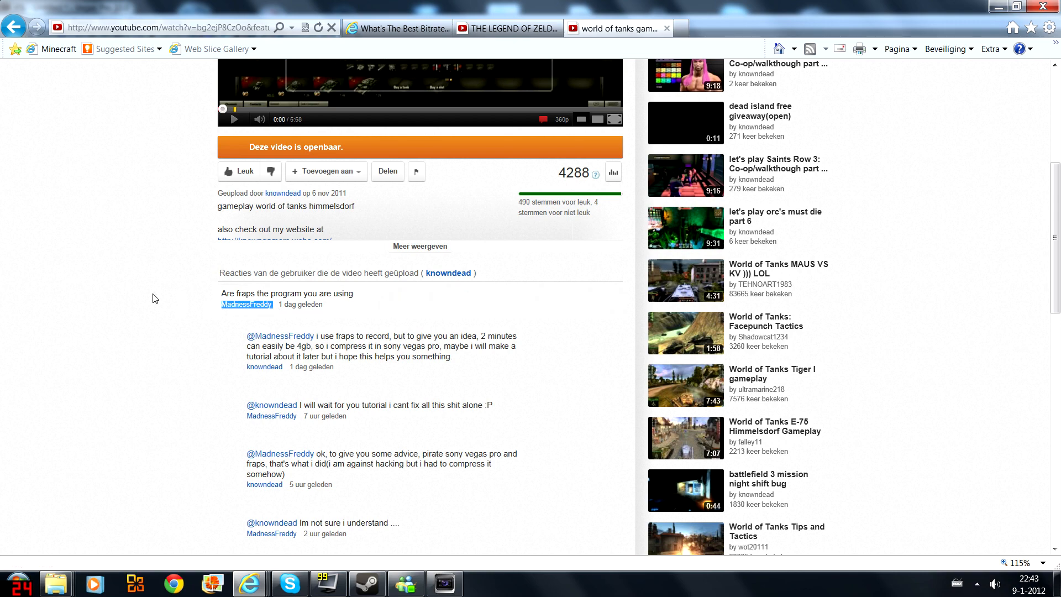
Search Google for 'sony vegas pro' in a new Internet Explorer tab.
left_click(795, 28)
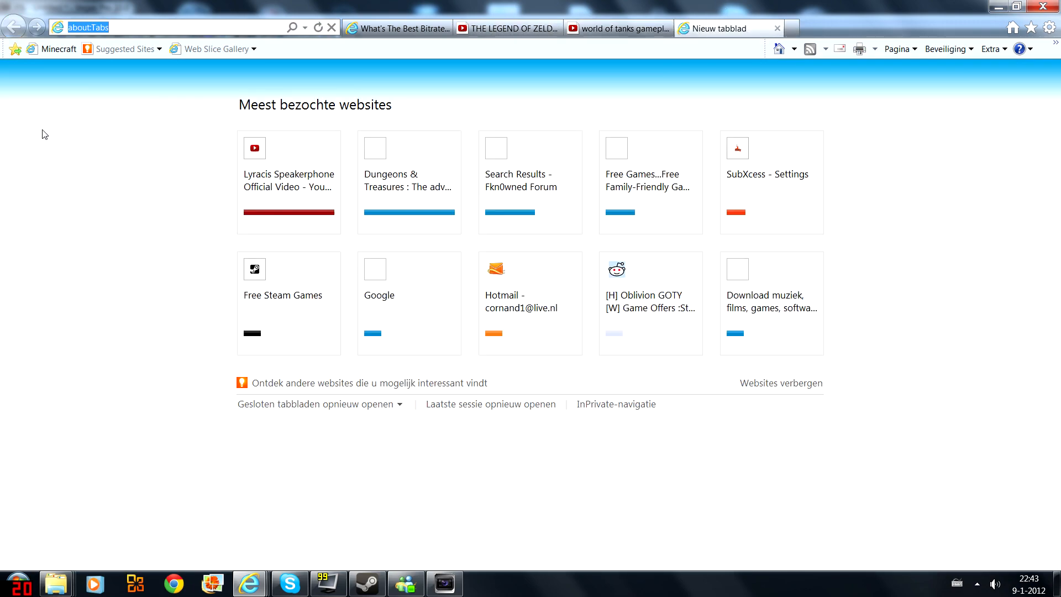
type("sony vegas pro")
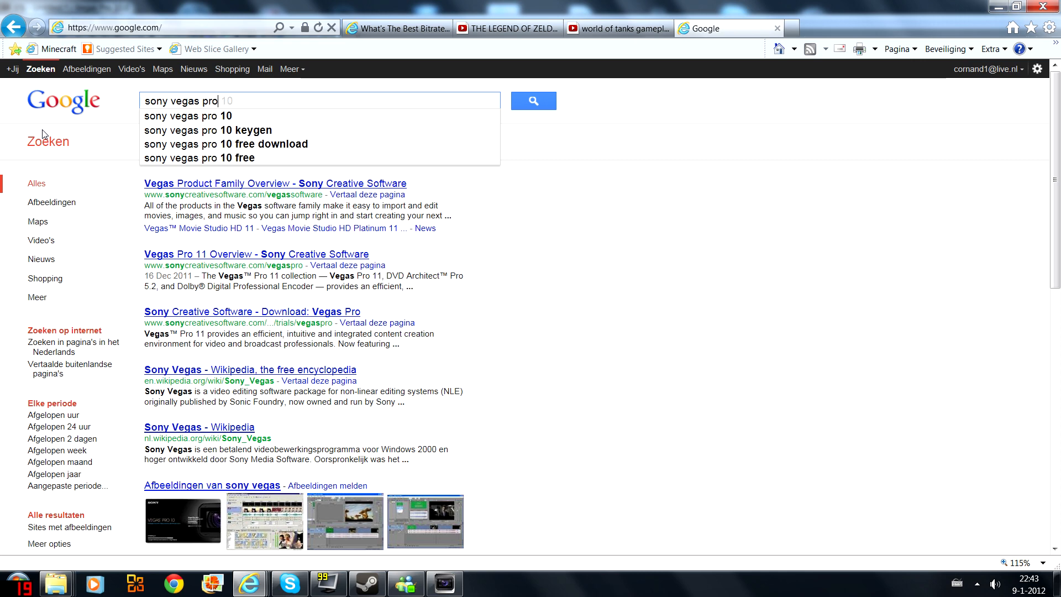
left_click(533, 100)
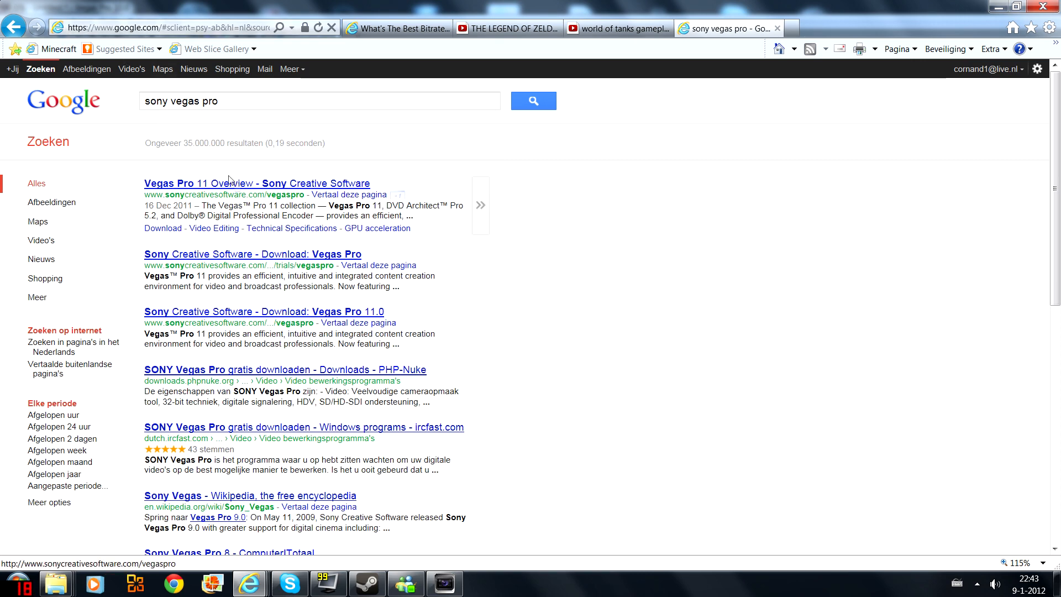
mouse_move(444, 582)
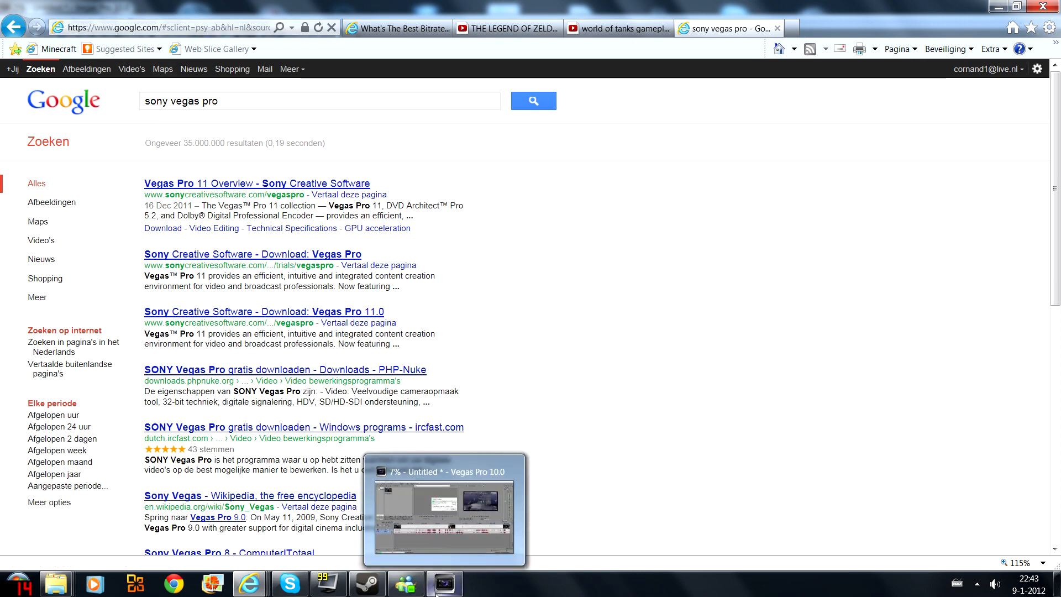
mouse_move(241, 183)
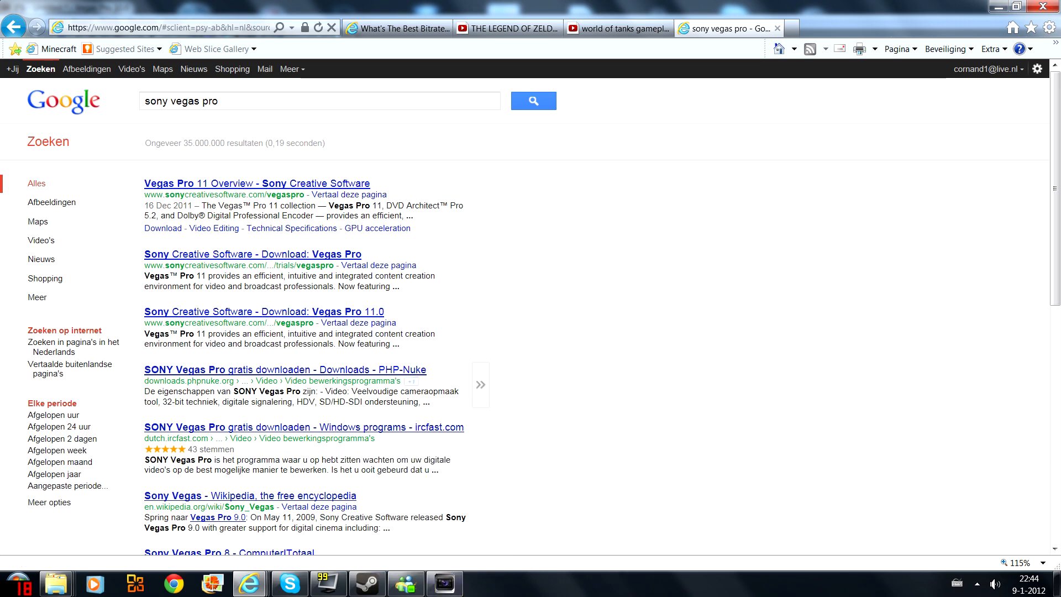
Visit the PHP-Nuke Vegas Pro download result, return to the results, and close that tab.
left_click(283, 370)
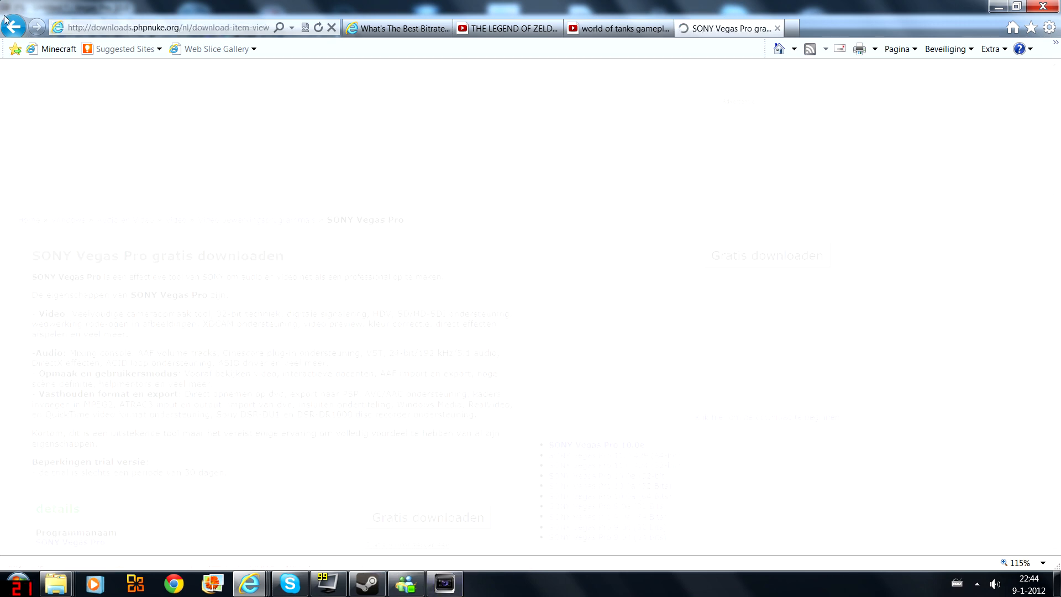
left_click(13, 27)
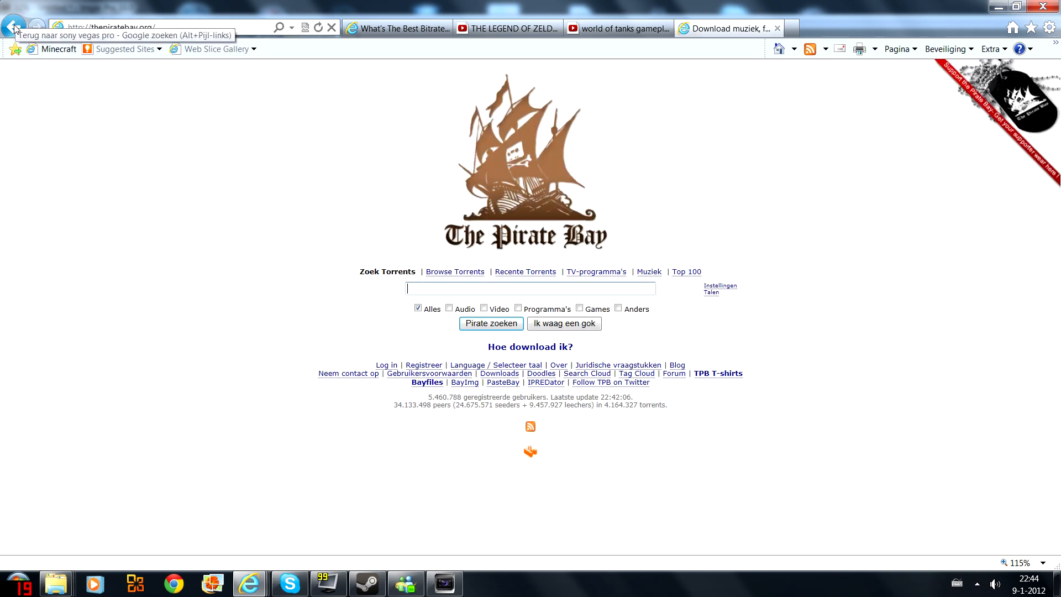
left_click(13, 27)
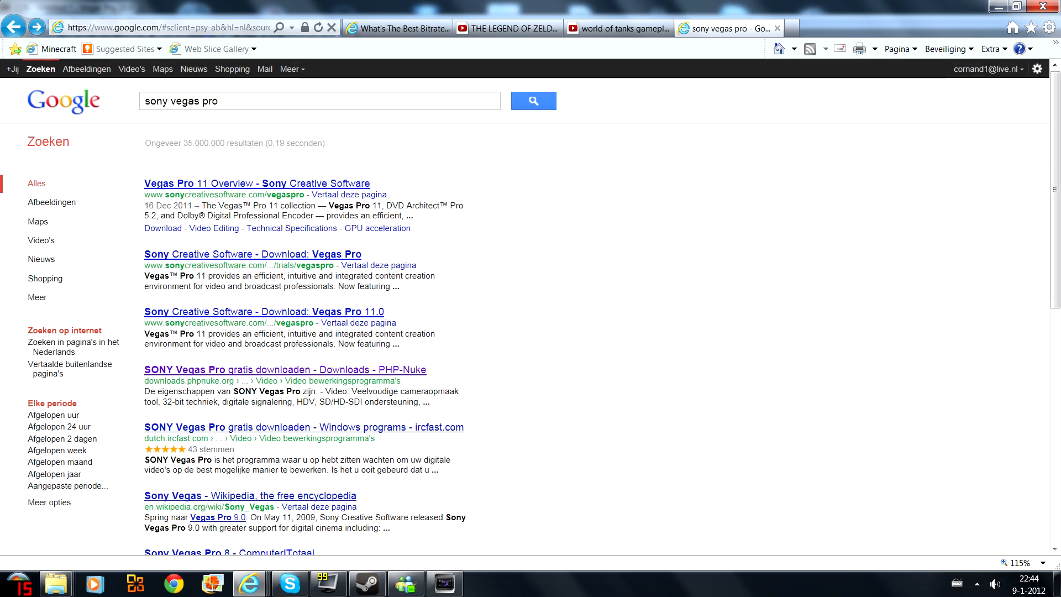
triple_click(179, 100)
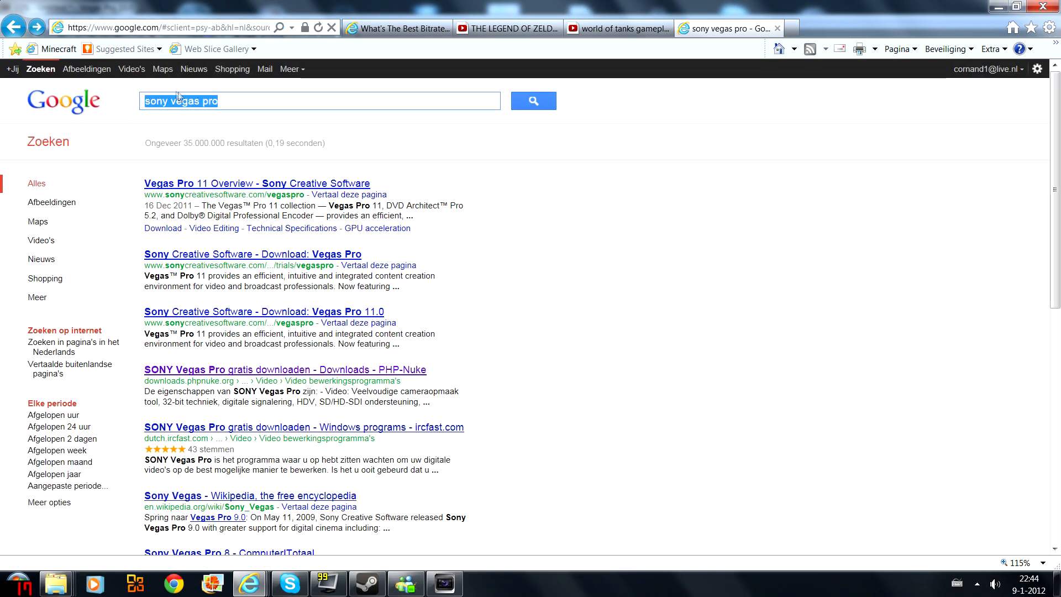
mouse_move(207, 111)
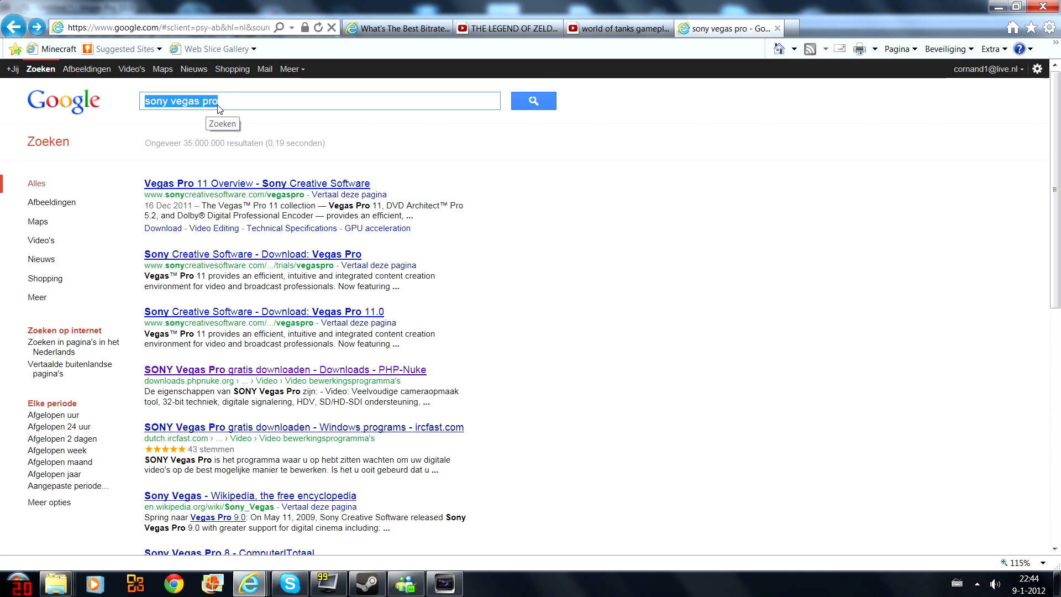
mouse_move(211, 118)
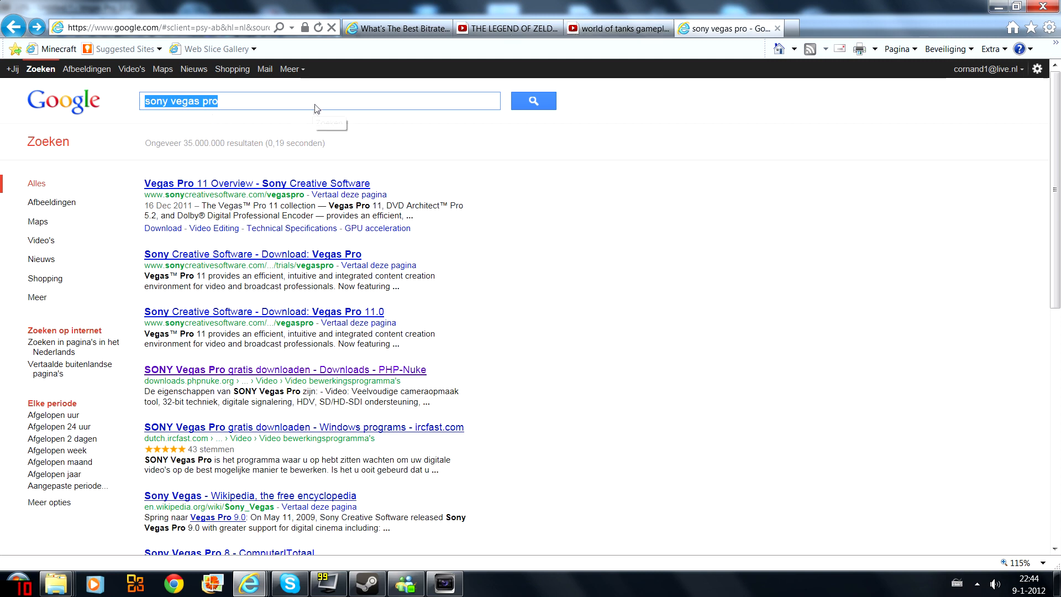
mouse_move(253, 109)
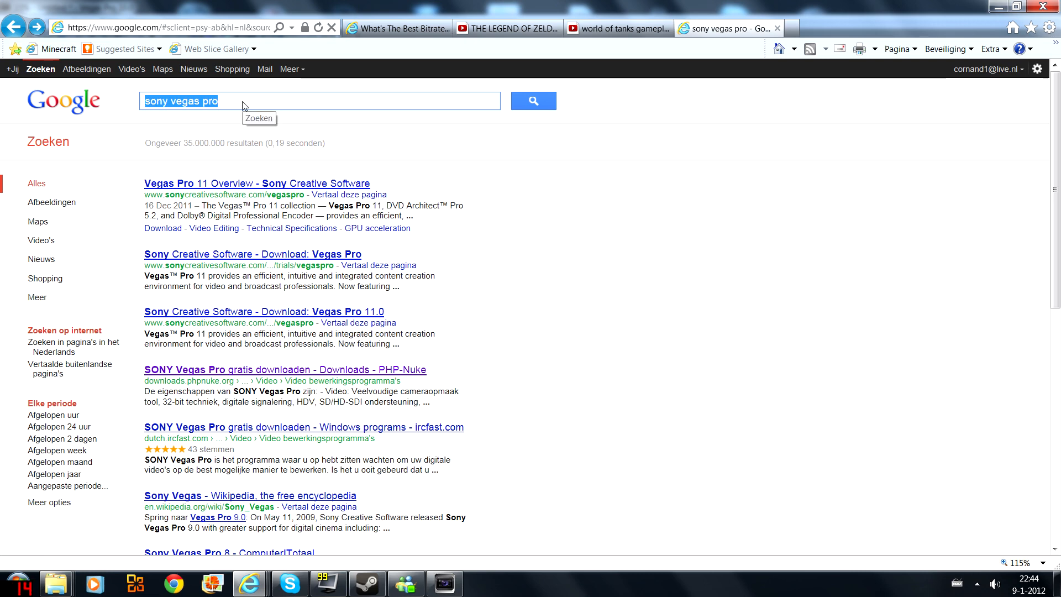
mouse_move(443, 582)
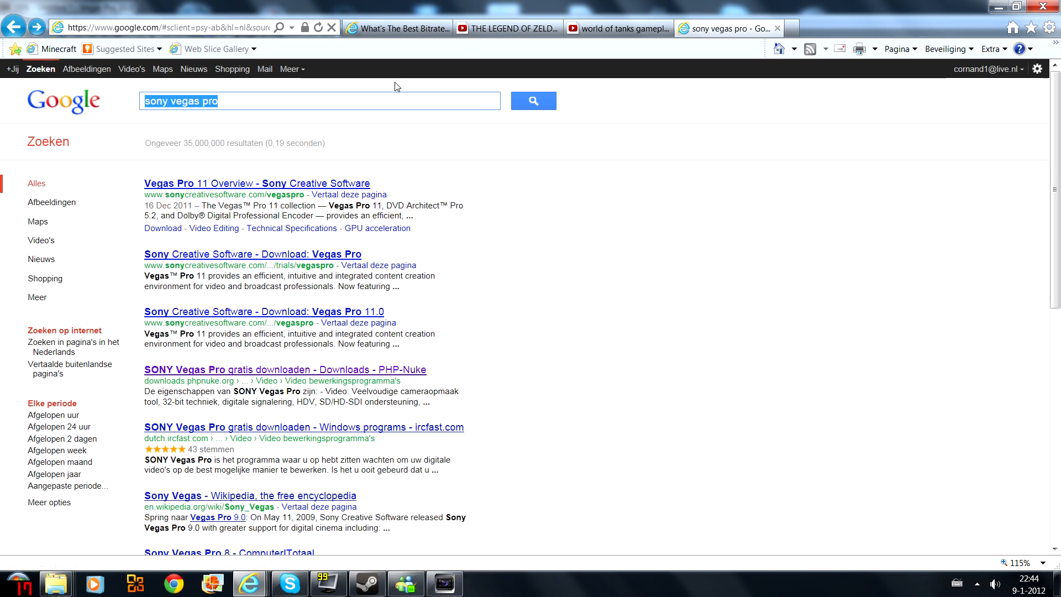
mouse_move(727, 28)
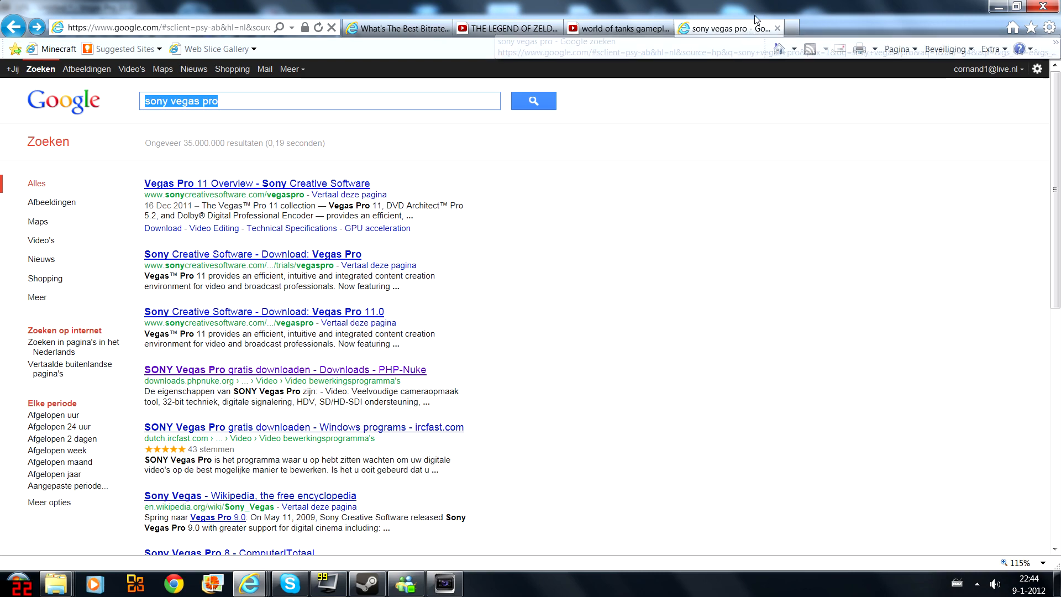
left_click(777, 28)
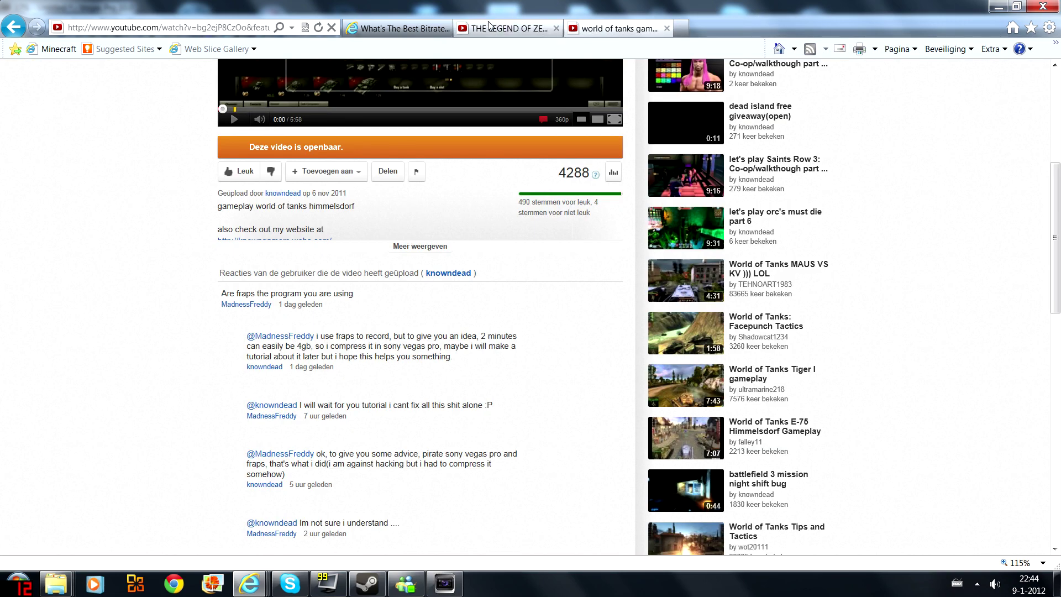
Scroll through the encoding parameters in the reelseo article on the best YouTube bitrate.
left_click(395, 28)
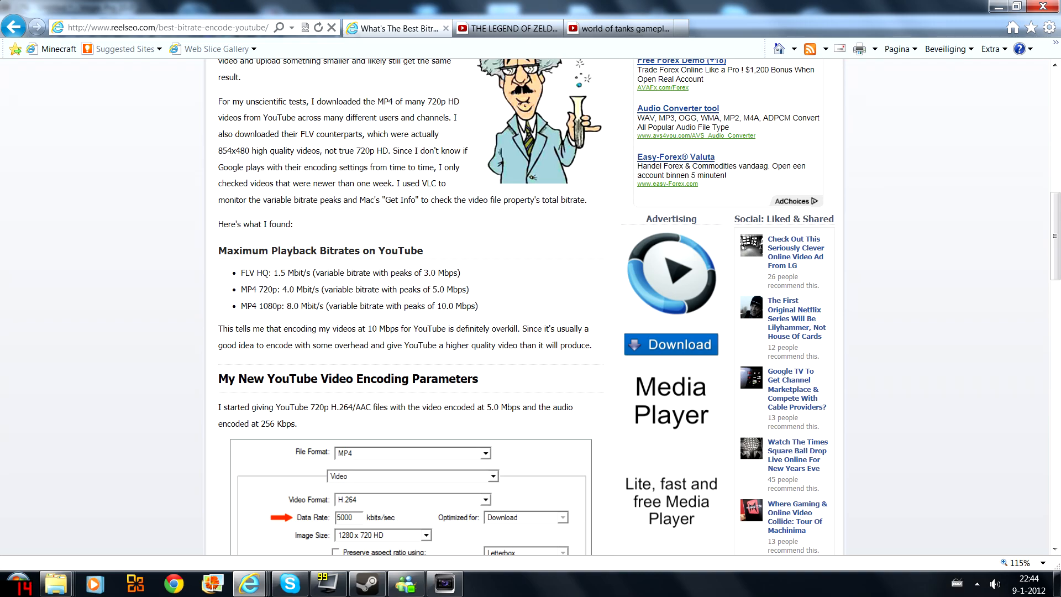
scroll("down", 3)
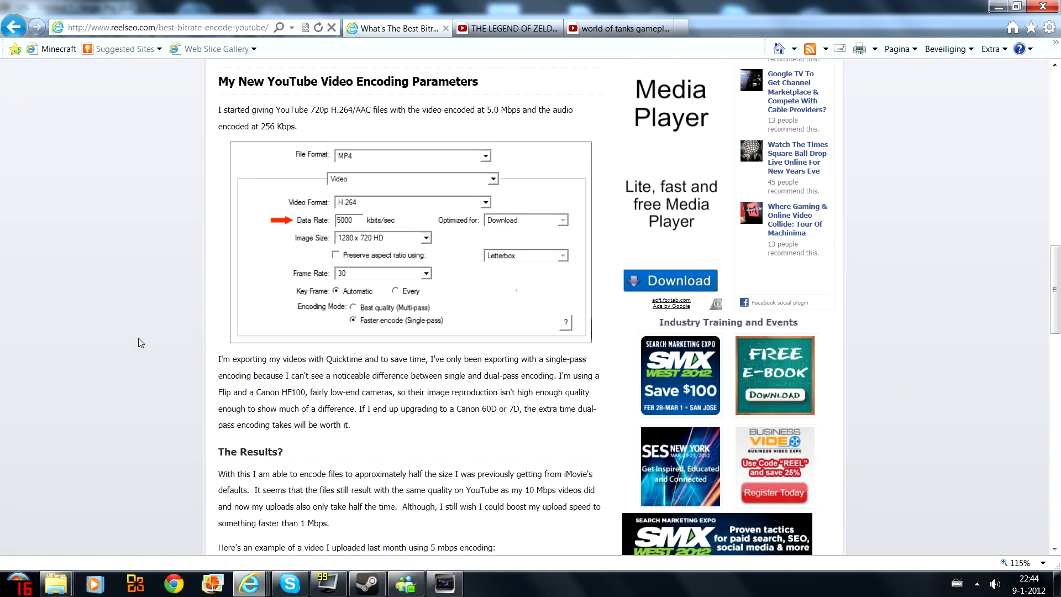
scroll("down", 3)
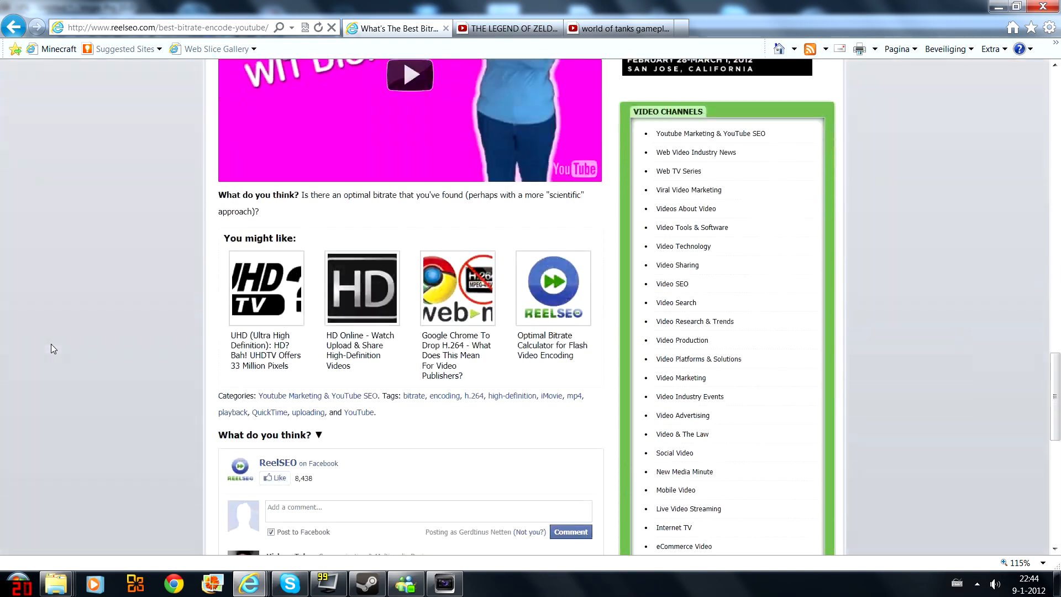
scroll("up", 3)
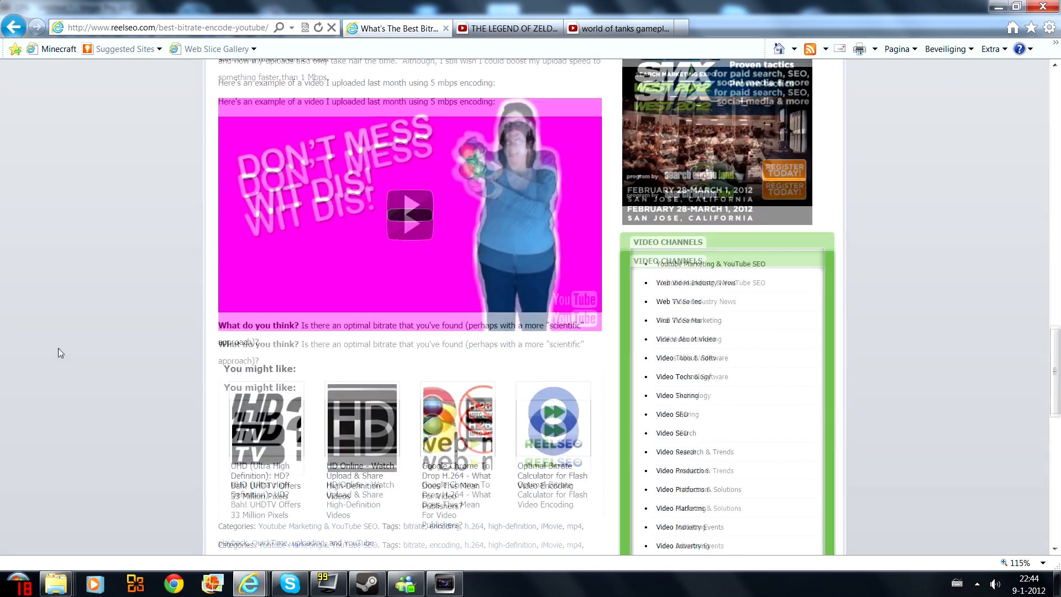
scroll("up", 3)
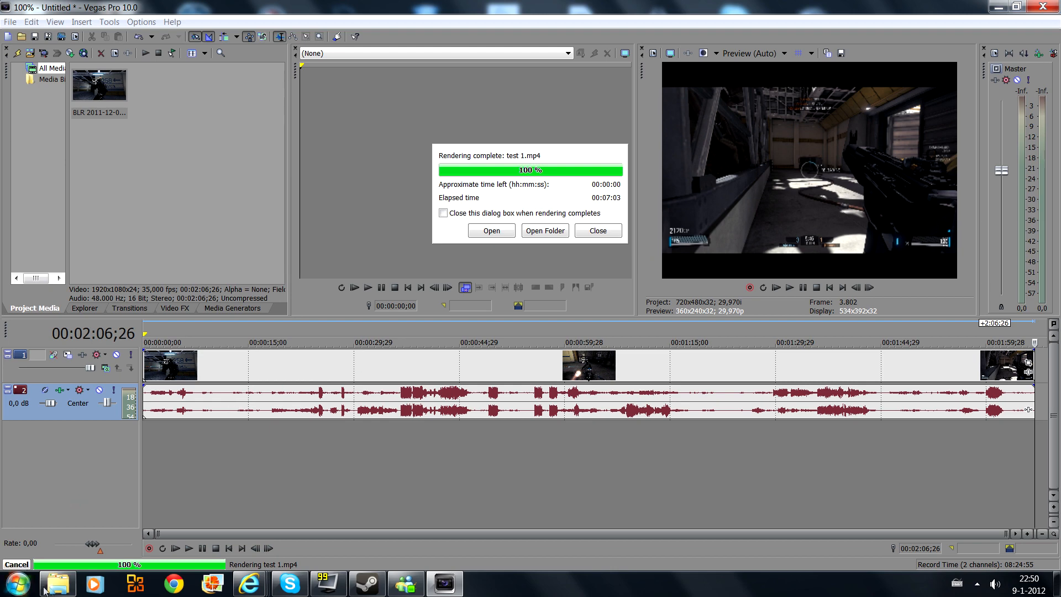
Compare file sizes of test 1 (154 MB), the 3,95 GB BLR original, and the Dwm clip.
left_click(545, 230)
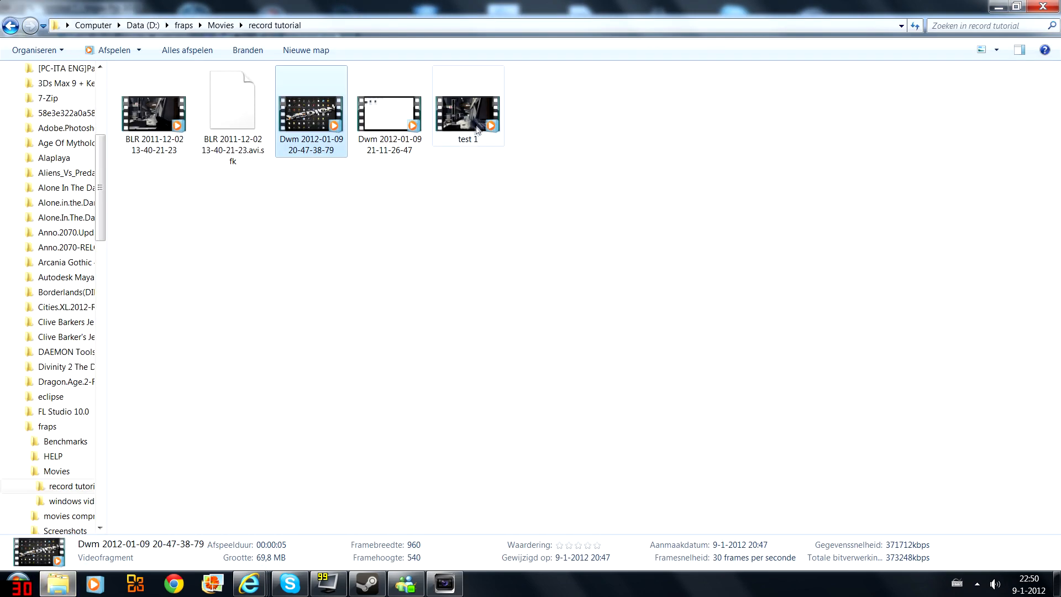
left_click(468, 114)
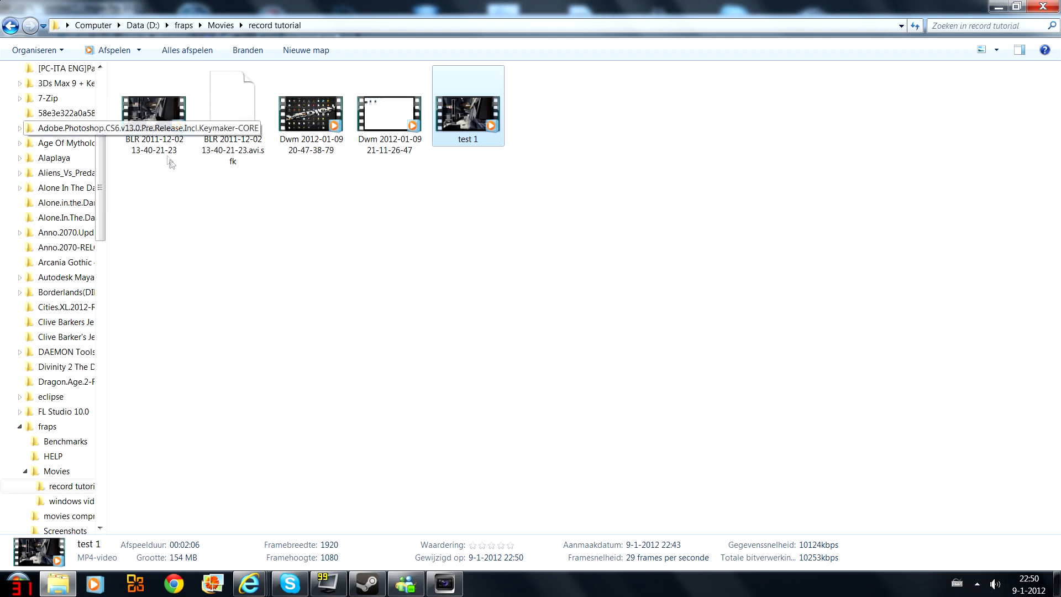
left_click(154, 109)
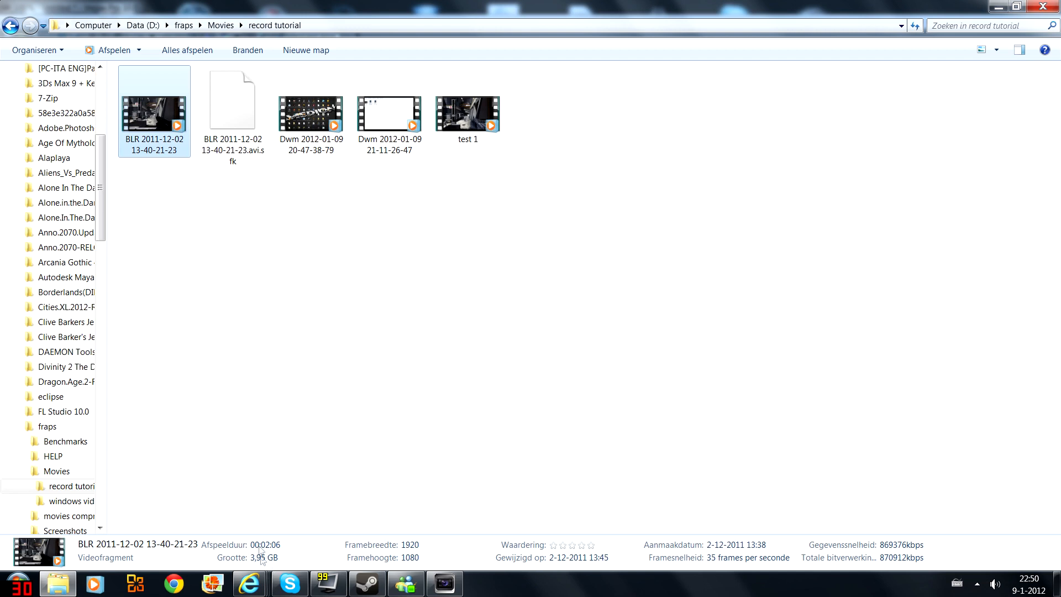
left_click(467, 114)
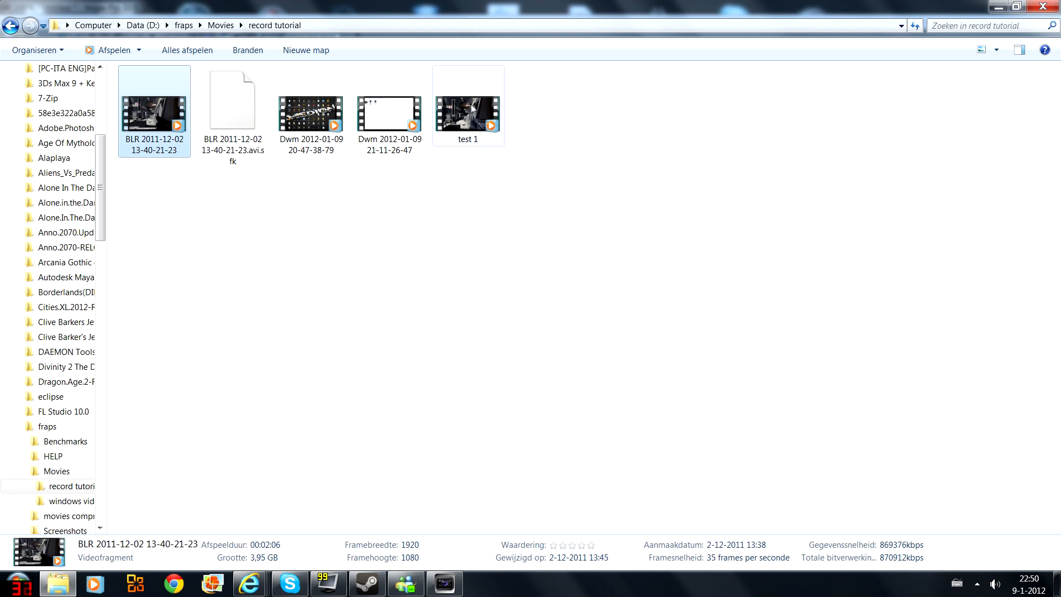
left_click(467, 108)
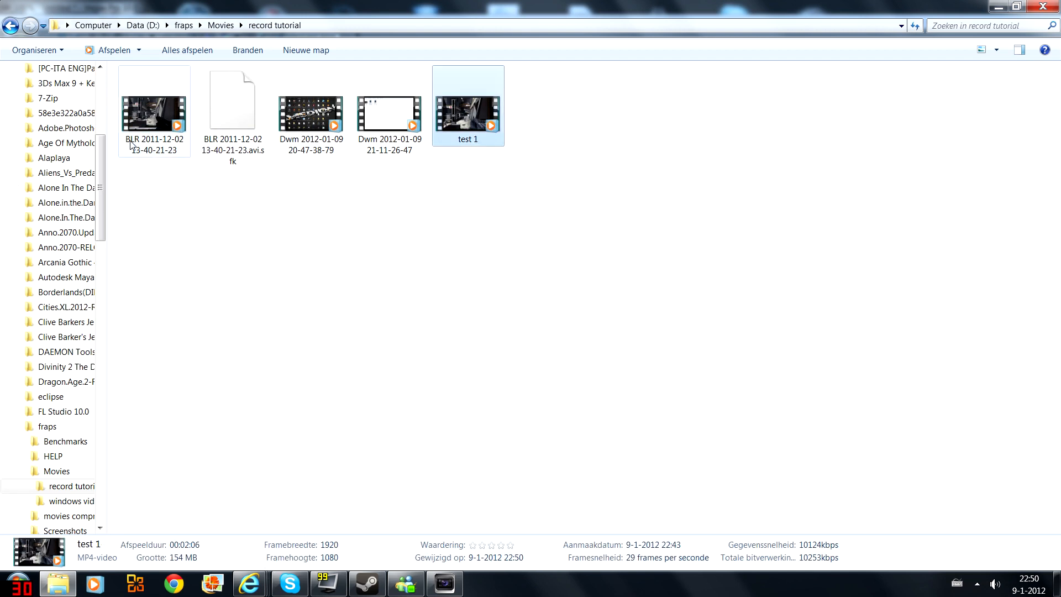
left_click(154, 112)
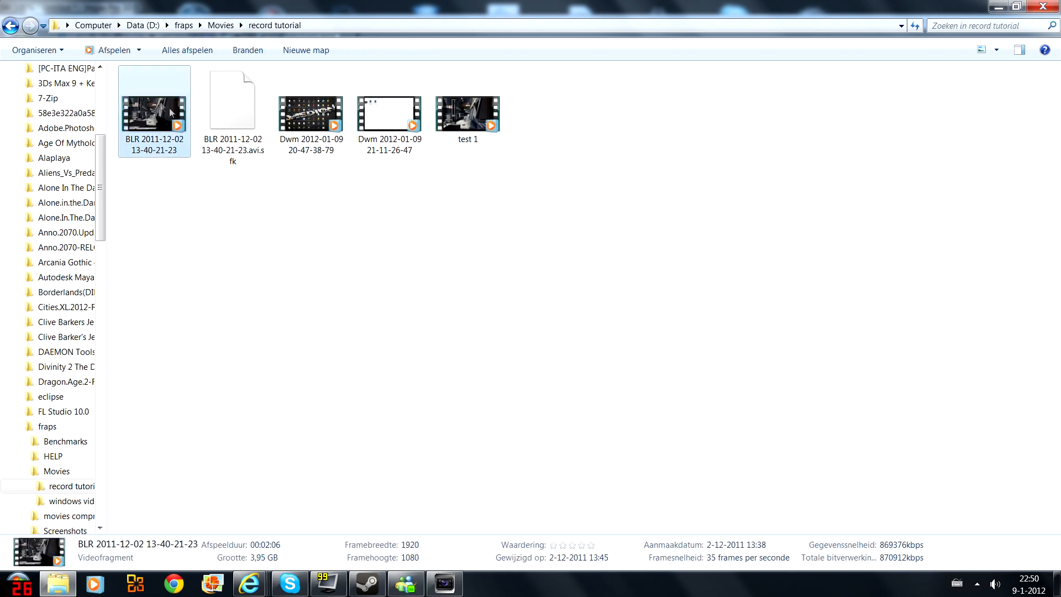
left_click(389, 113)
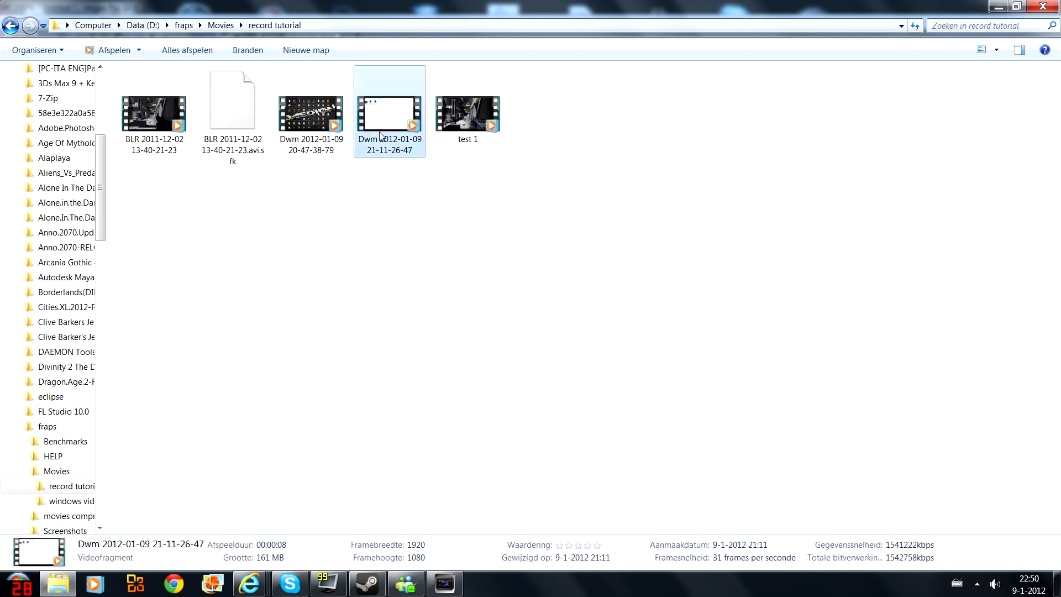
left_click(311, 113)
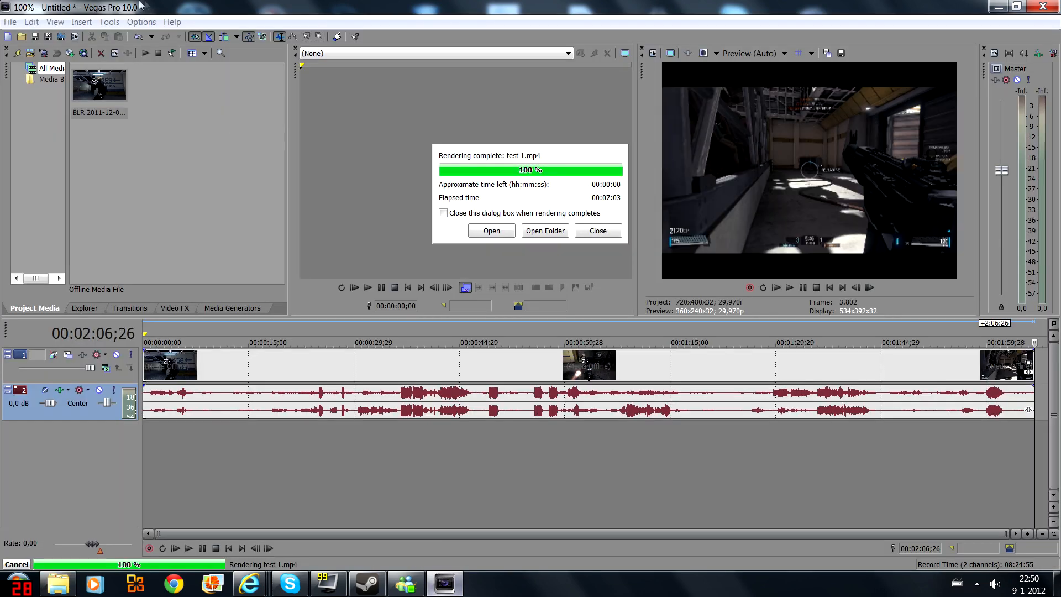
In Render As with Sony AVC Internet 1920x1080-30p, try a 5,000,000 bit rate, then cancel.
left_click(10, 22)
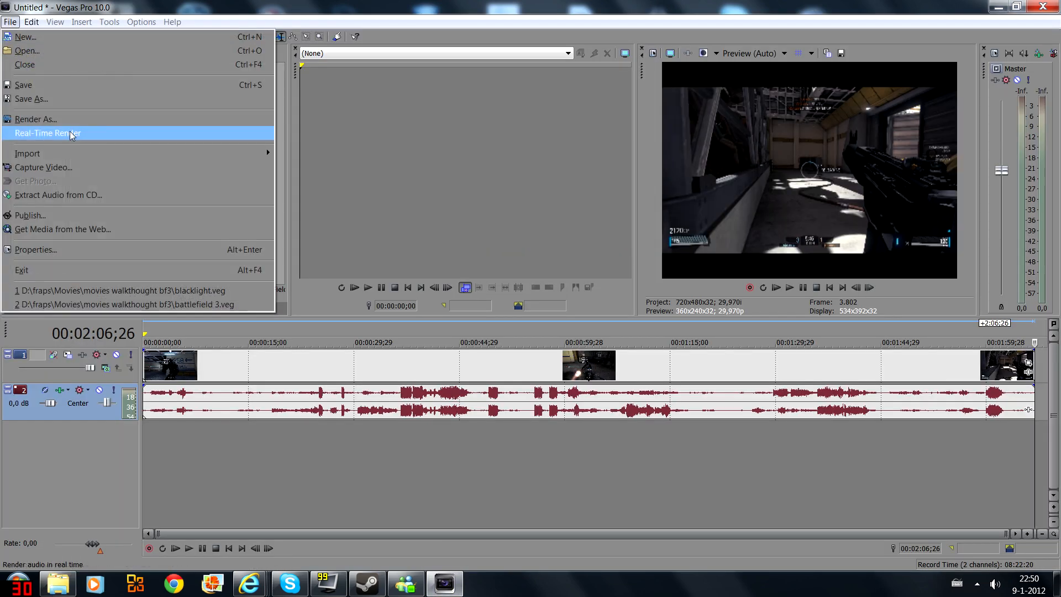
left_click(36, 119)
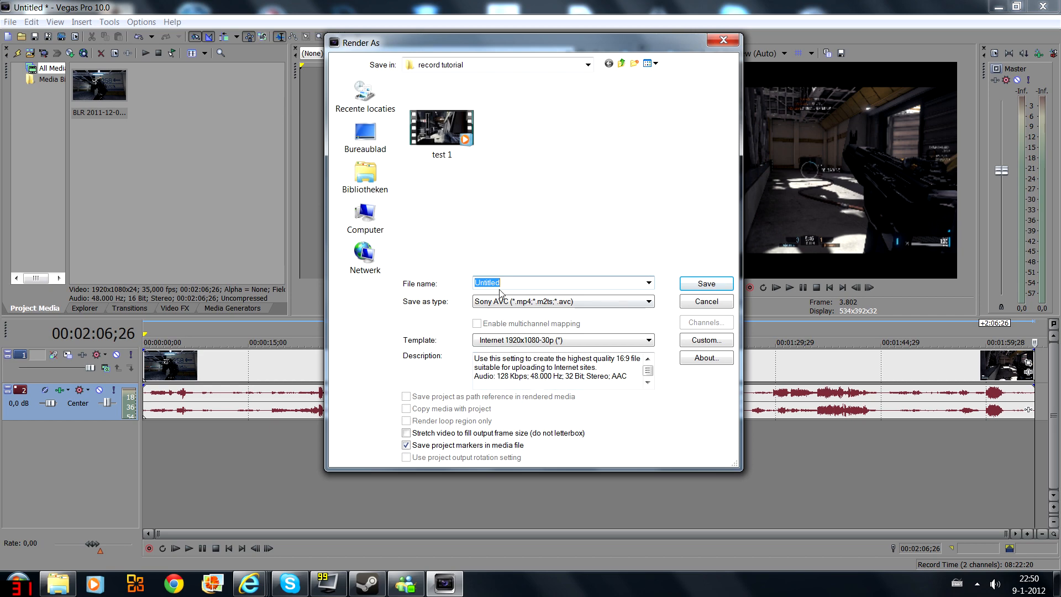
left_click(705, 340)
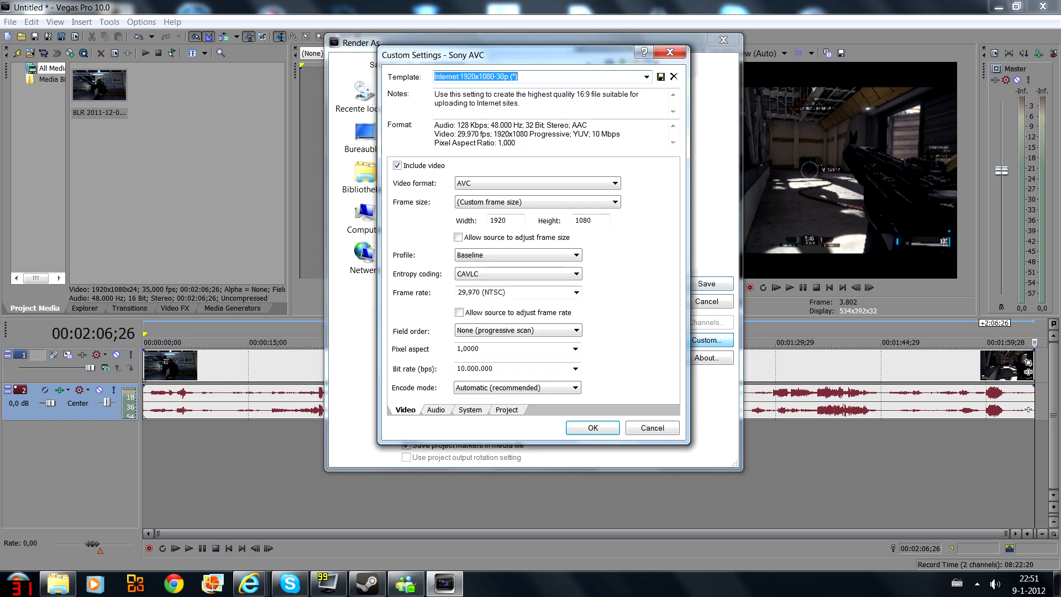
left_click(494, 368)
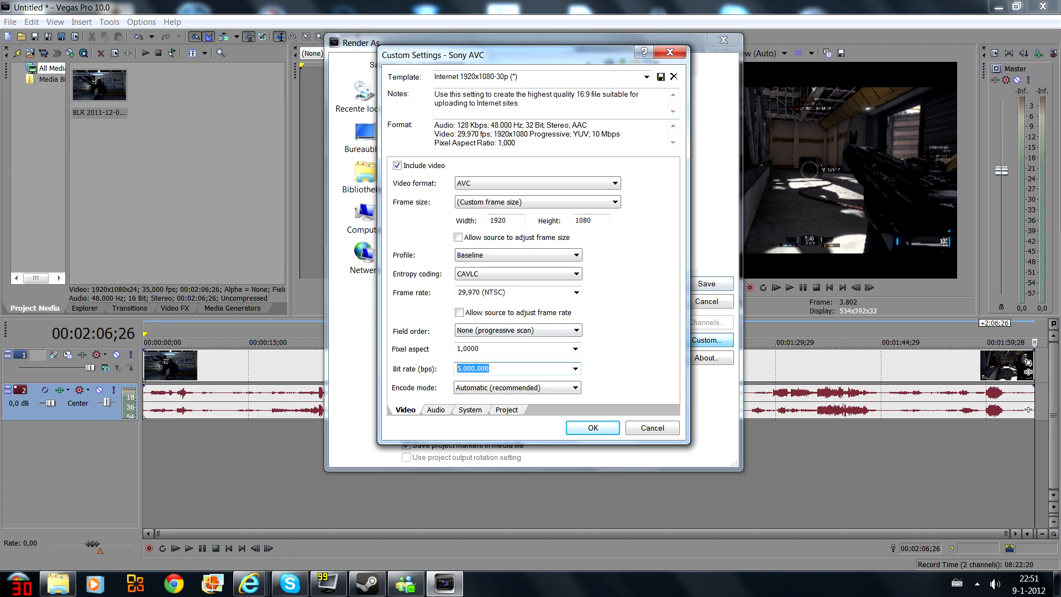
mouse_move(641, 425)
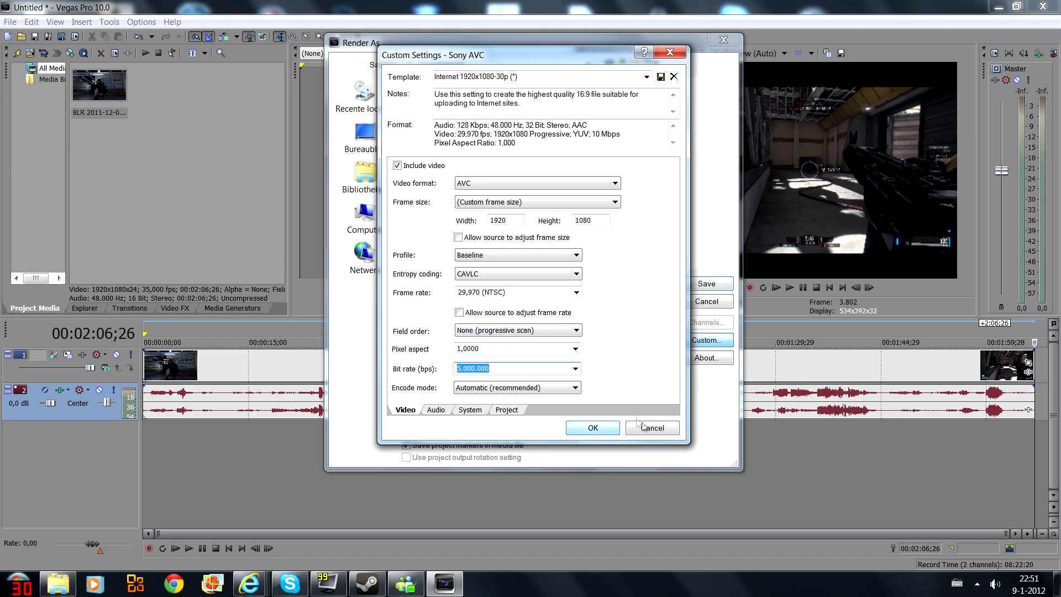
left_click(651, 427)
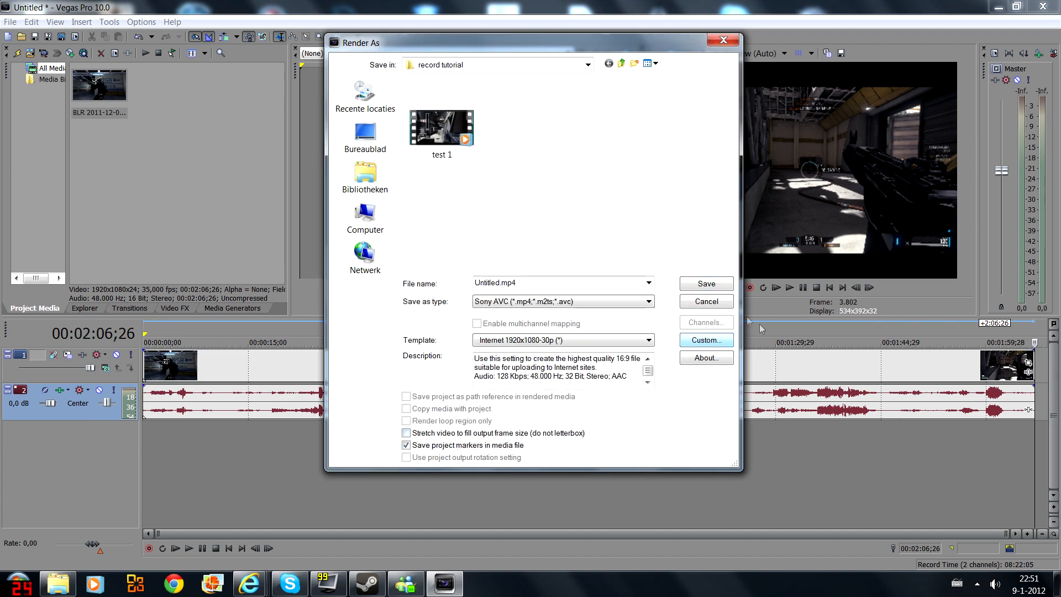
left_click(705, 301)
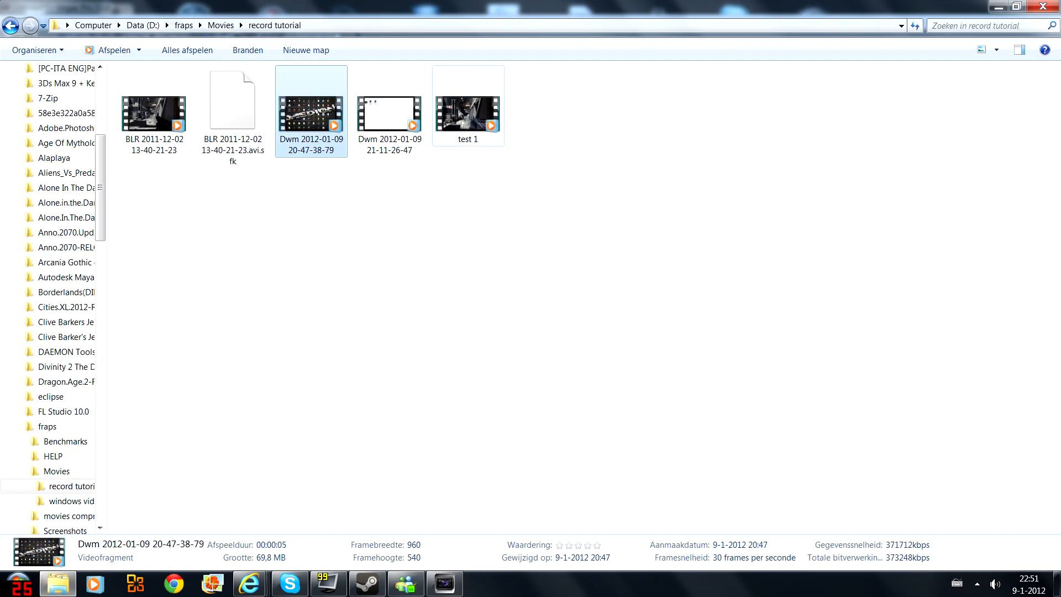
mouse_move(459, 126)
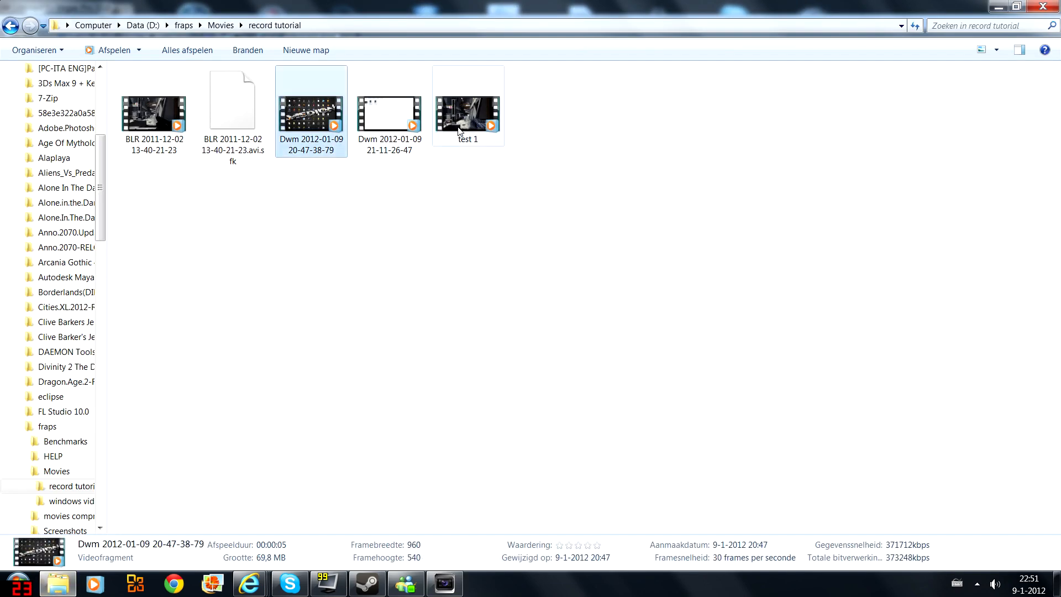
Select test 1 in Explorer to show its 154 MB, 1920x1080, 2:06 details.
left_click(467, 115)
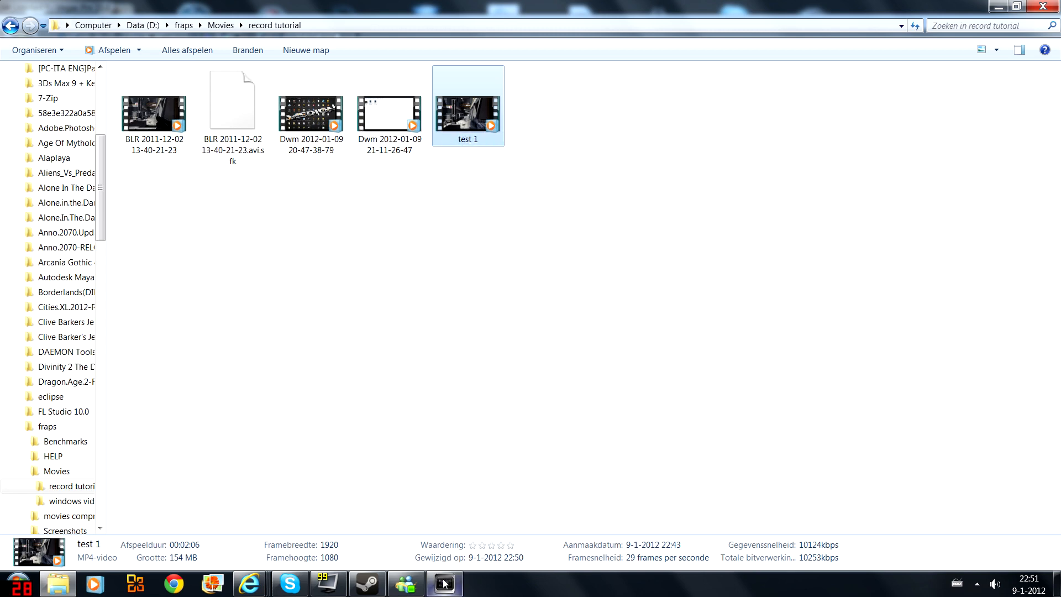
mouse_move(504, 283)
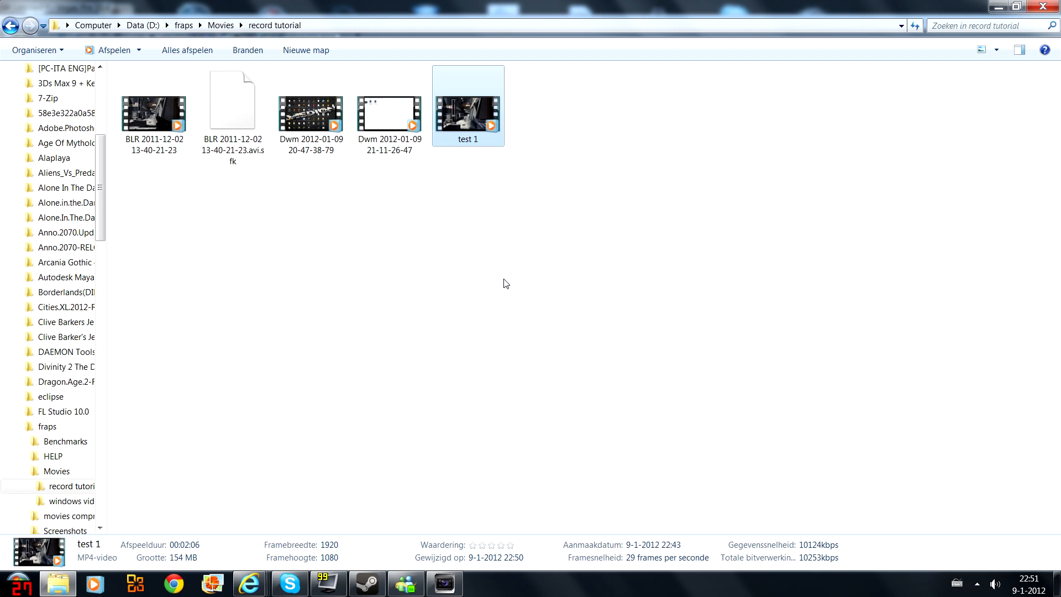
mouse_move(494, 317)
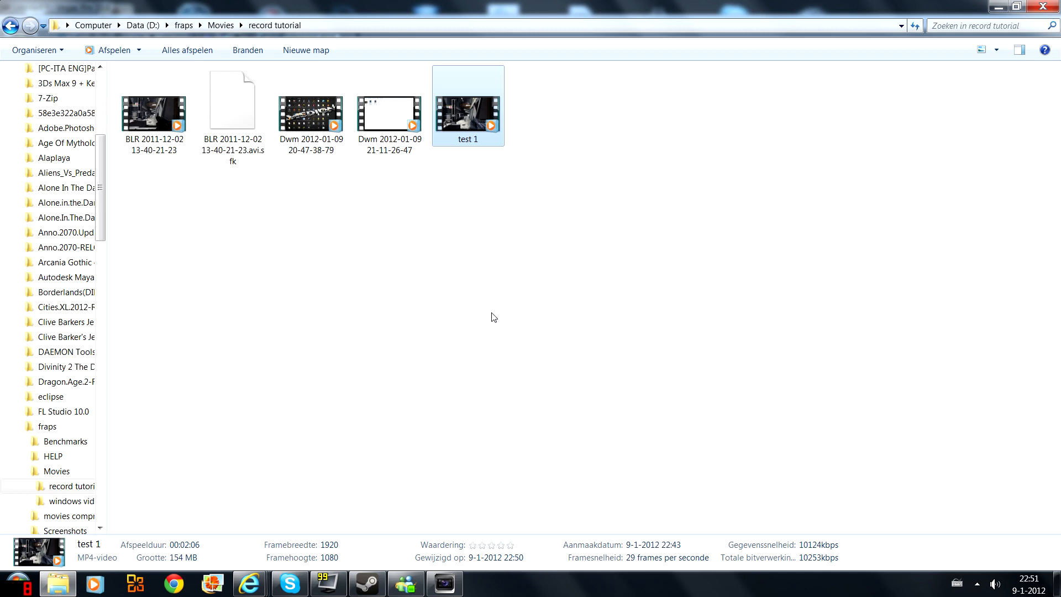